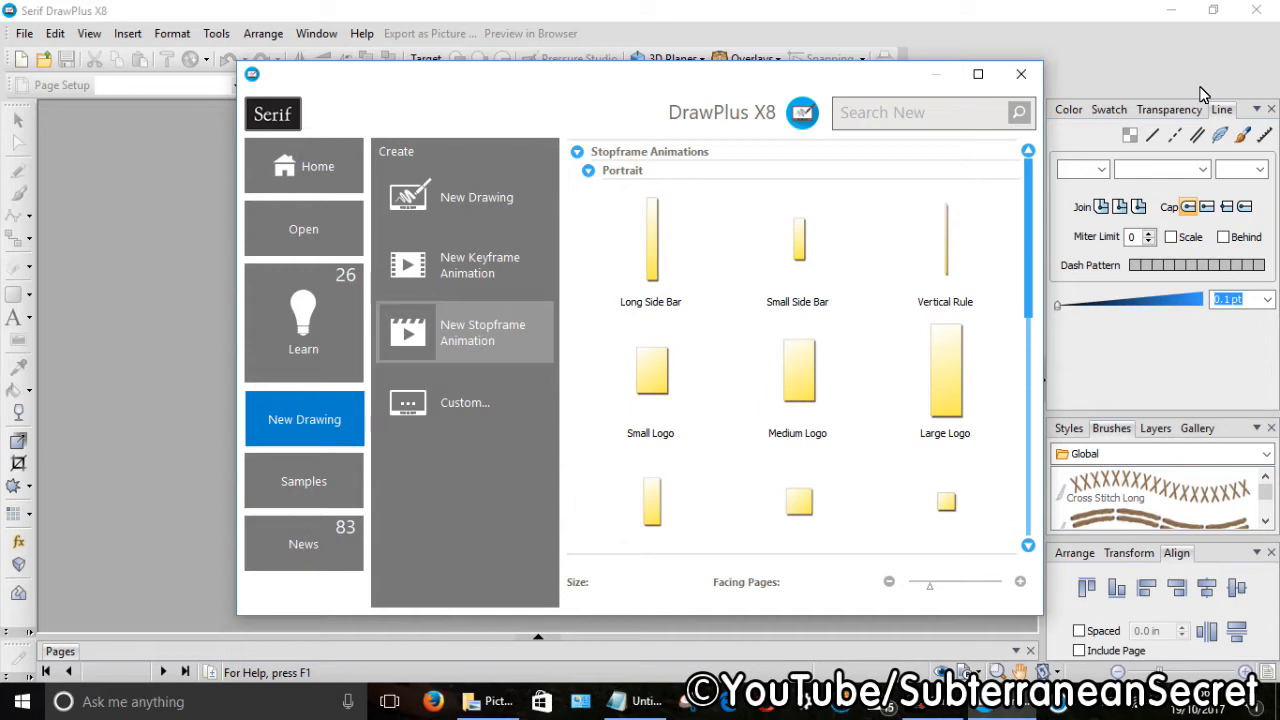
mouse_move(533, 188)
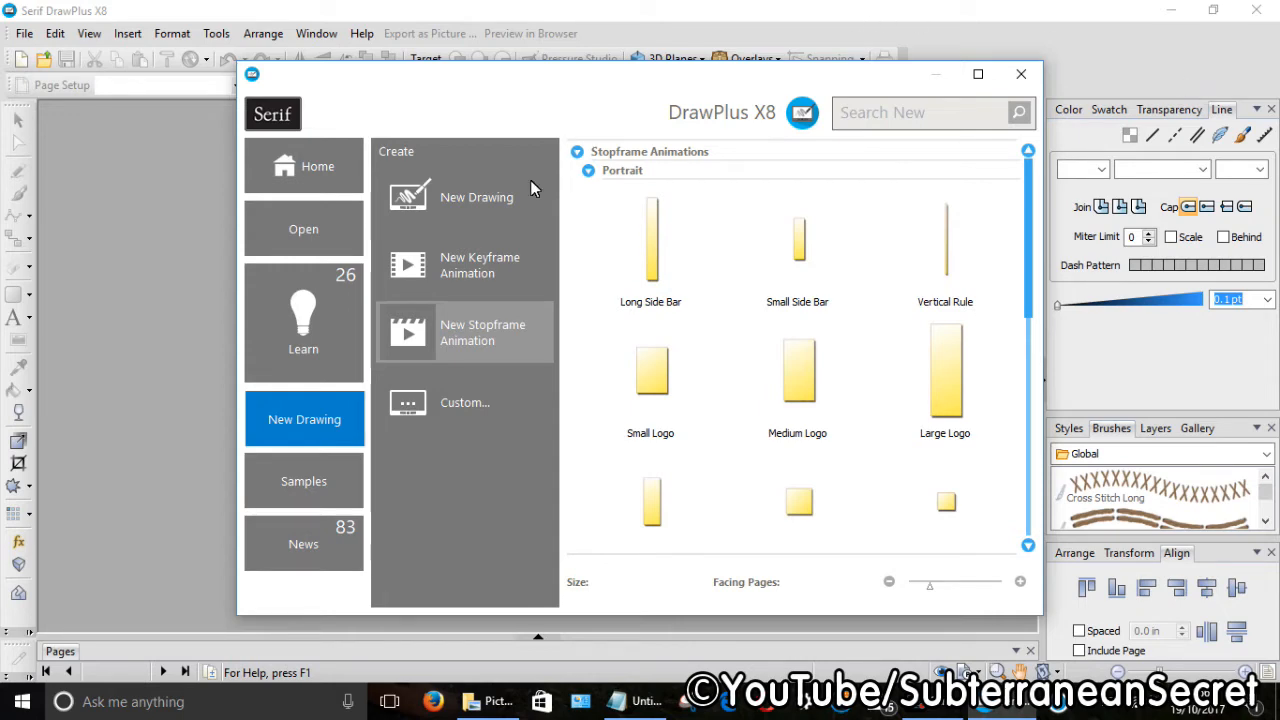
mouse_move(448, 343)
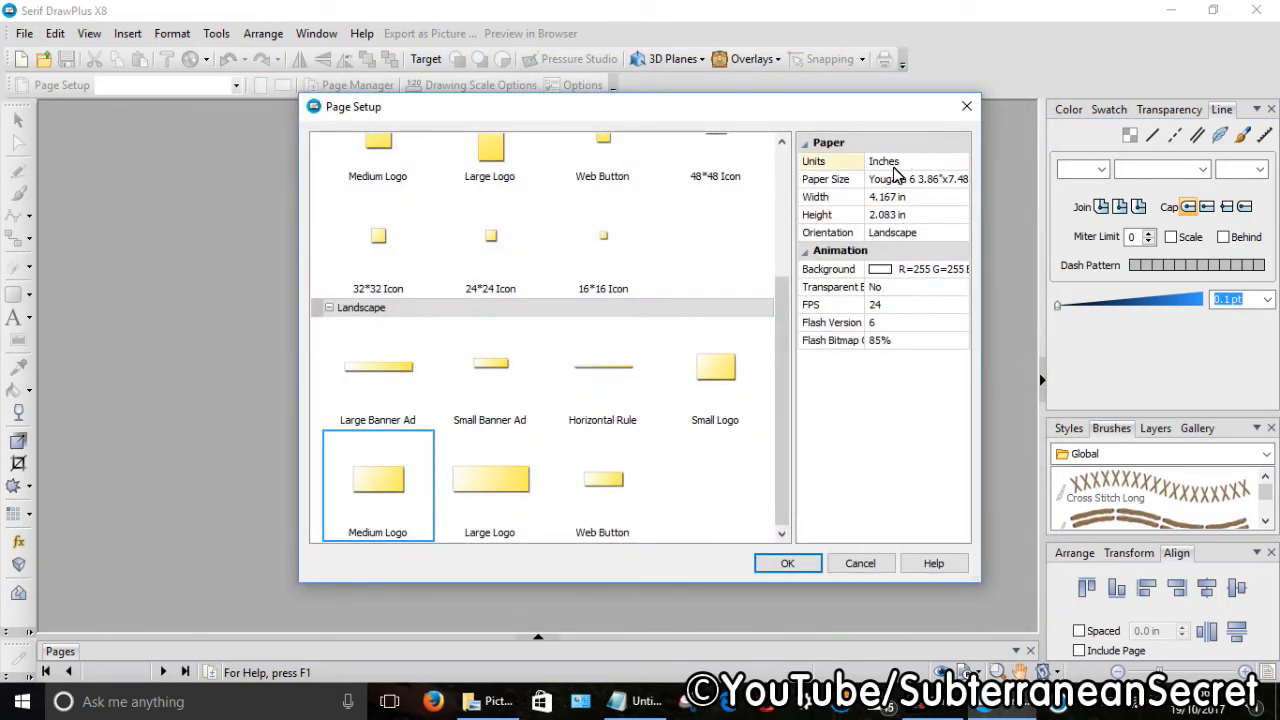
Step: Set the page units to pixels with width 1000 and height 200 and confirm
click(959, 161)
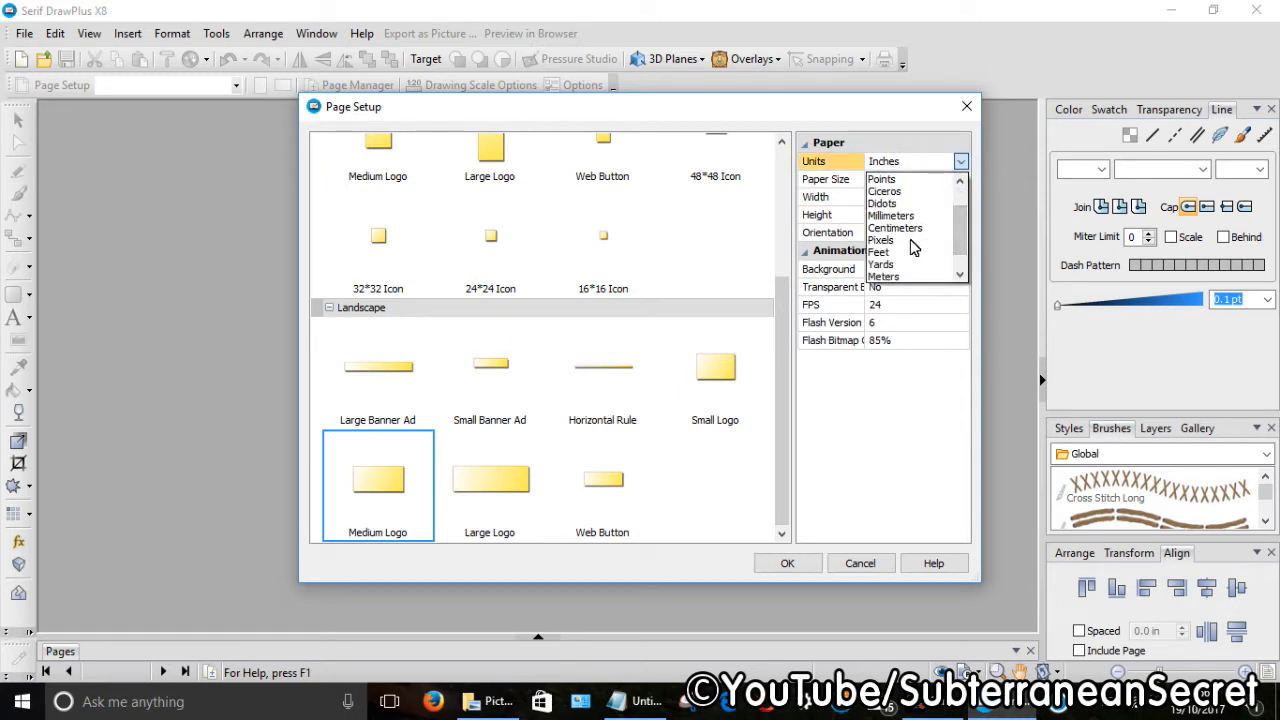
click(881, 240)
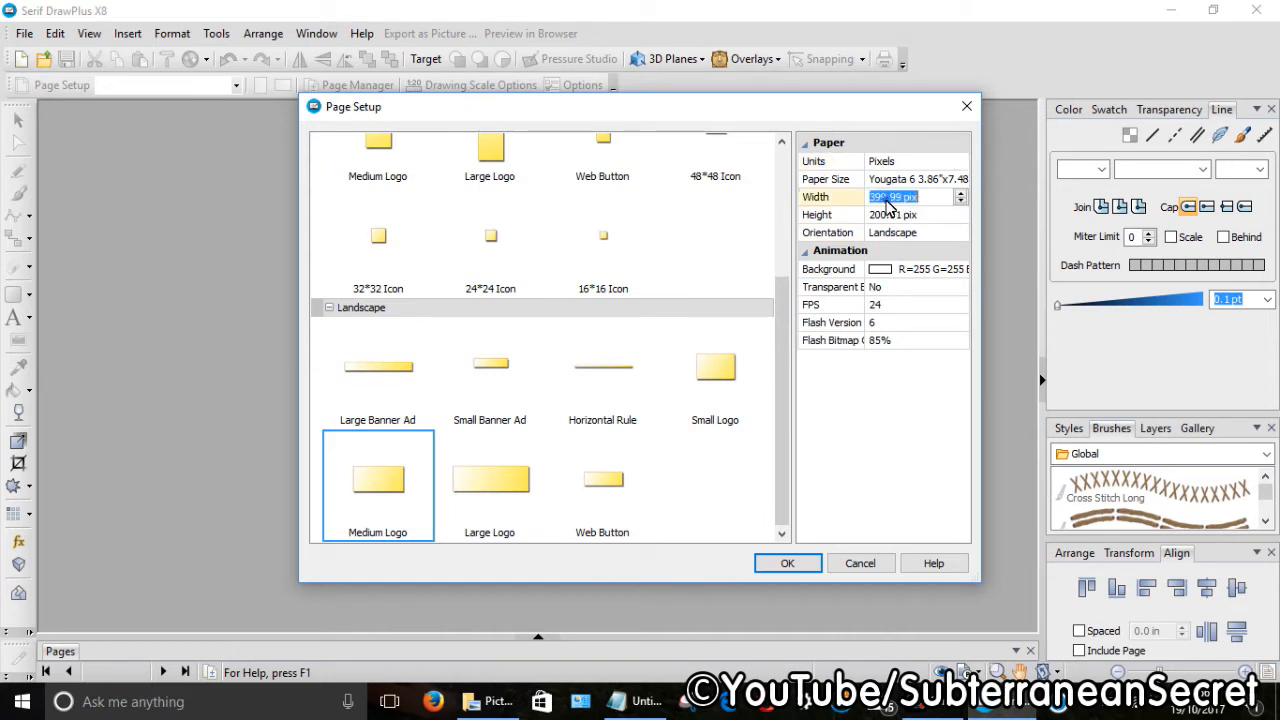
text(1)
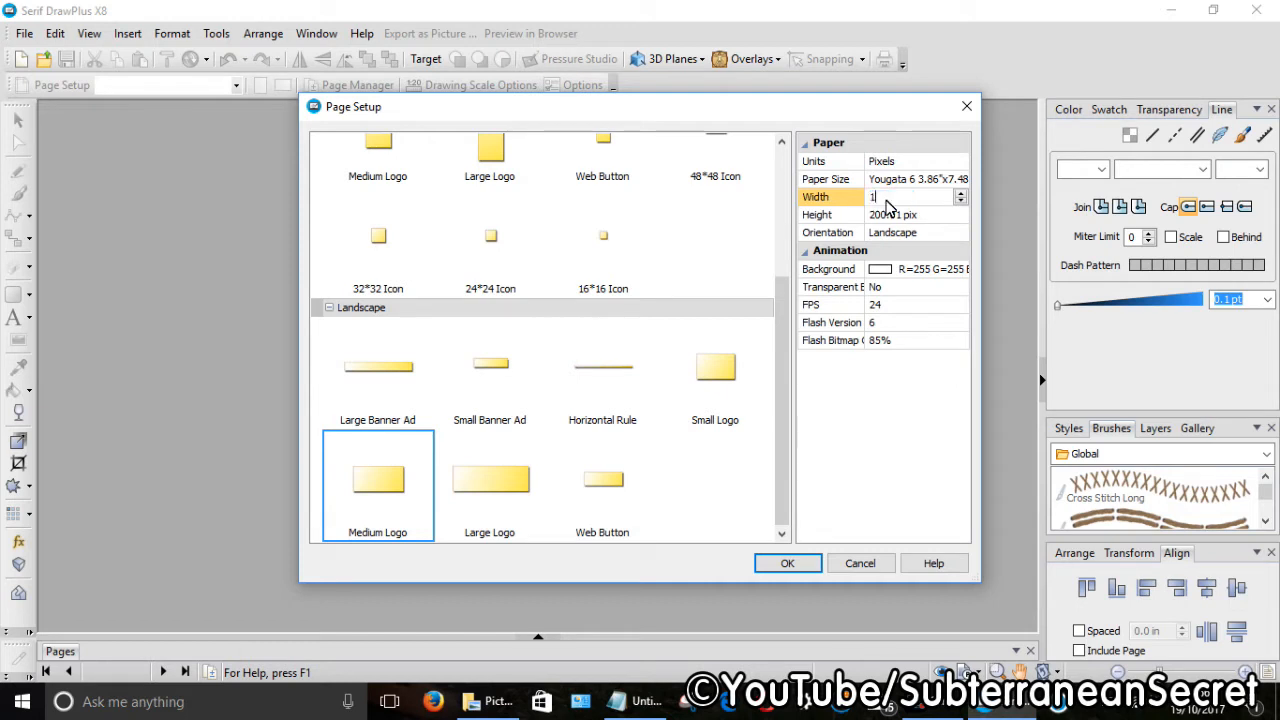
text(000 pix)
click(917, 214)
text(2)
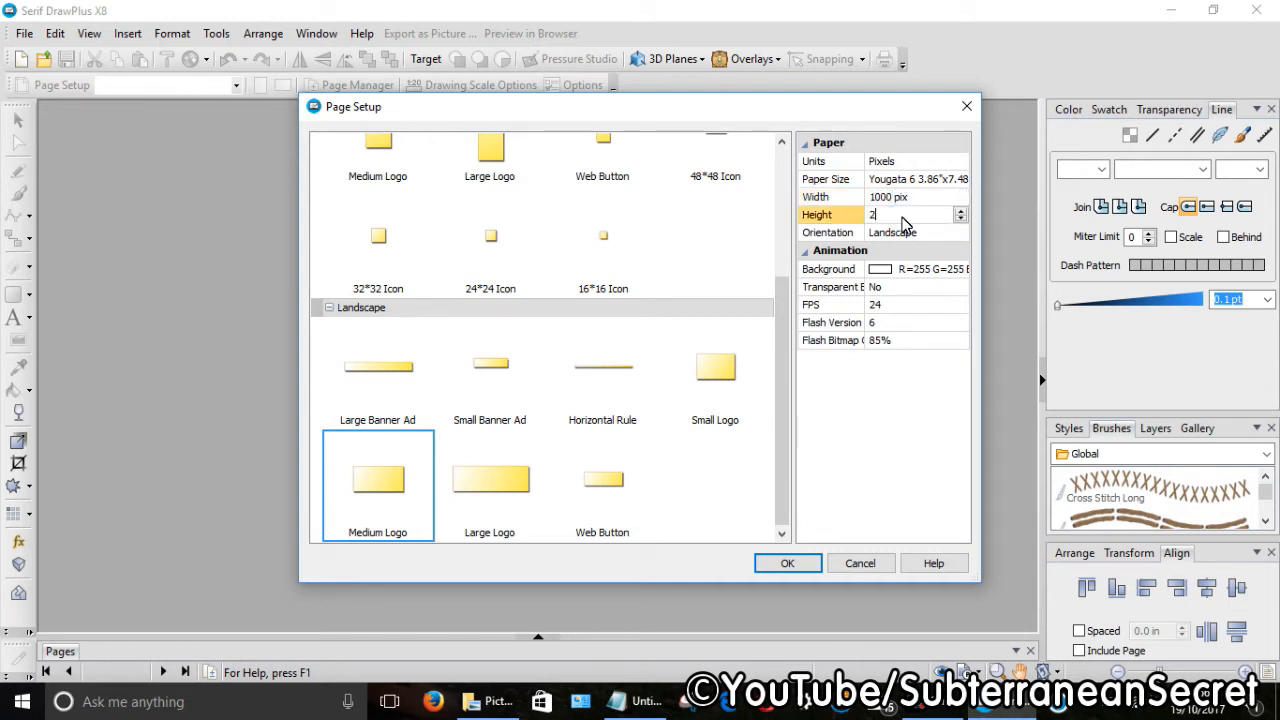
text(00 pix)
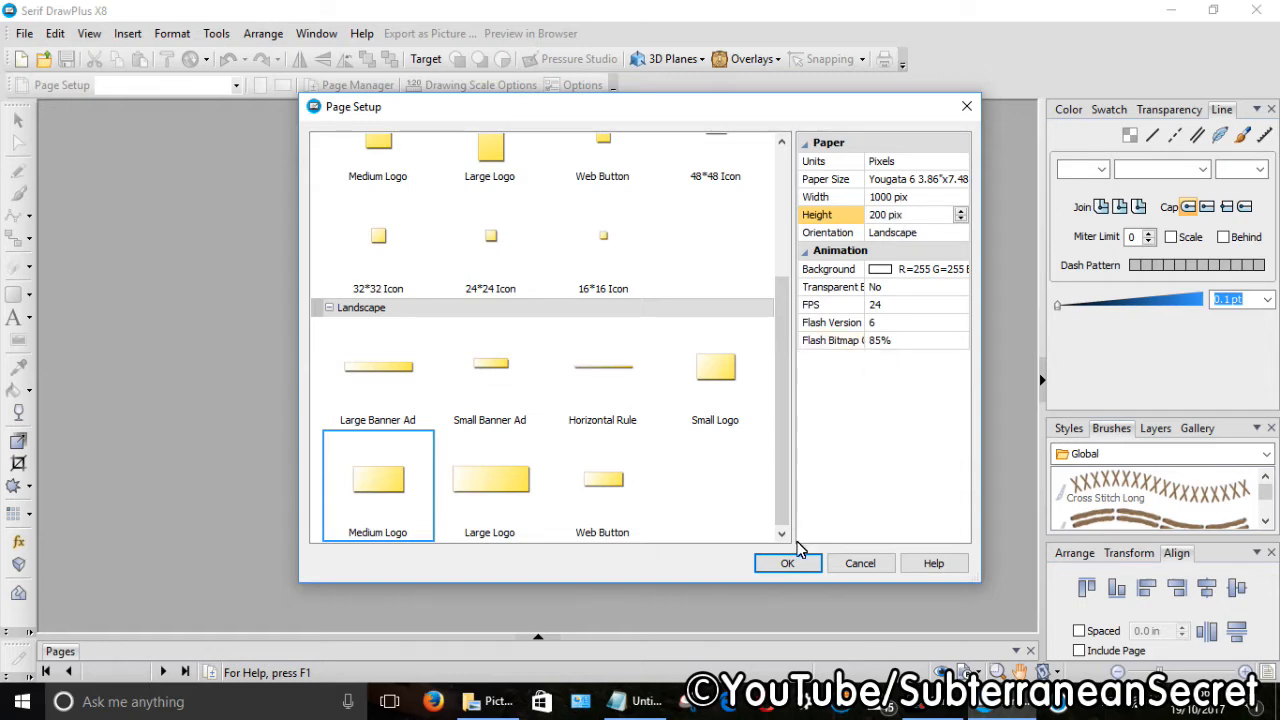
click(787, 562)
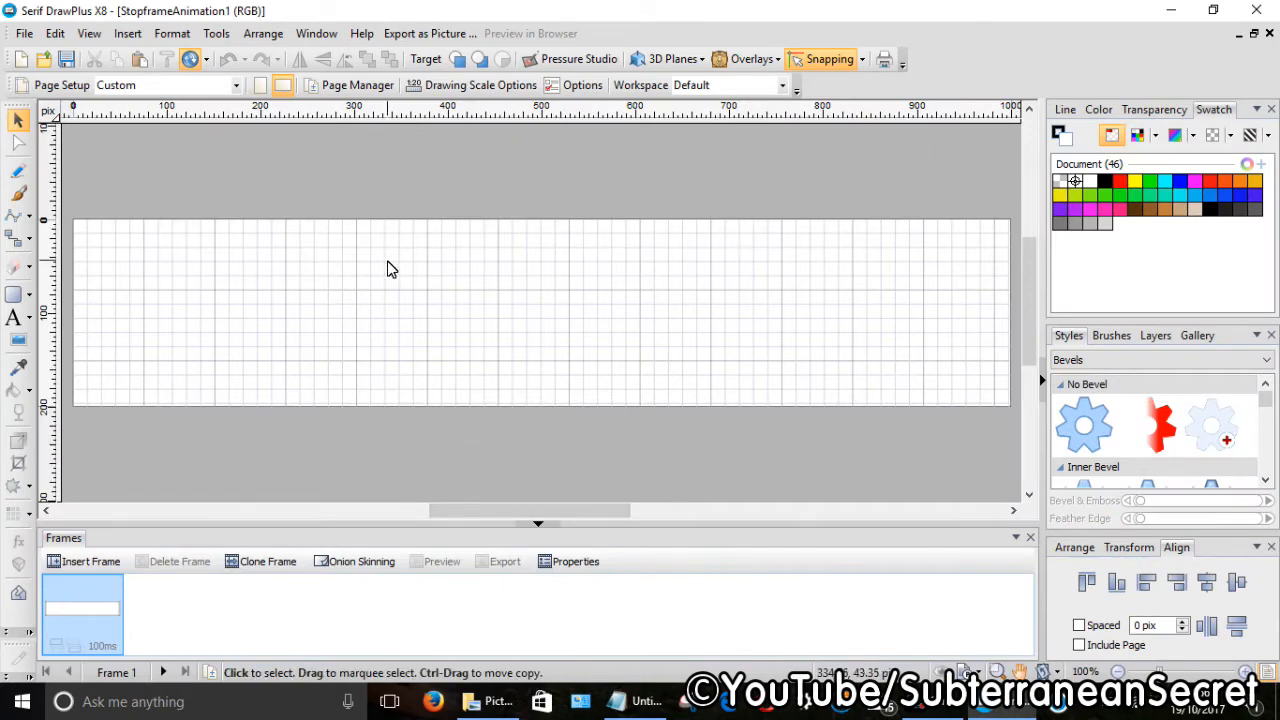
mouse_move(237, 378)
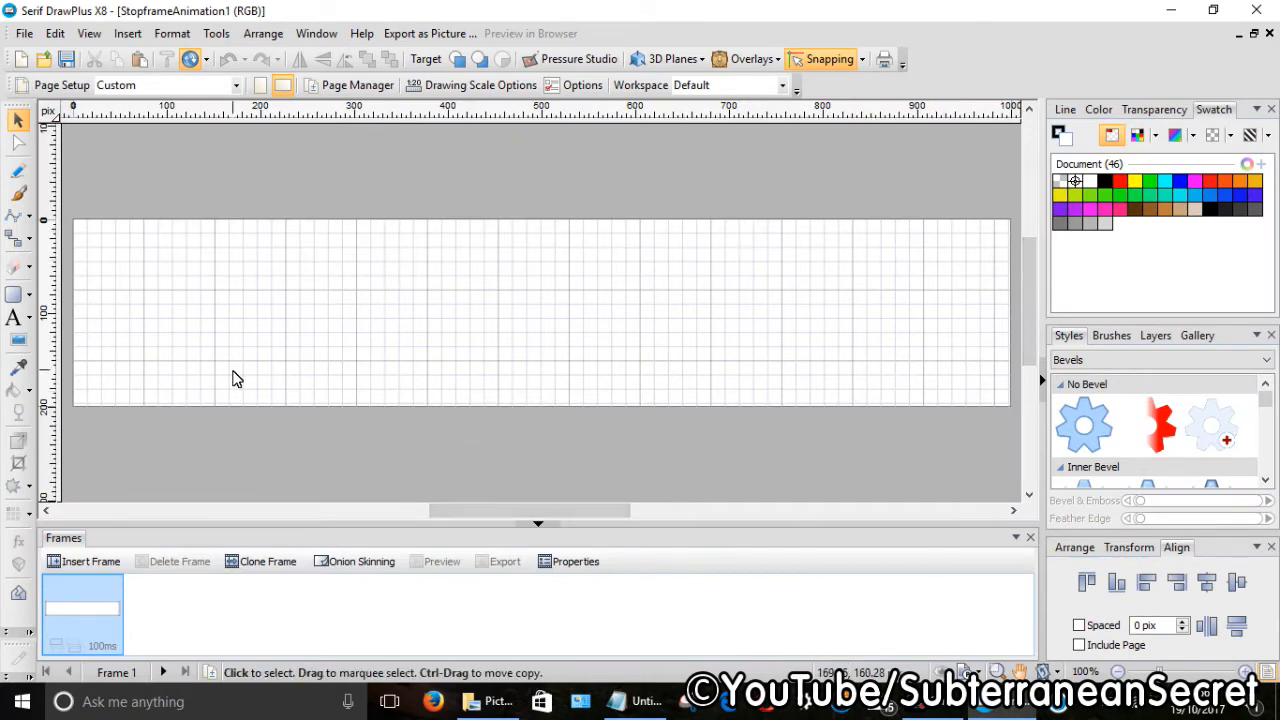
mouse_move(178, 358)
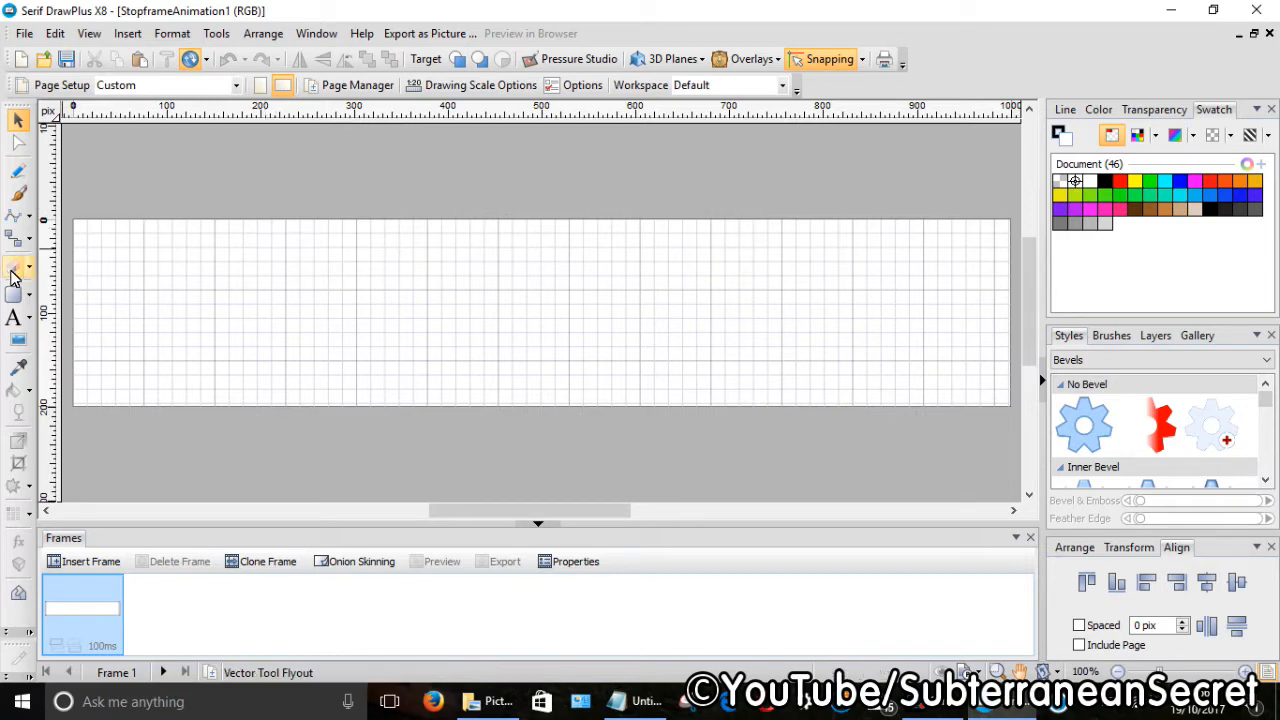
mouse_move(18, 295)
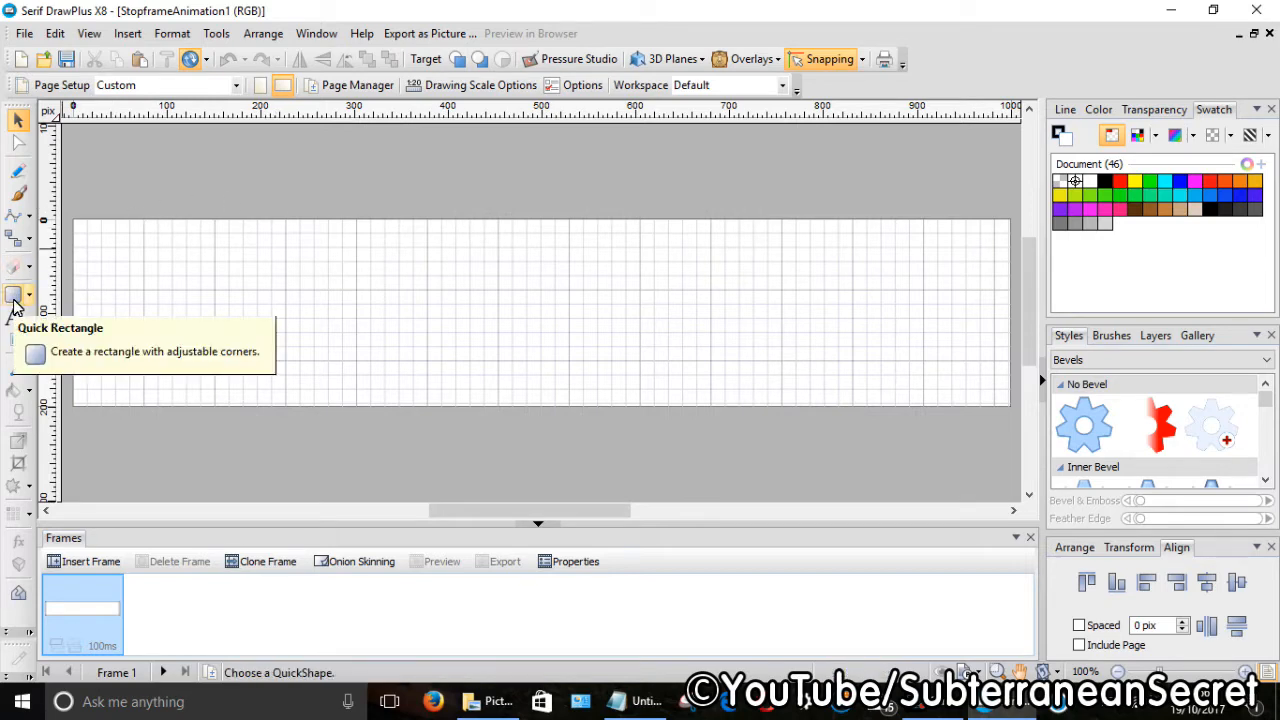
Step: Draw a Quick Rectangle covering the whole 1000 × 200 page and hide the grid
click(14, 295)
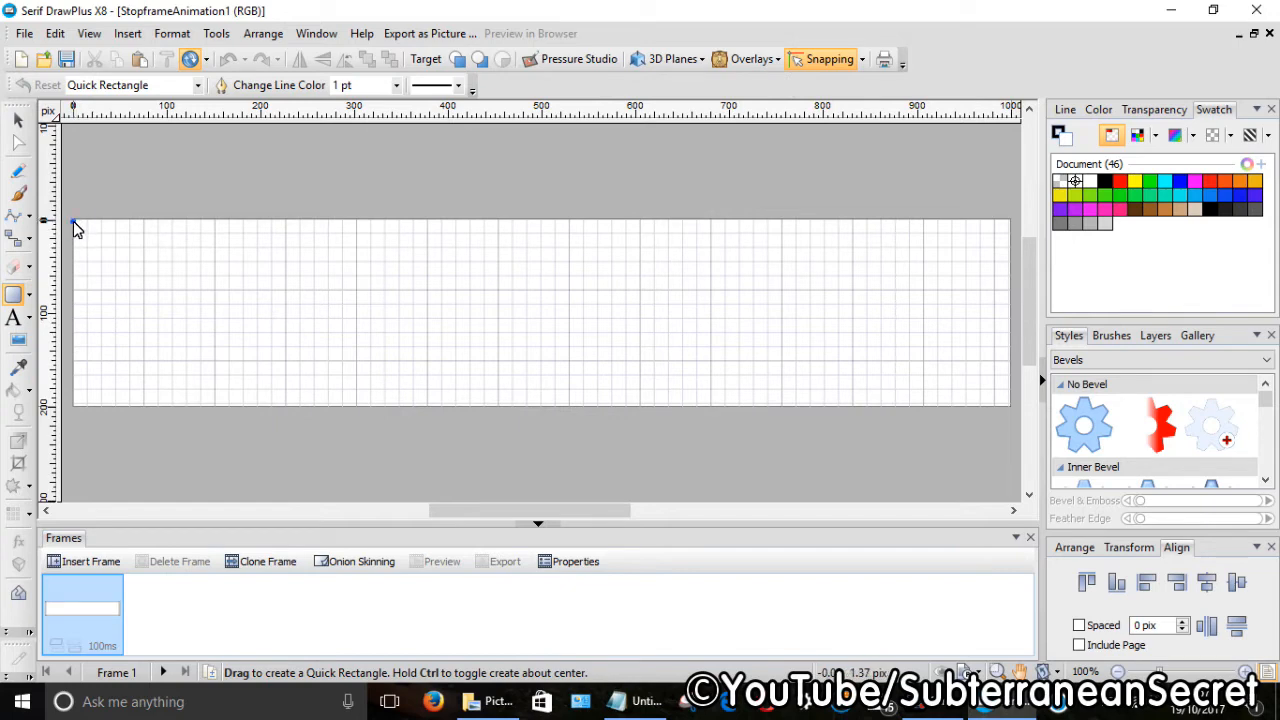
drag(75, 222, 978, 408)
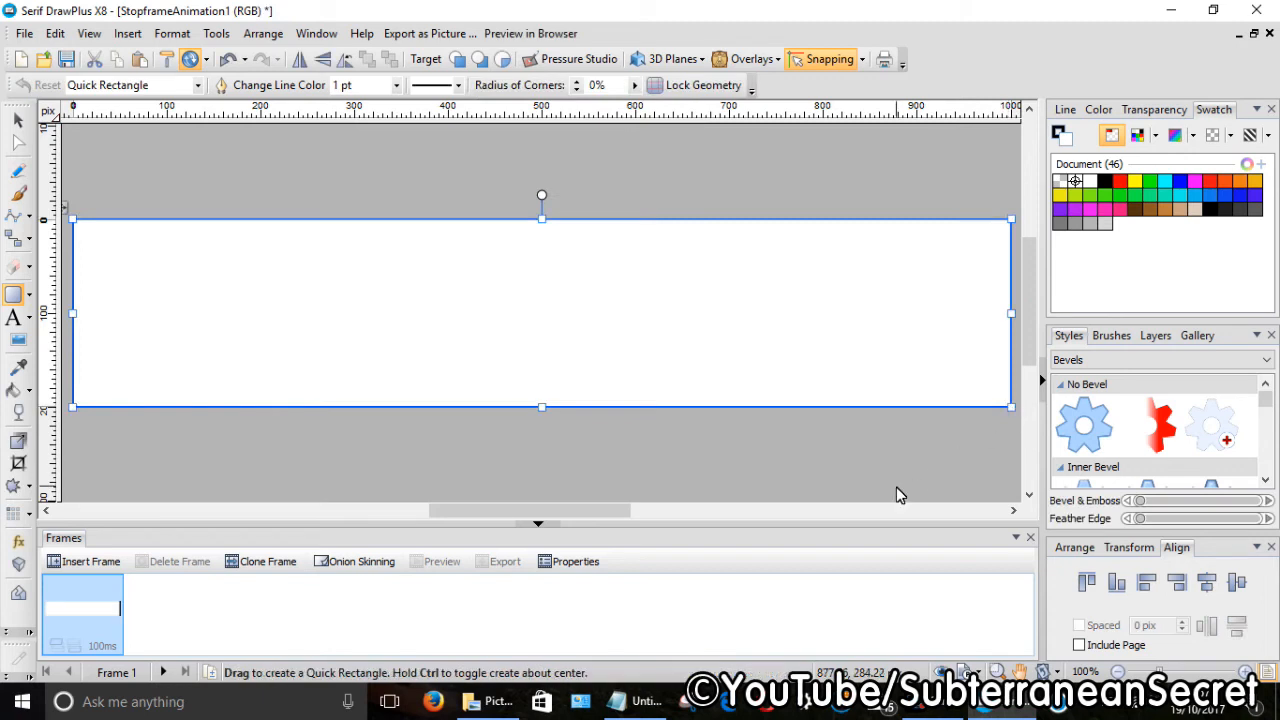
mouse_move(862, 74)
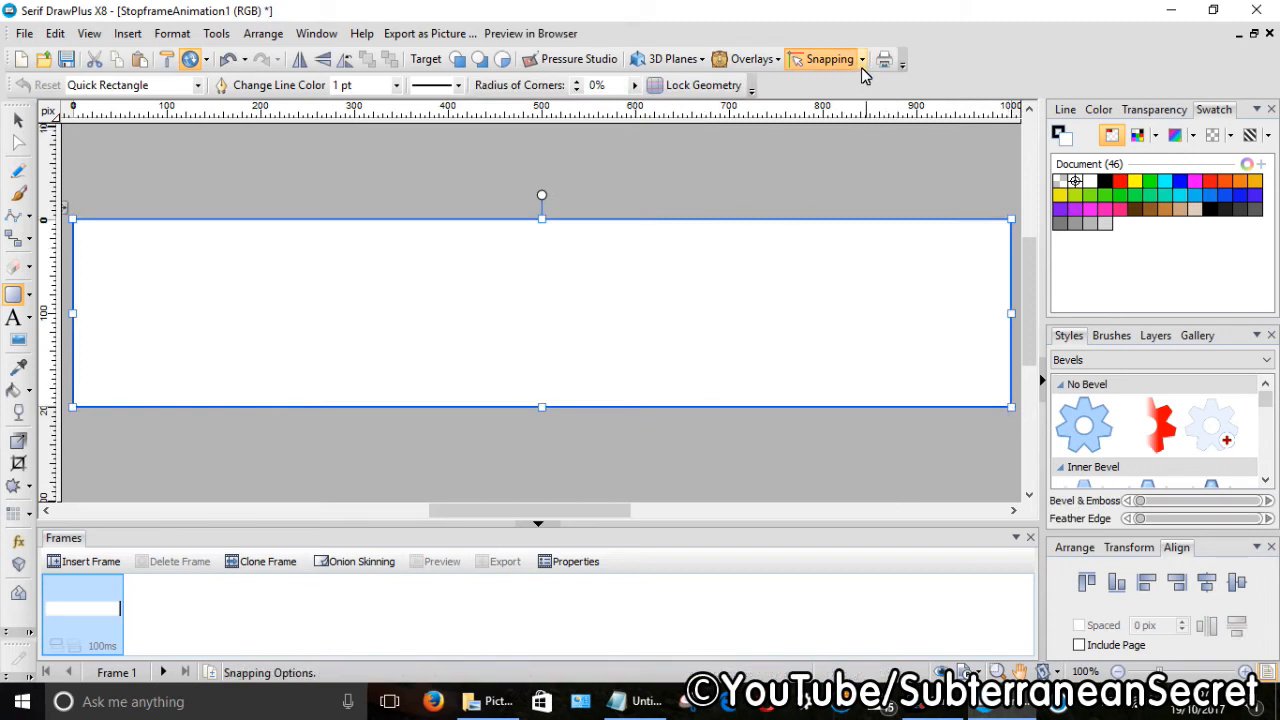
click(862, 59)
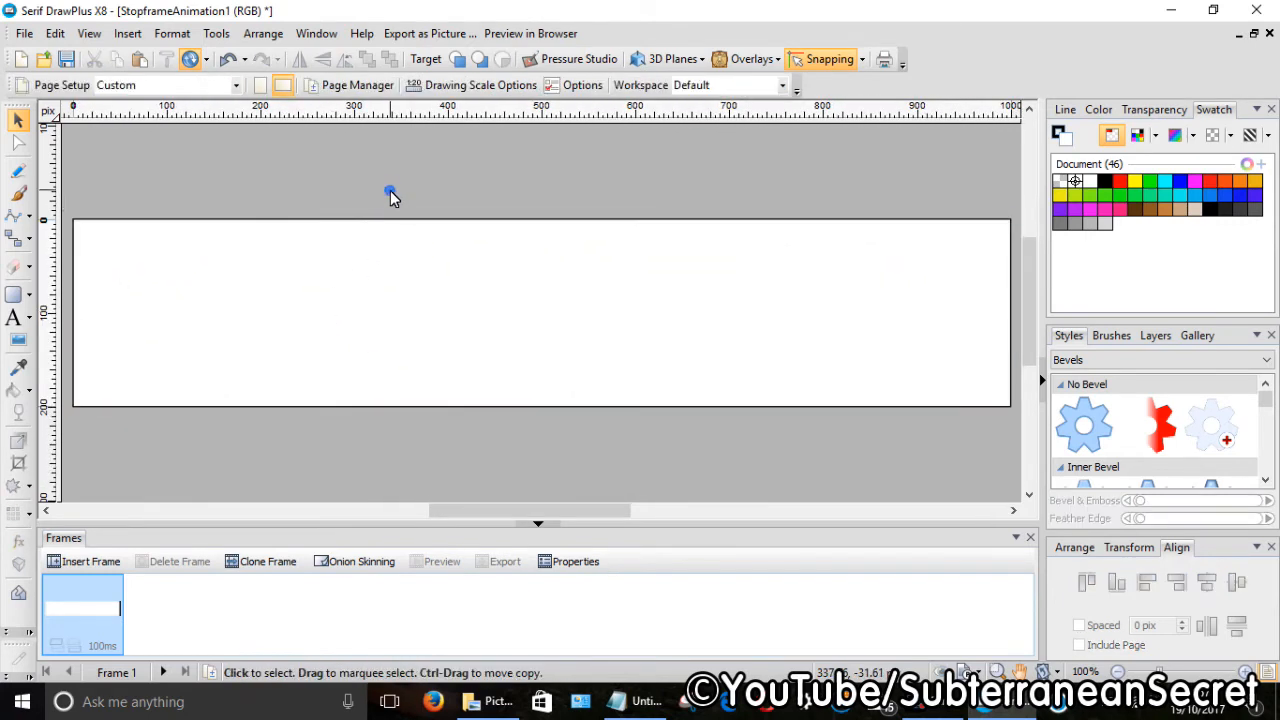
click(390, 194)
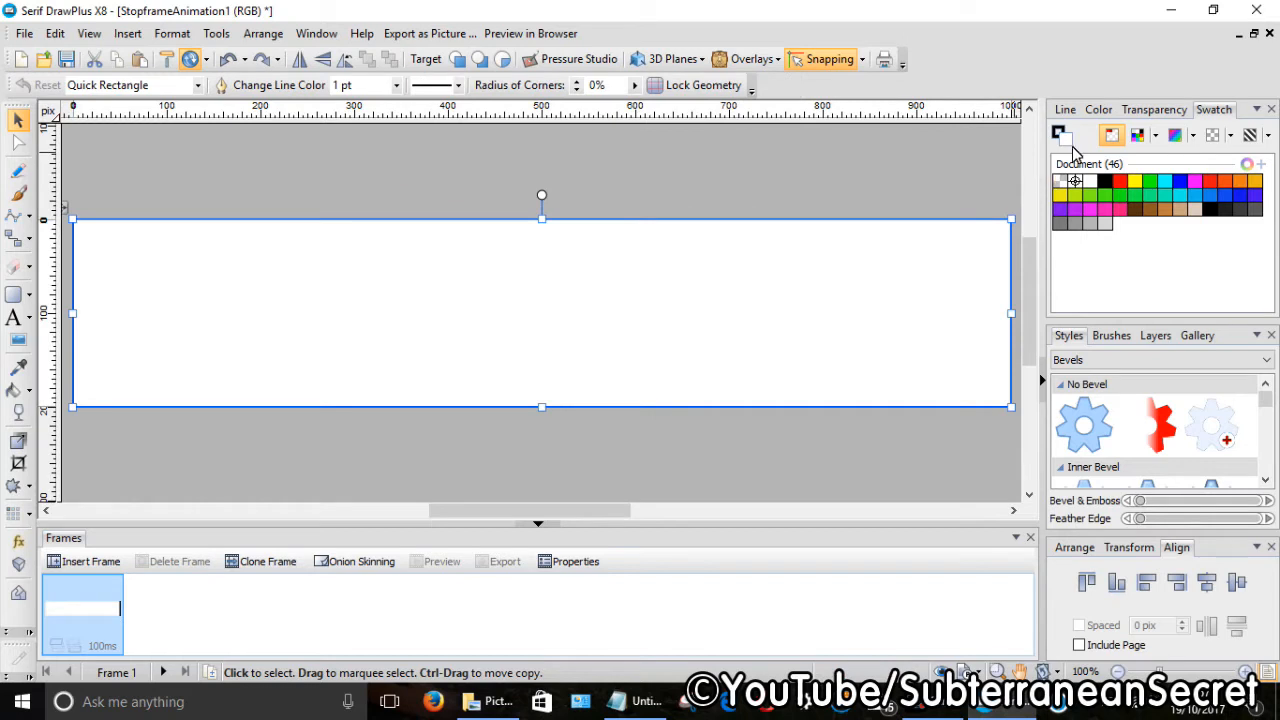
mouse_move(1170, 130)
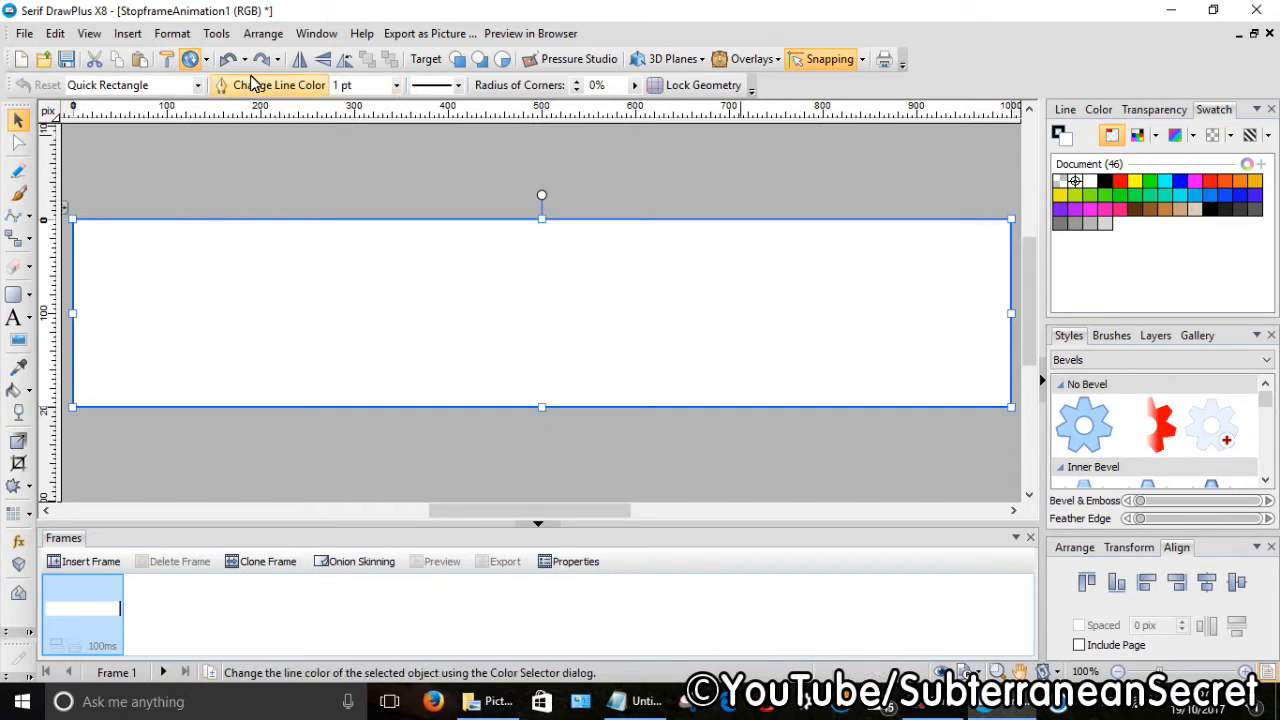
click(89, 33)
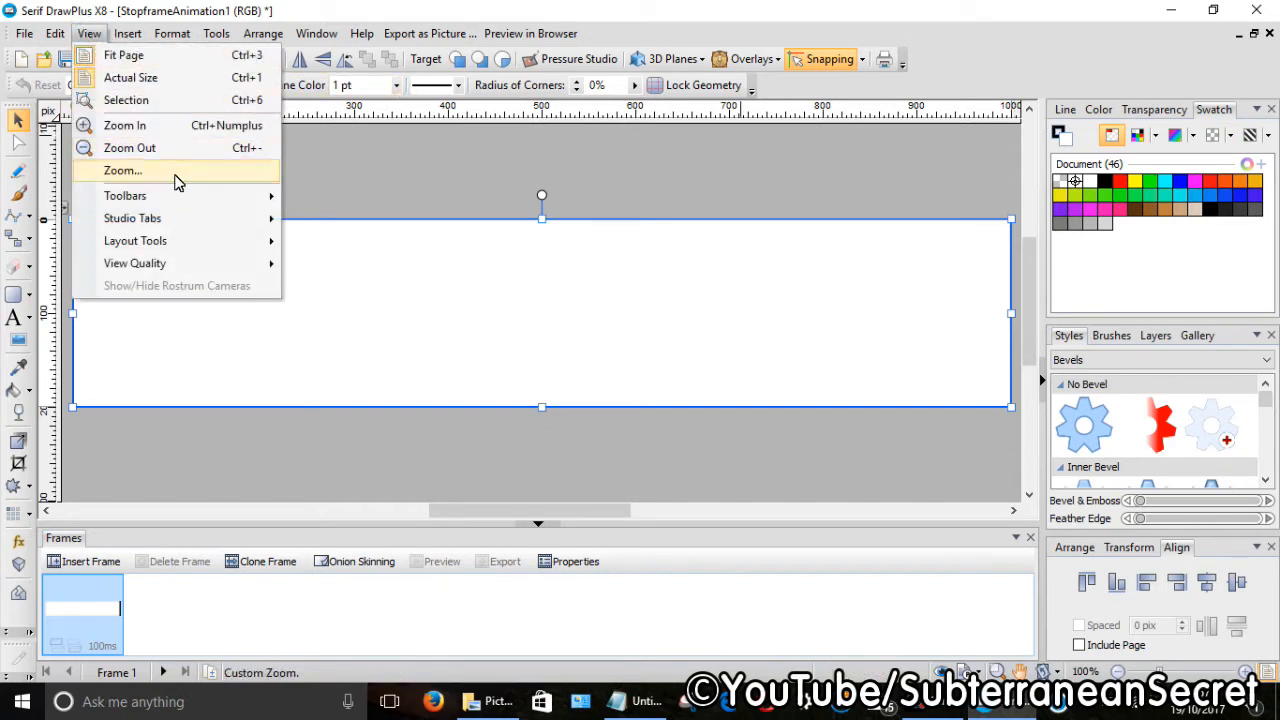
click(132, 218)
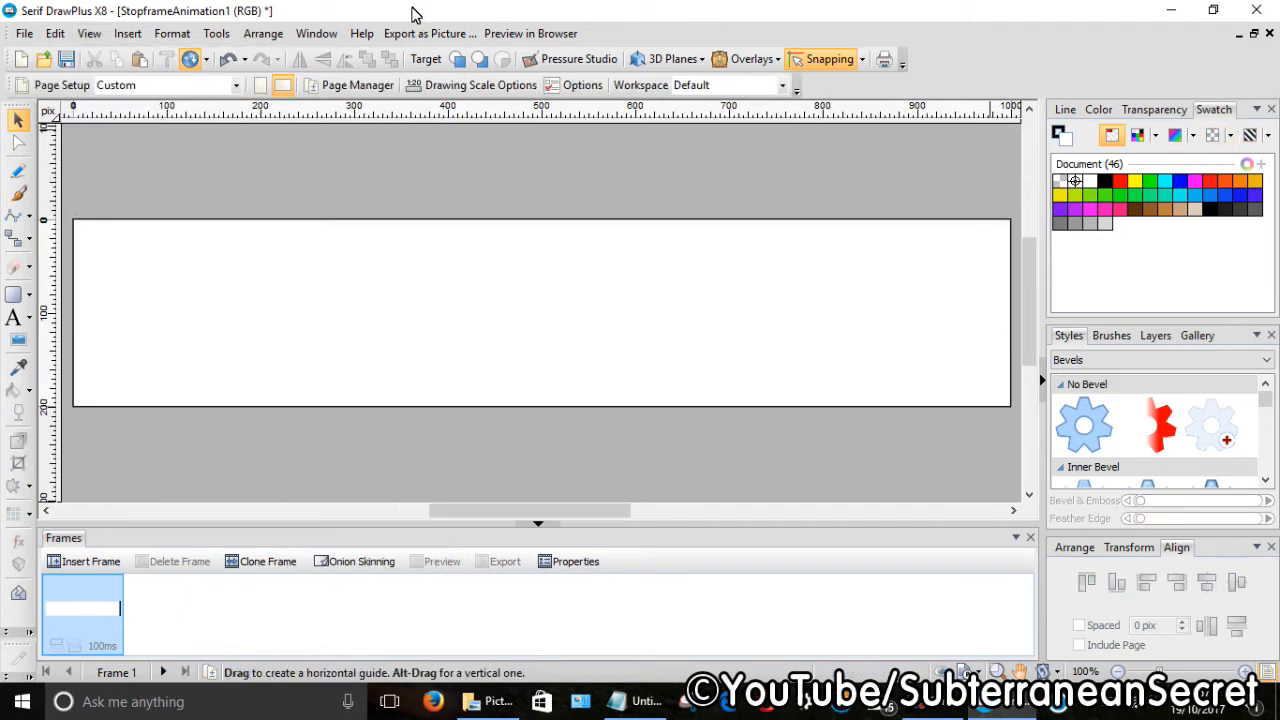
click(89, 33)
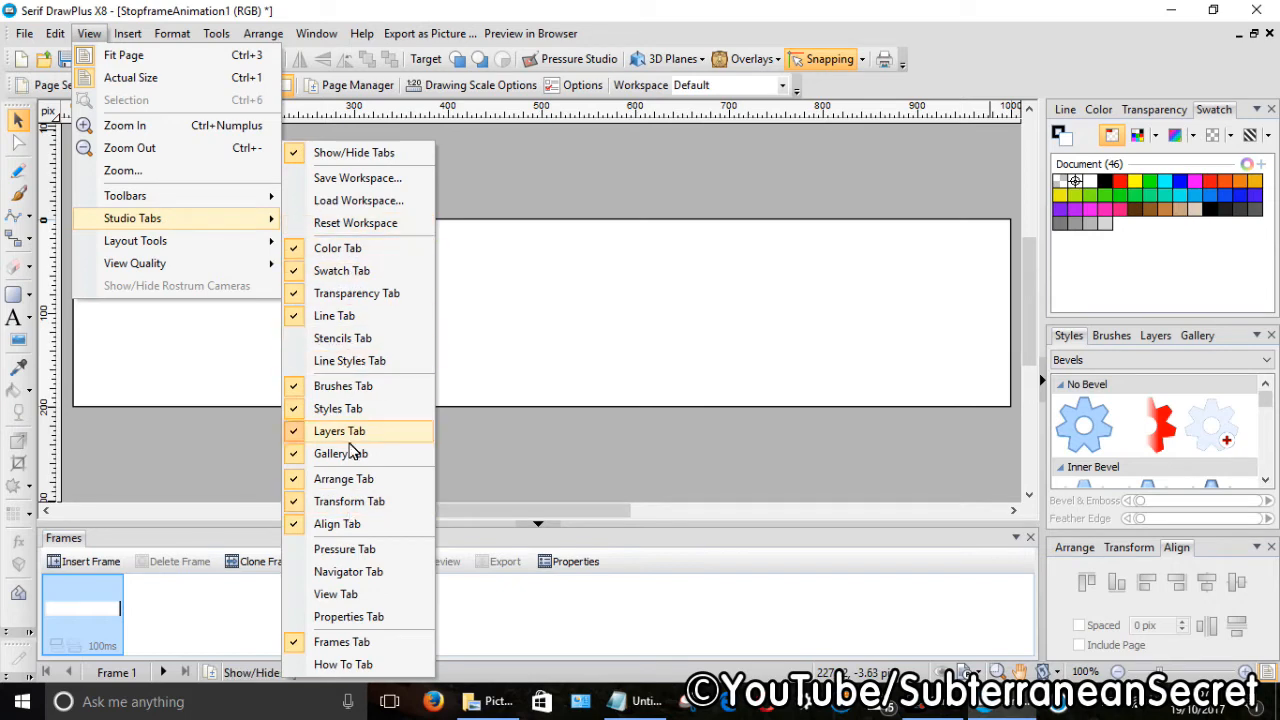
click(339, 431)
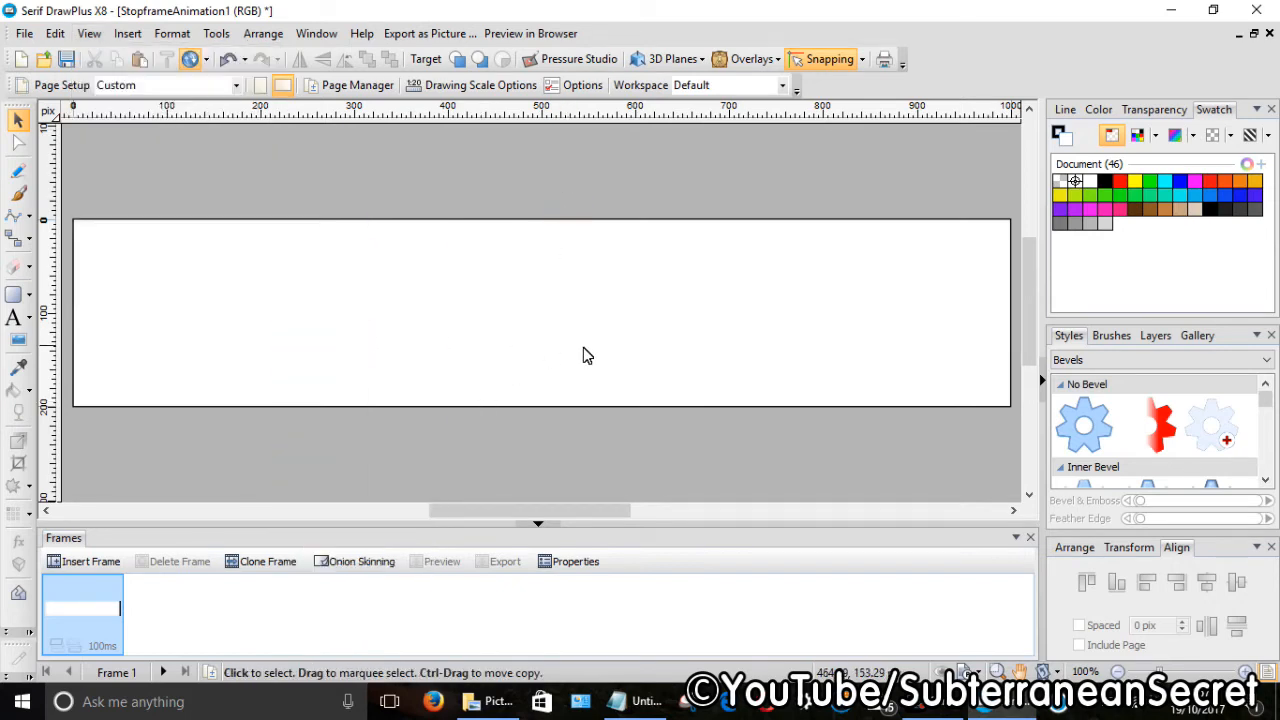
mouse_move(1100, 140)
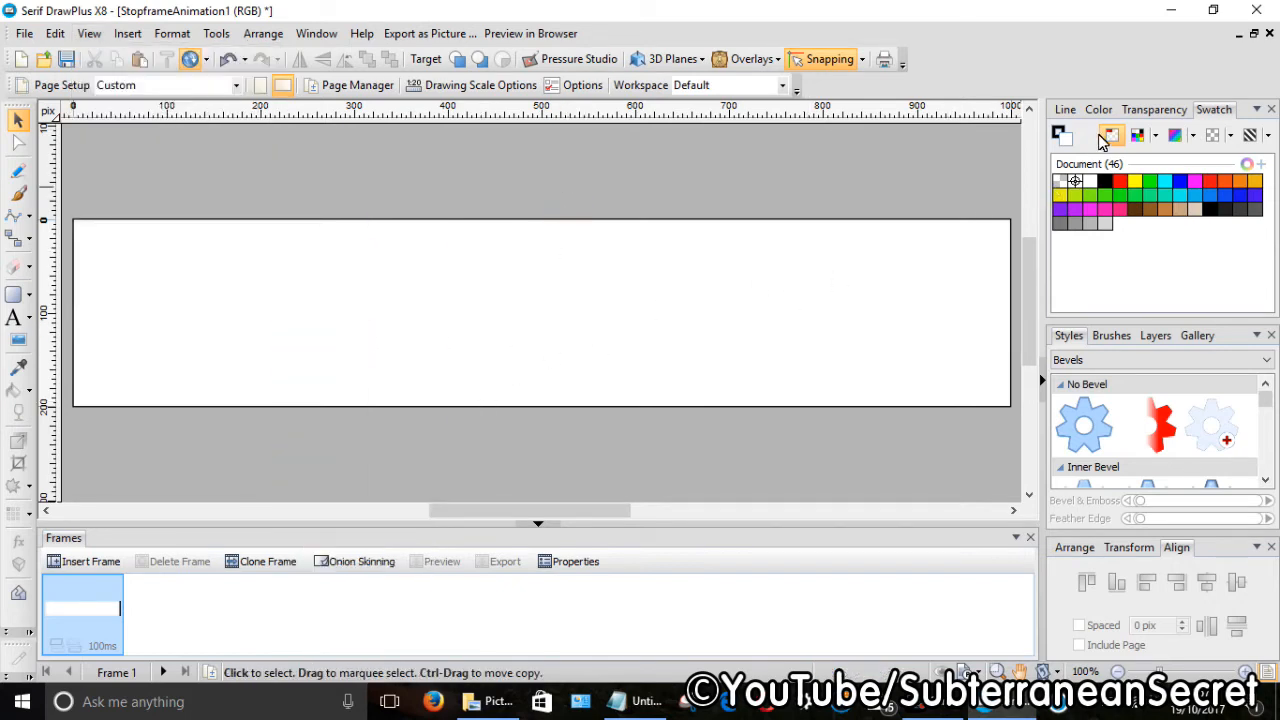
mouse_move(1118, 165)
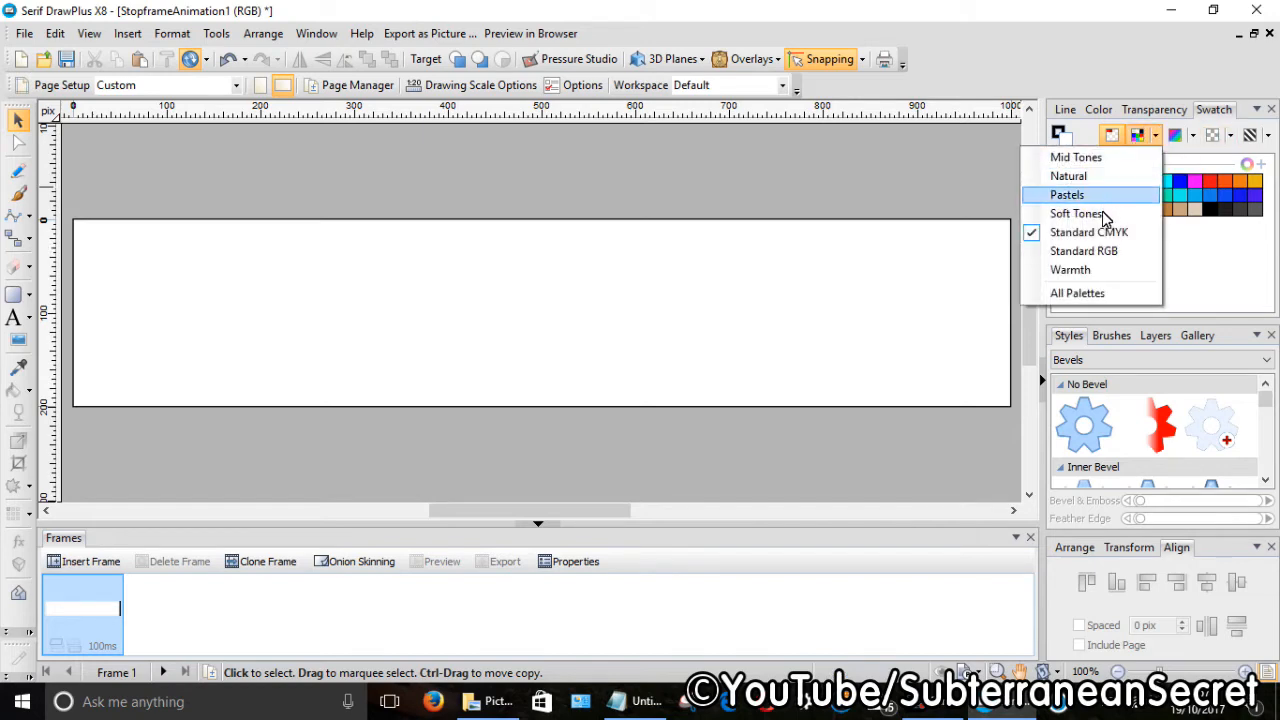
Step: Fill the page rectangle with a teal-blue swatch from the Standard CMYK palette
click(1089, 231)
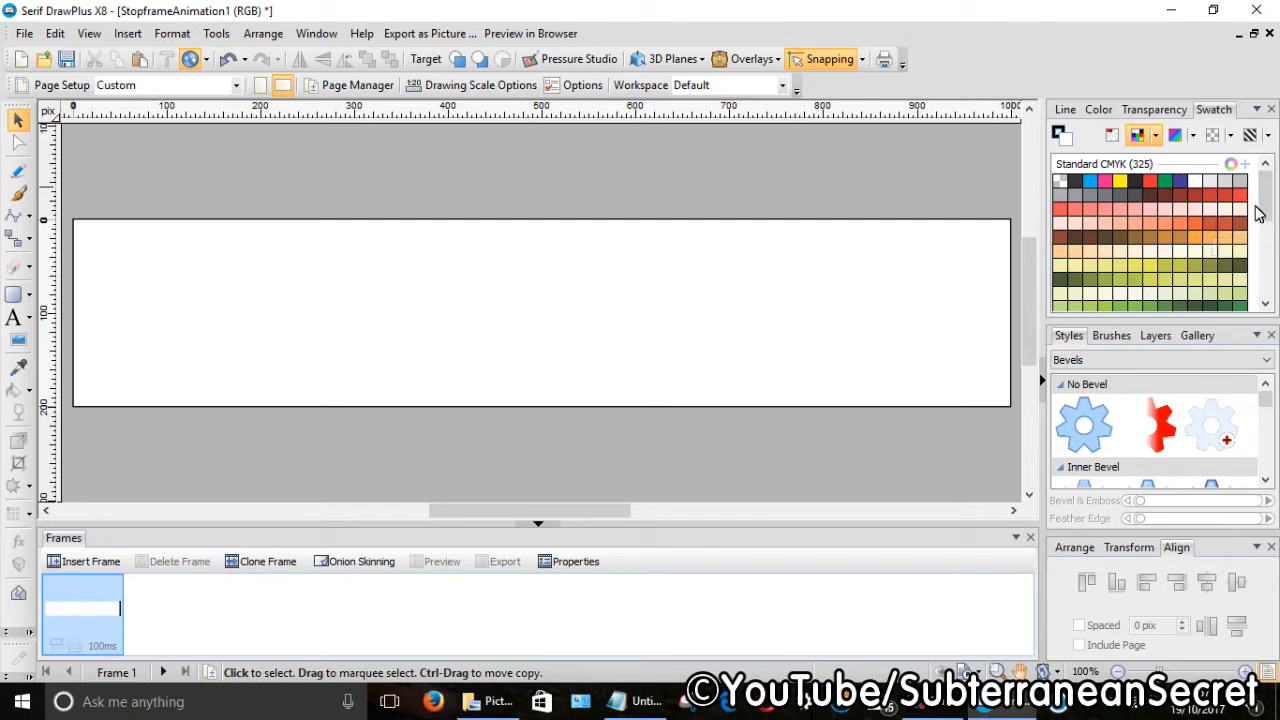
scroll(down, 3)
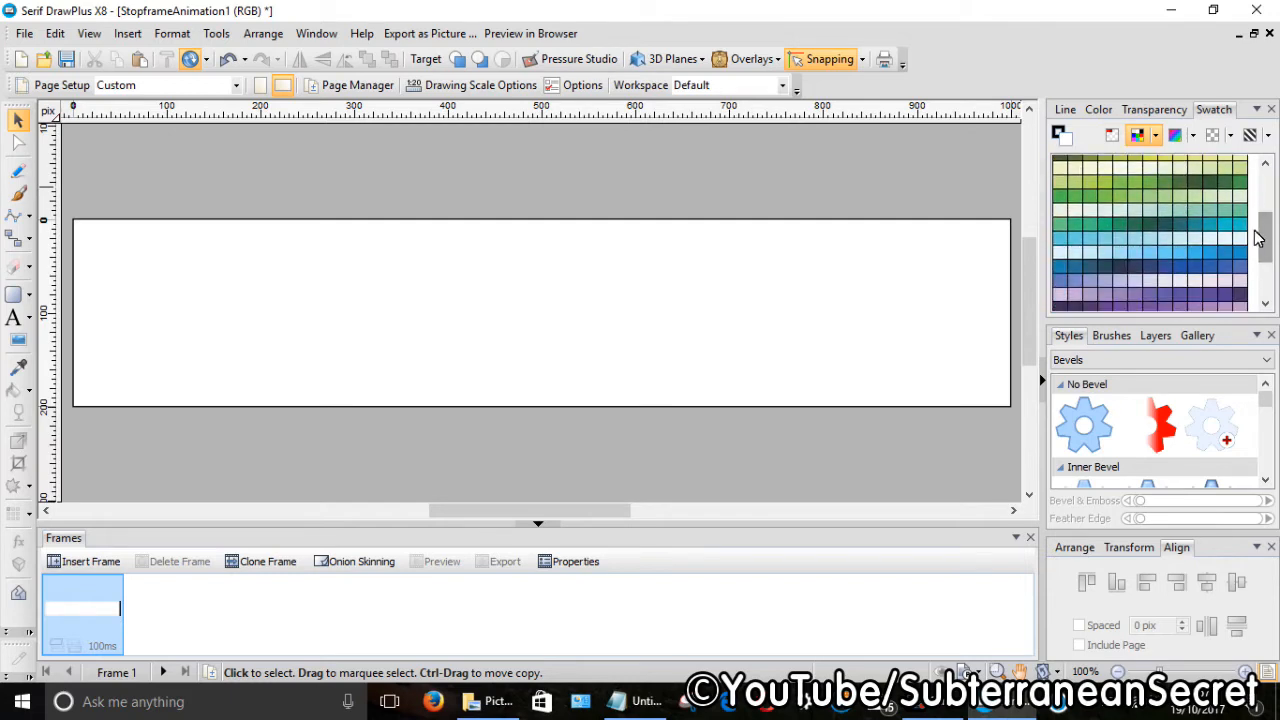
mouse_move(1065, 140)
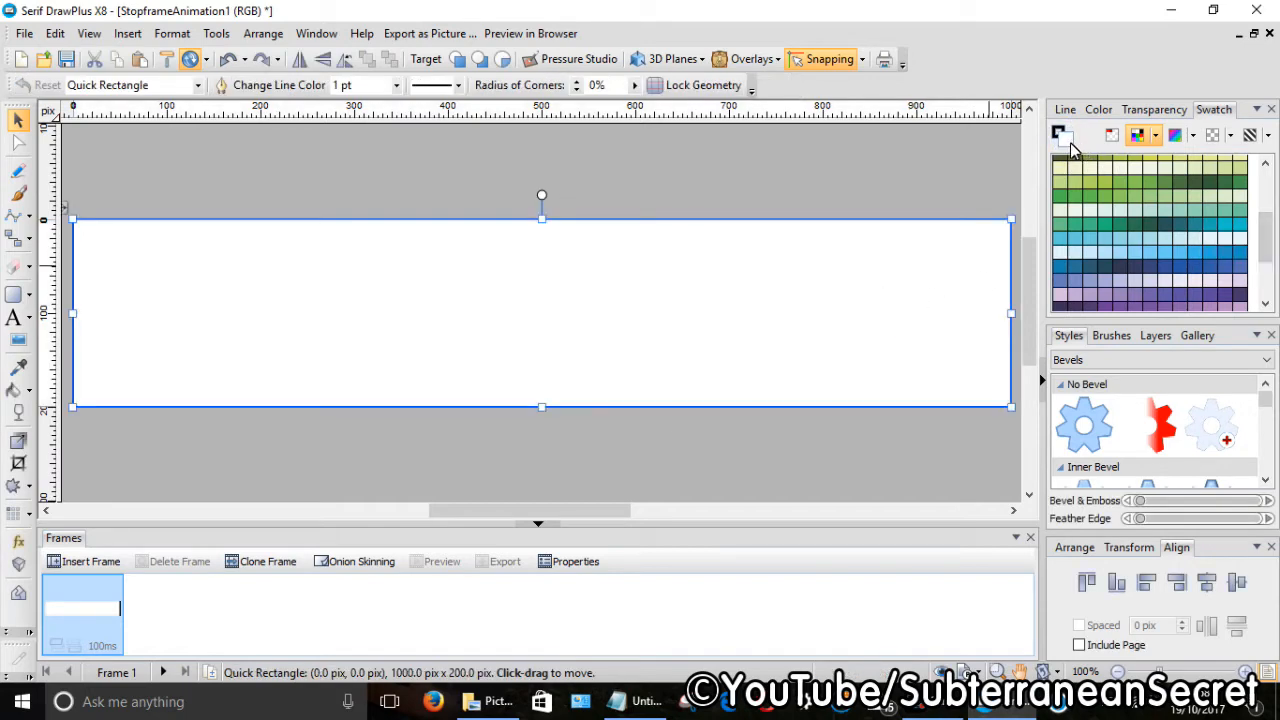
click(1242, 228)
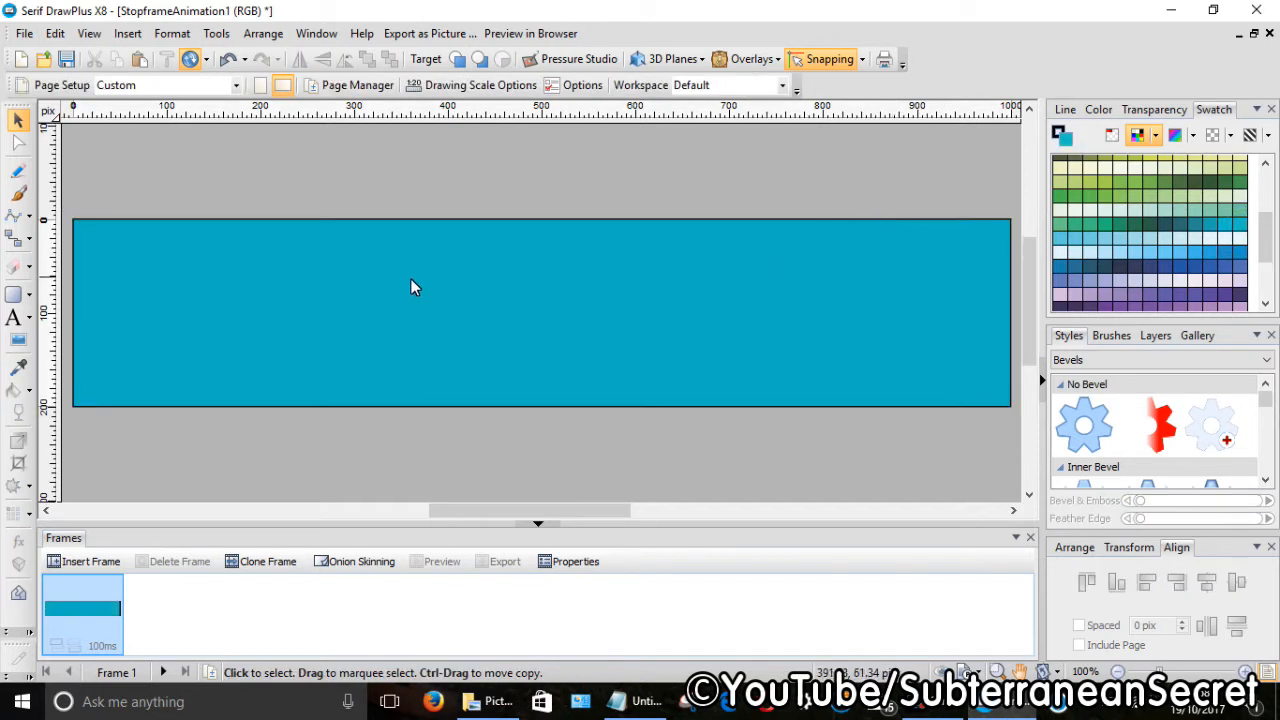
mouse_move(632, 393)
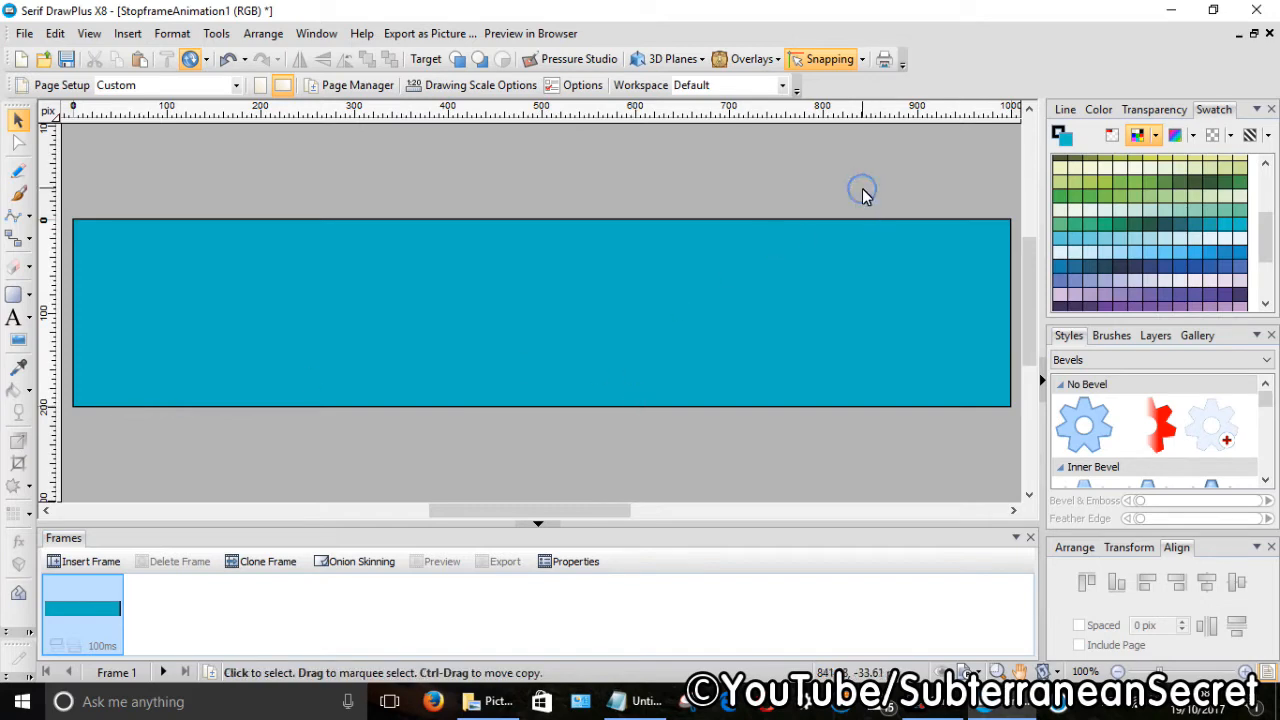
mouse_move(458, 476)
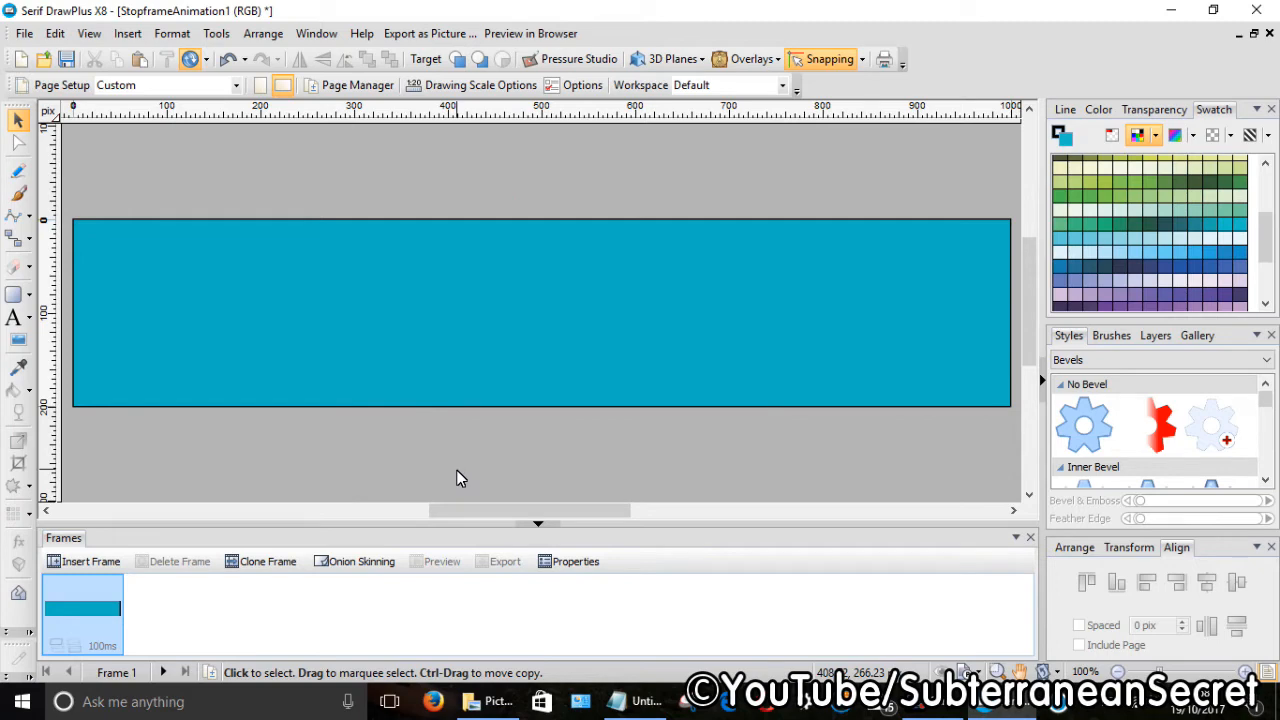
mouse_move(499, 348)
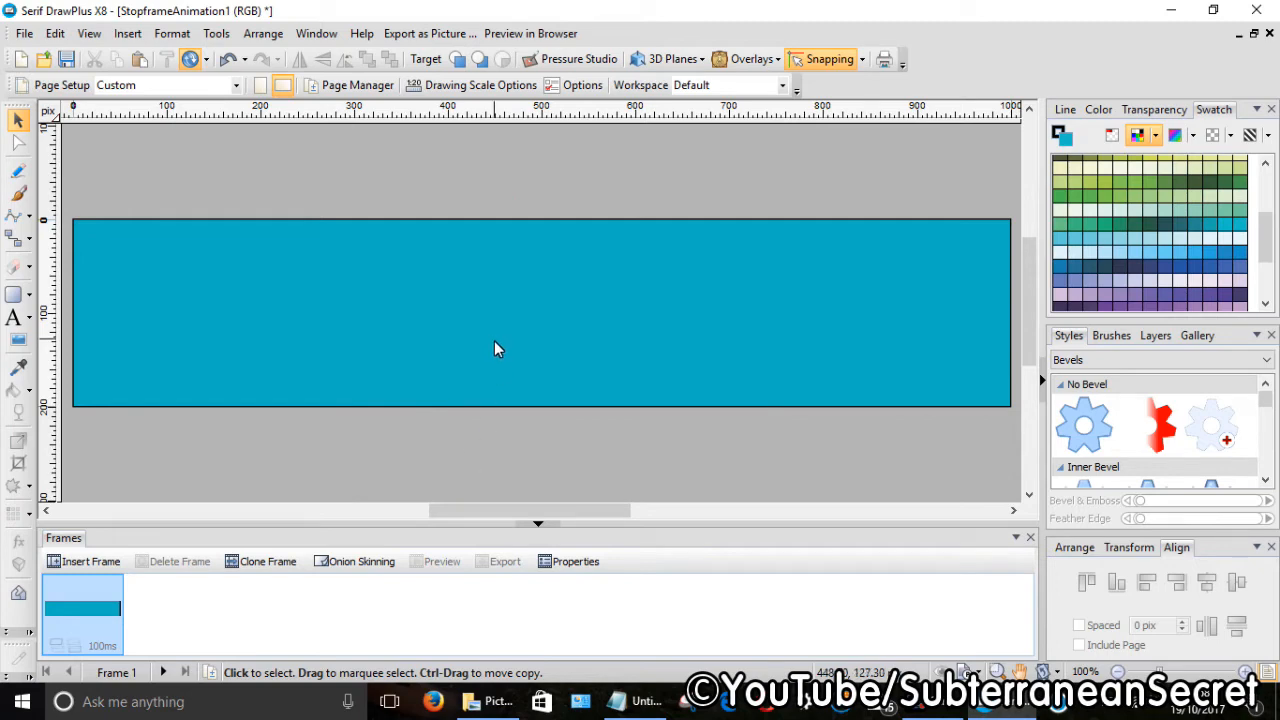
right_click(500, 348)
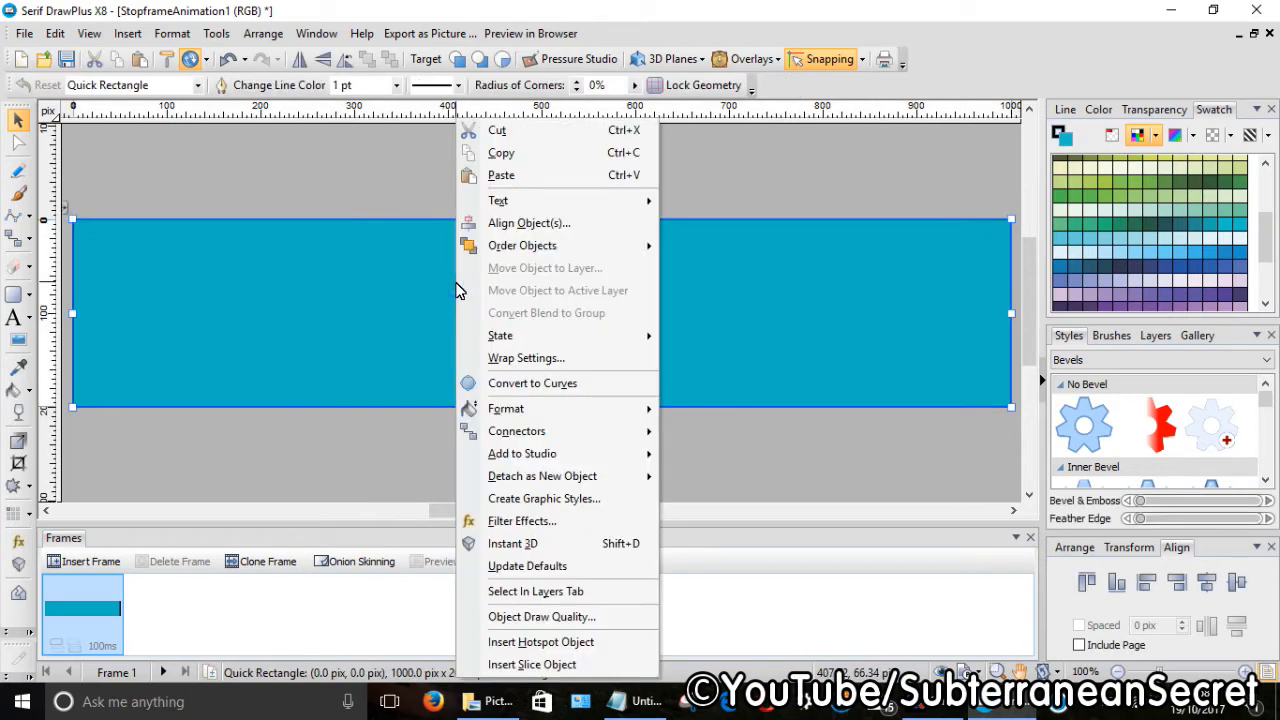
mouse_move(521, 245)
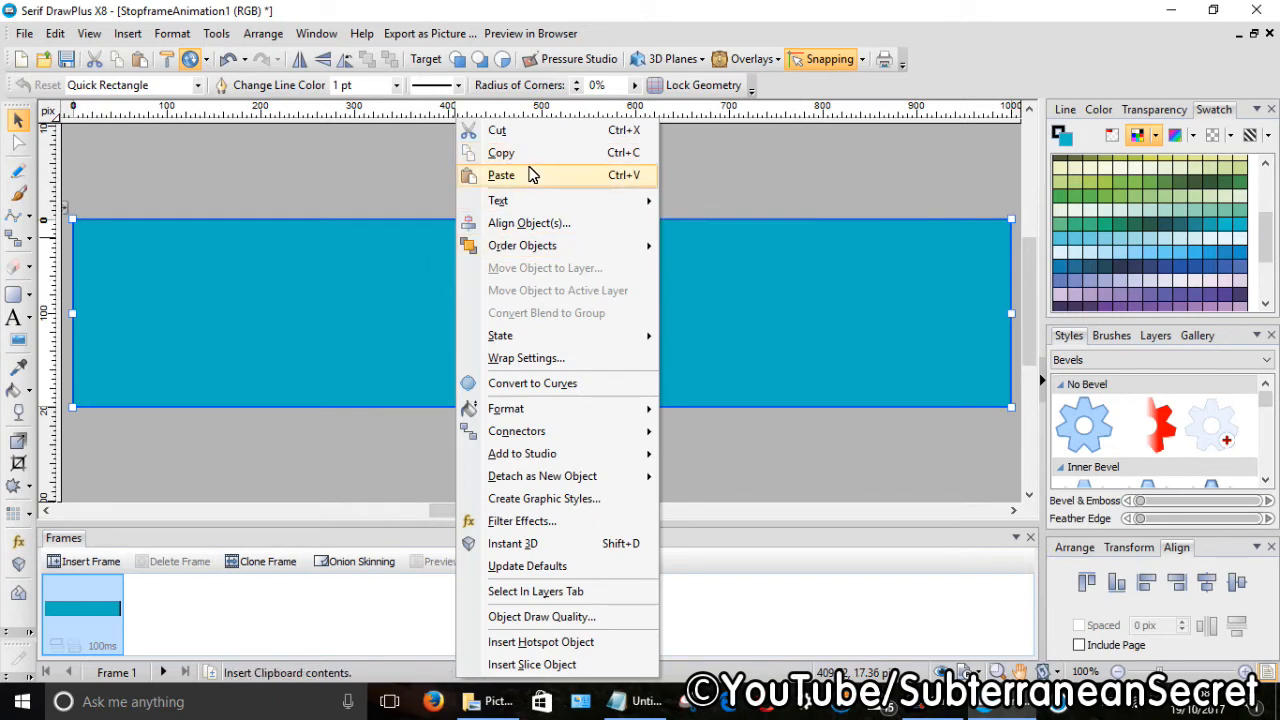
click(471, 190)
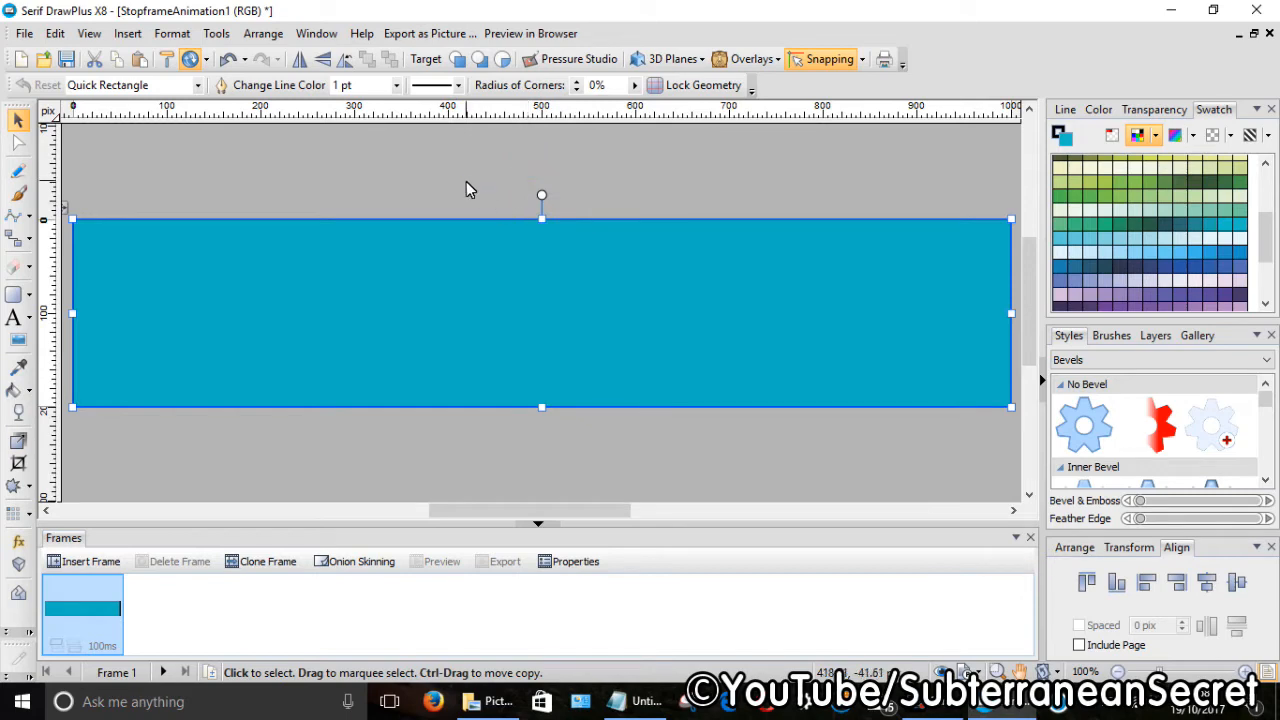
click(24, 33)
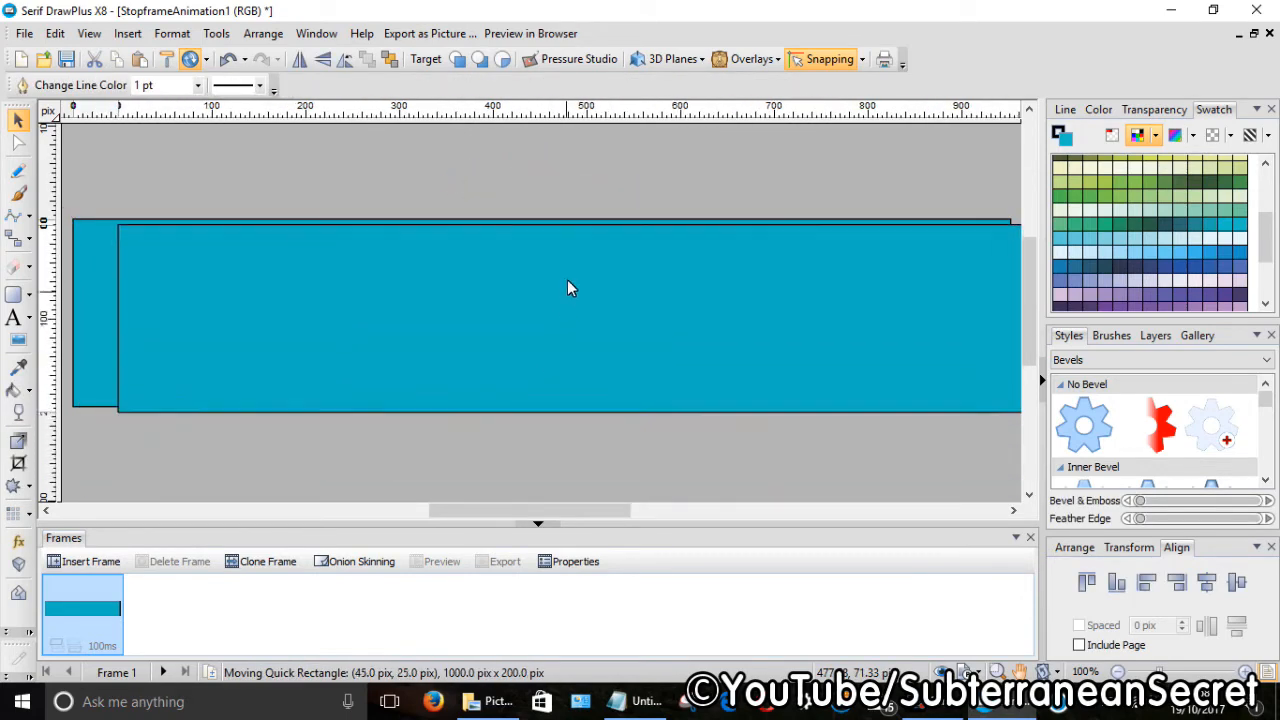
drag(572, 289, 540, 310)
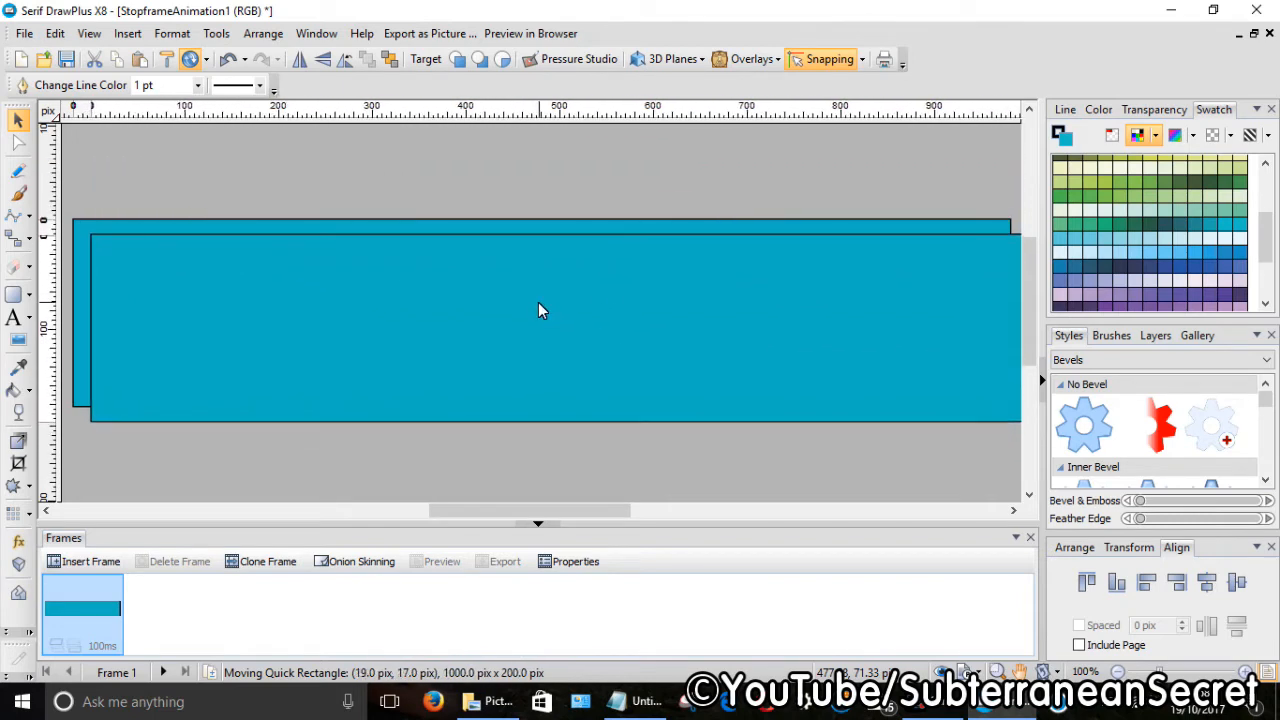
drag(543, 310, 535, 296)
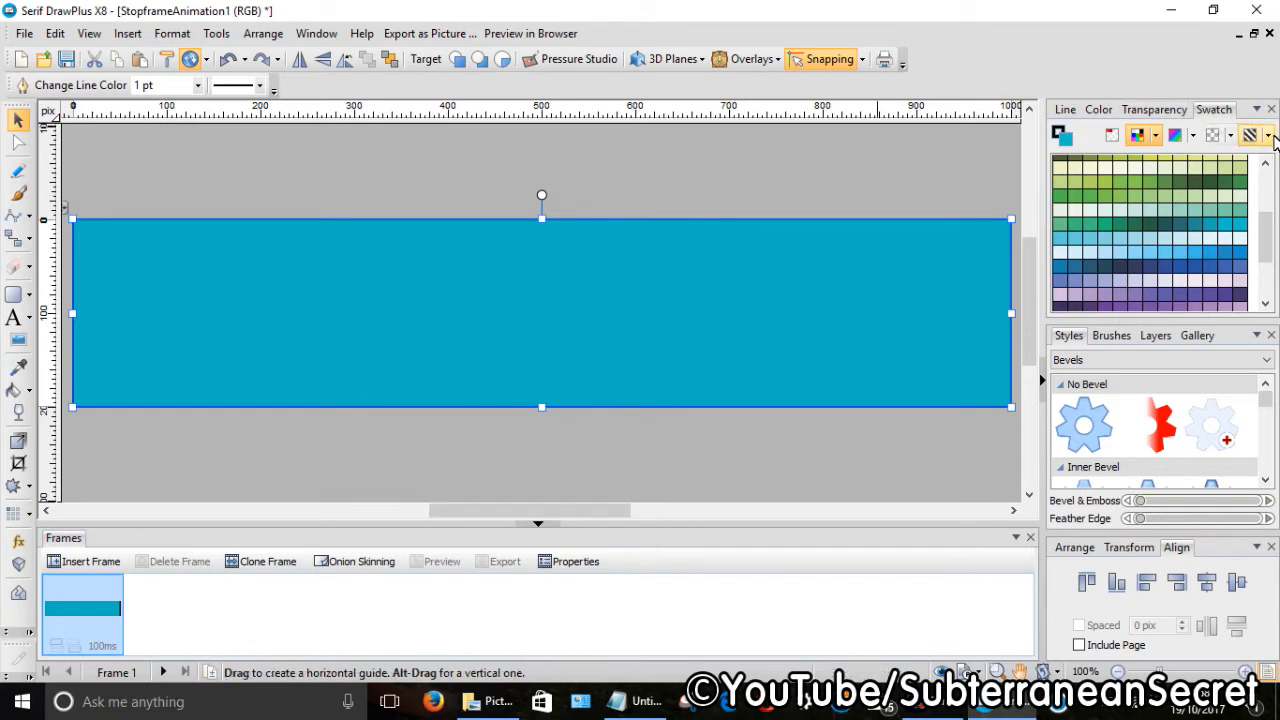
Step: Apply the hexagon pattern from the Bricks and Tiles vector fills to the teal rectangle
click(1265, 135)
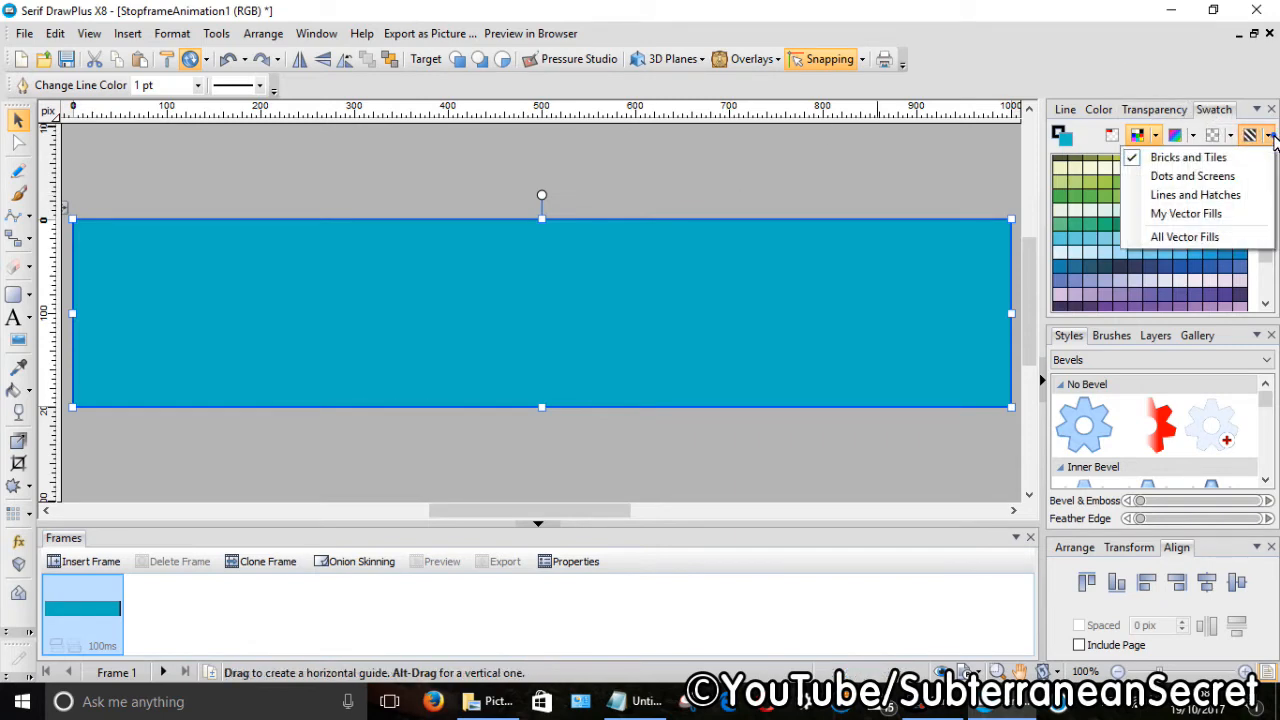
click(1188, 157)
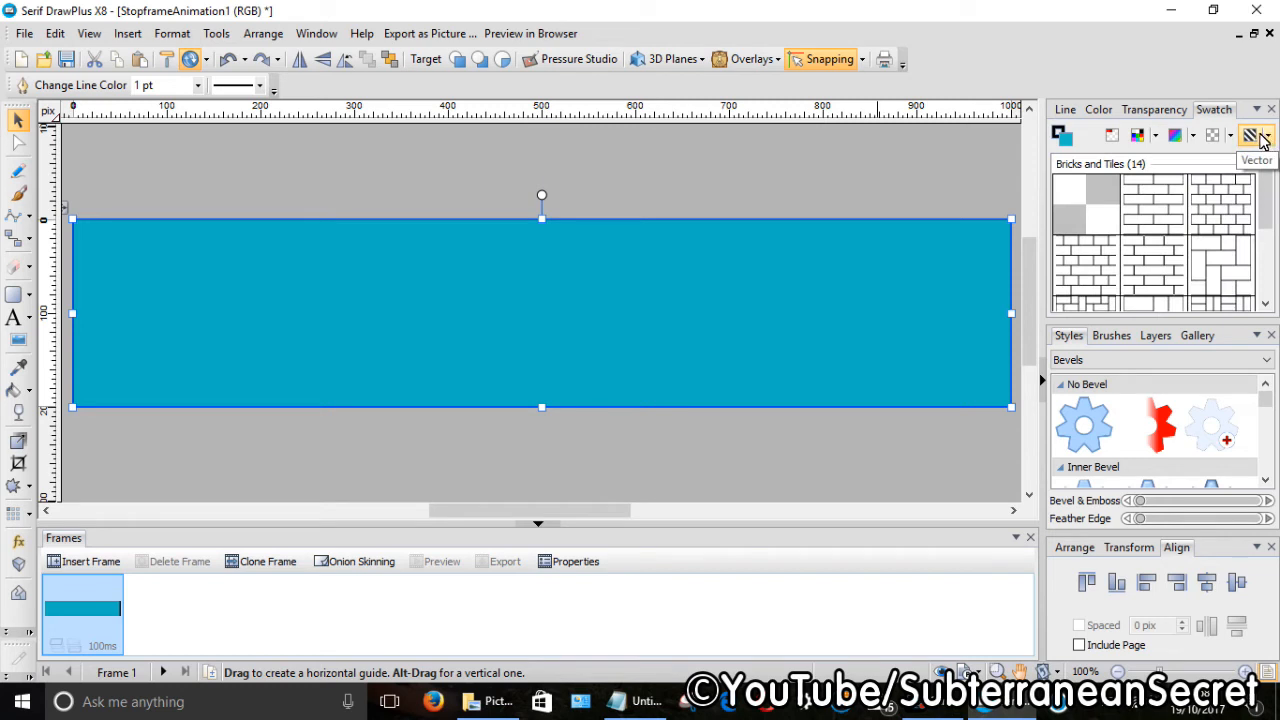
click(1250, 135)
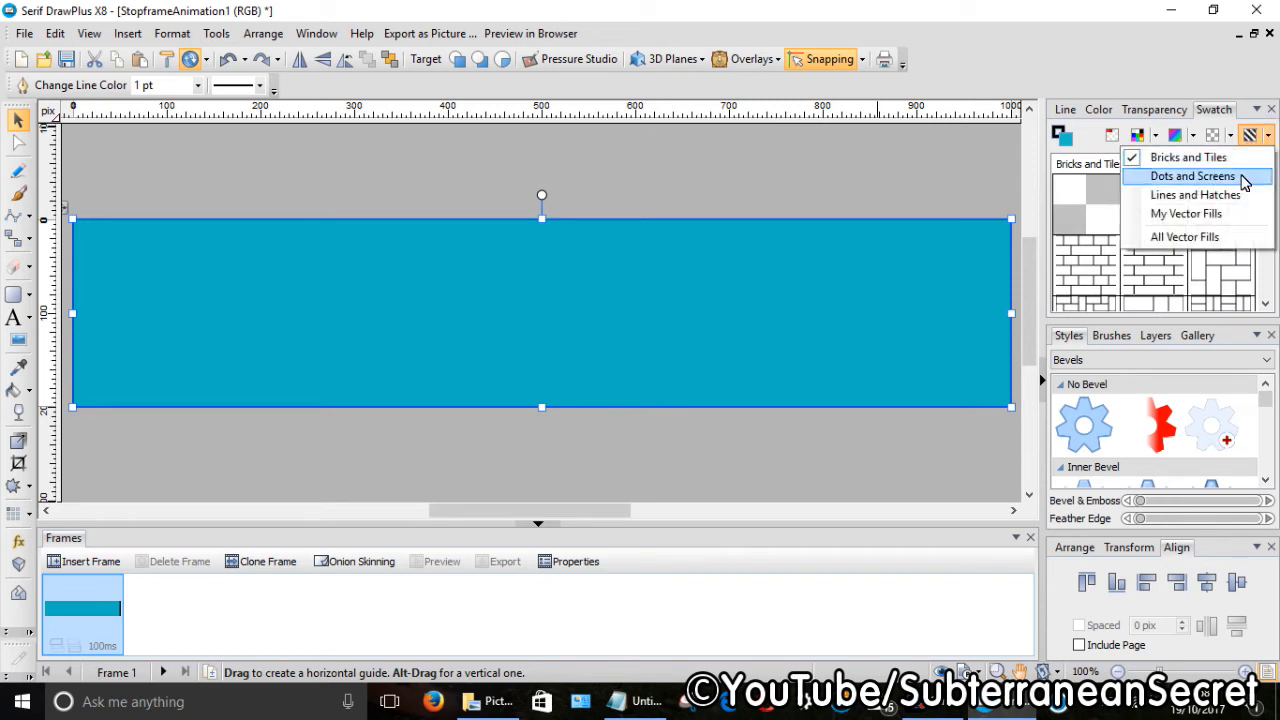
mouse_move(1188, 157)
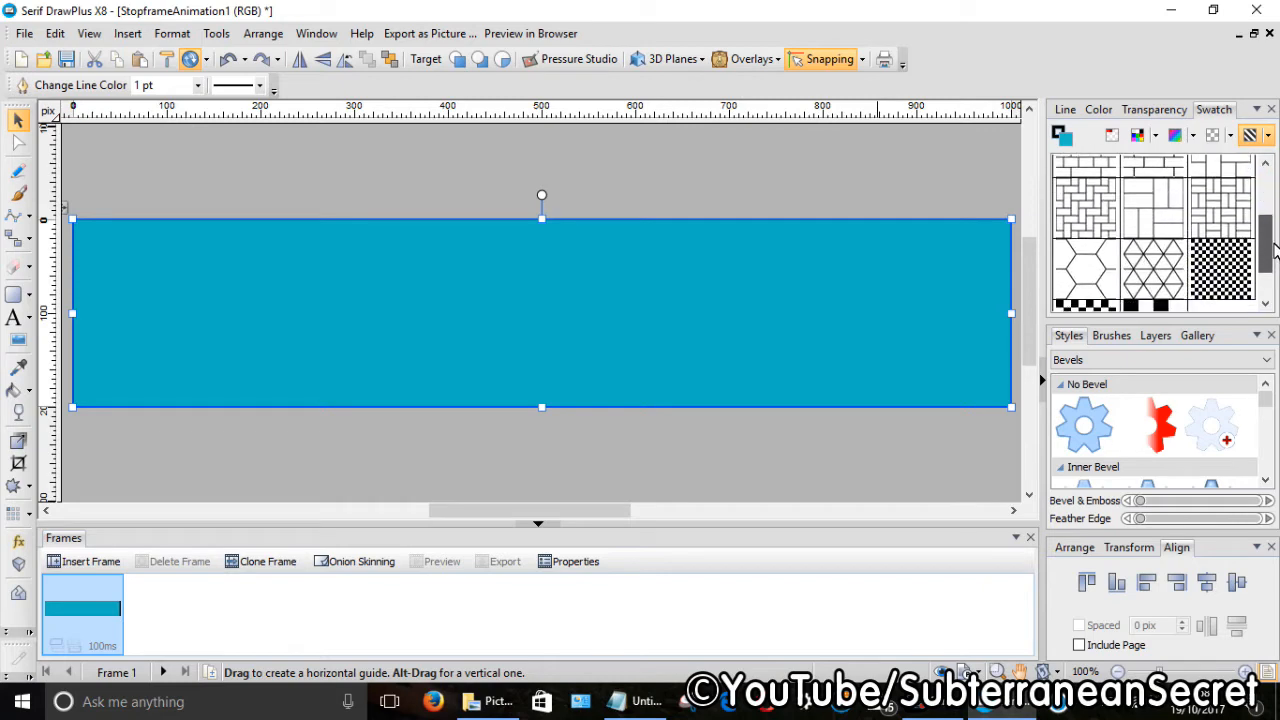
scroll(down, 3)
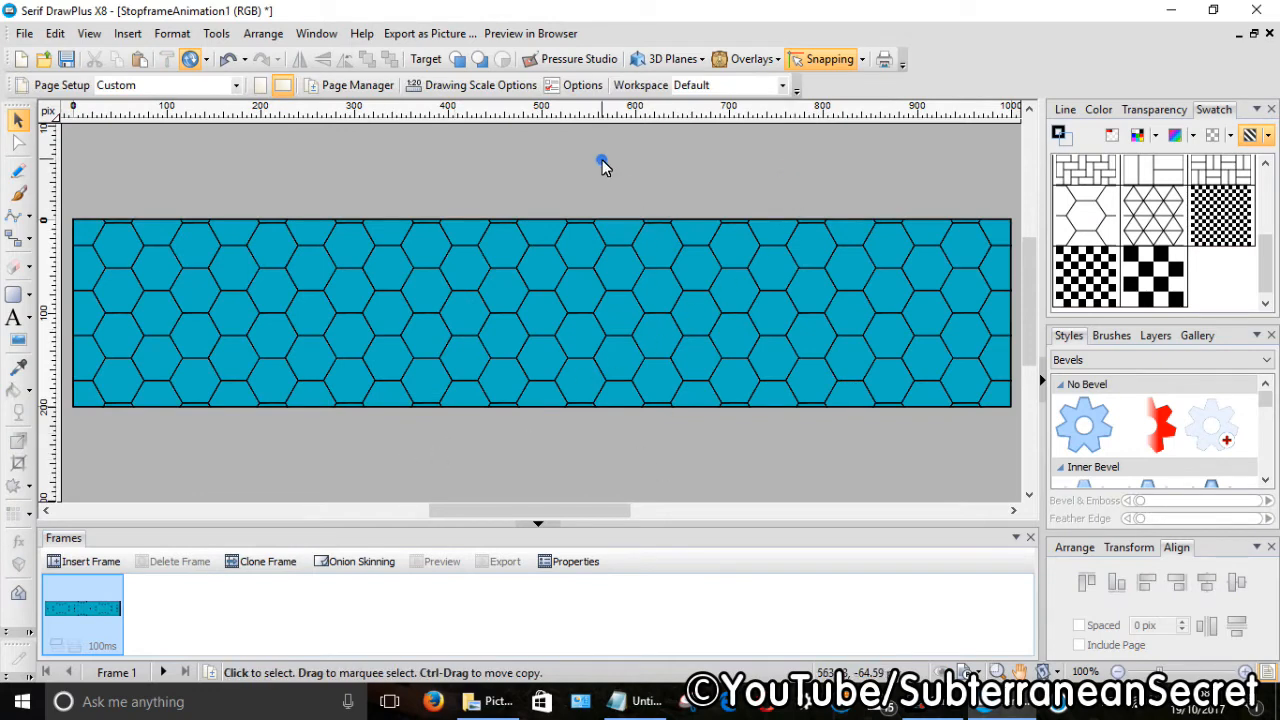
click(540, 312)
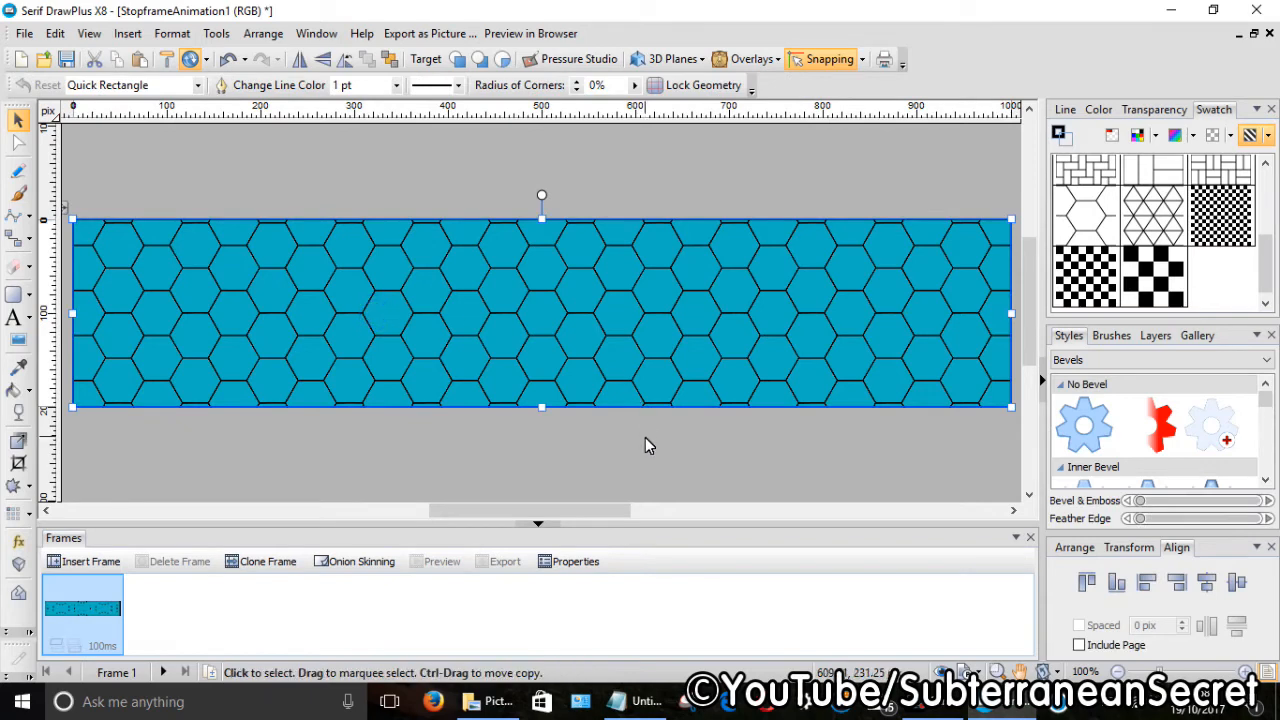
click(648, 445)
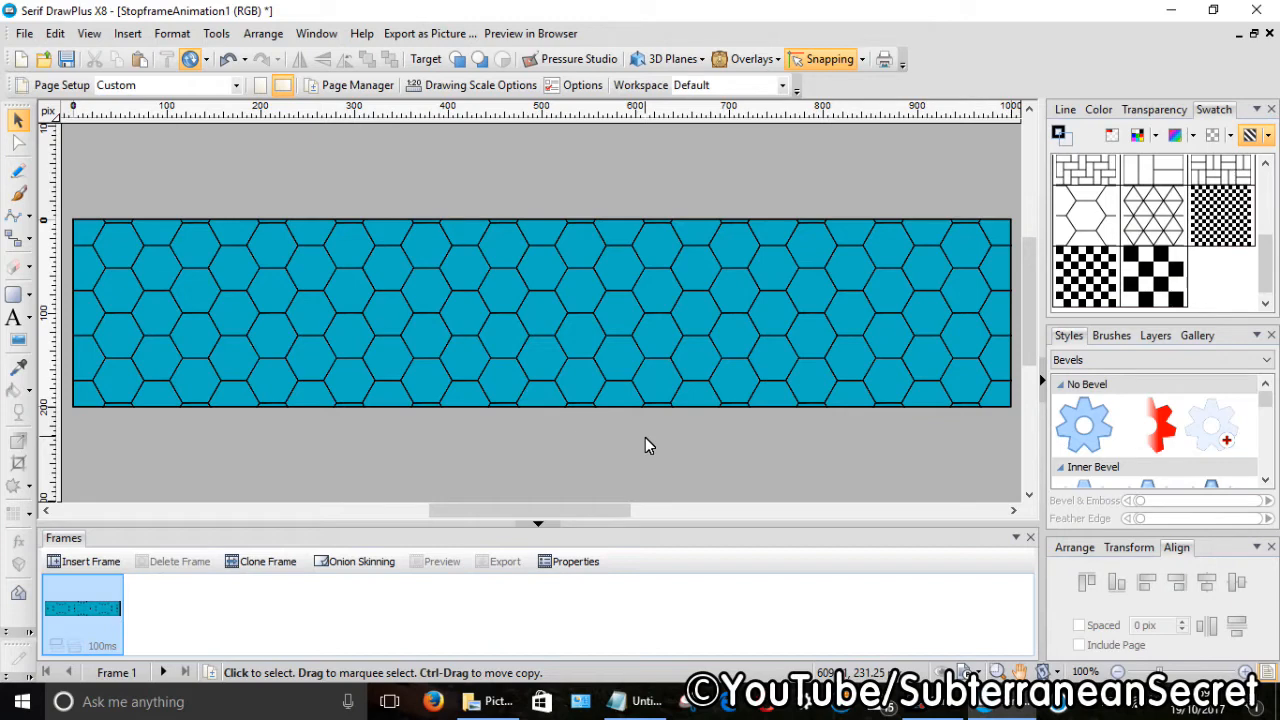
mouse_move(515, 568)
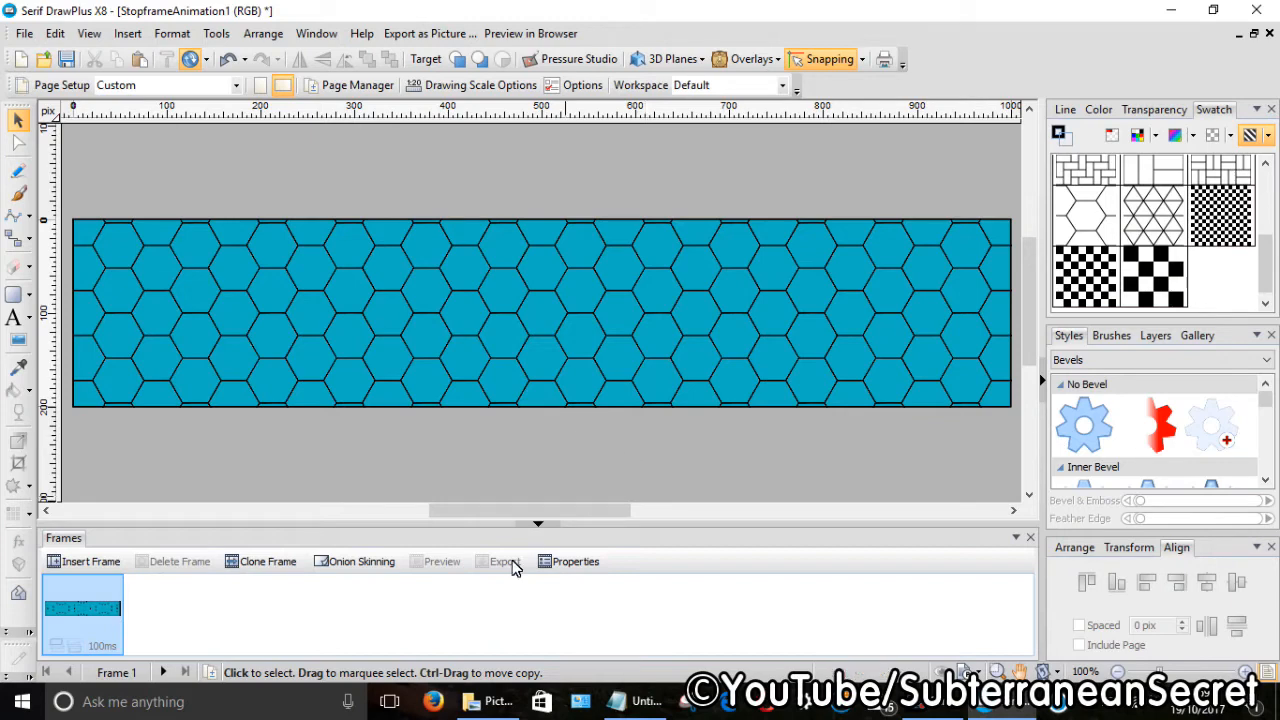
mouse_move(178, 360)
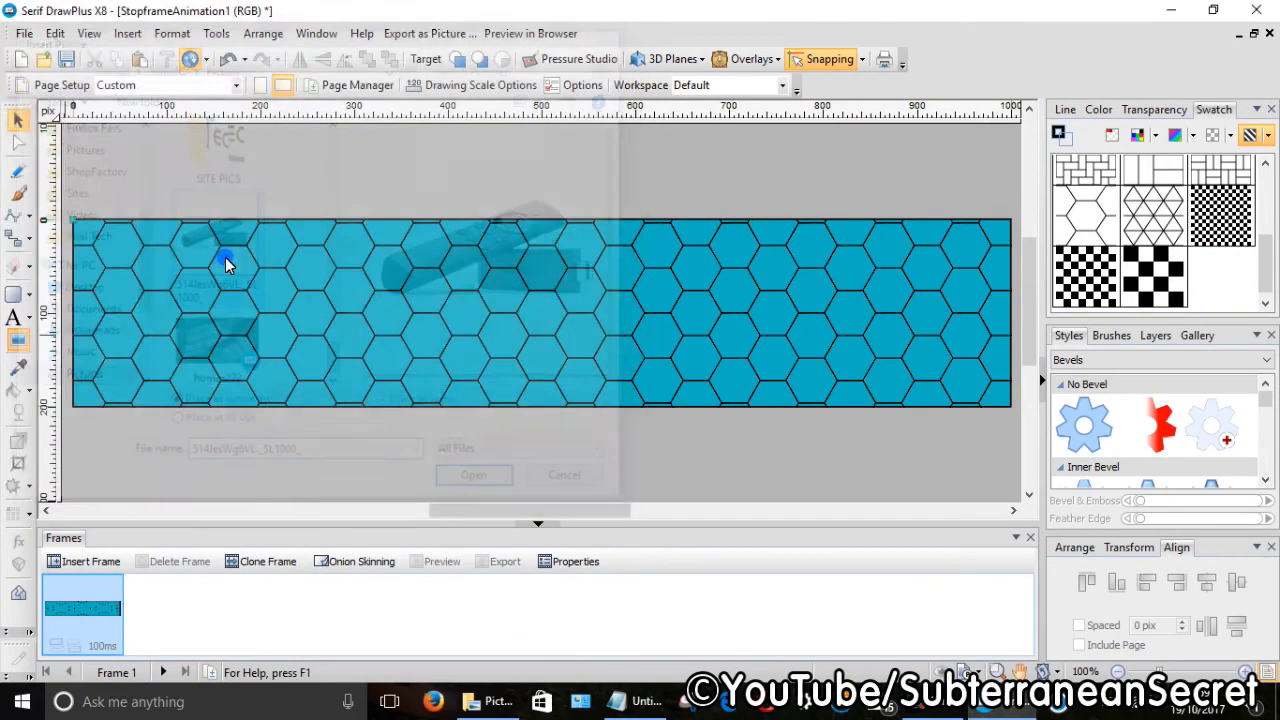
Step: Place the product photo, move it to the banner's right end and start Cutout Studio
click(473, 474)
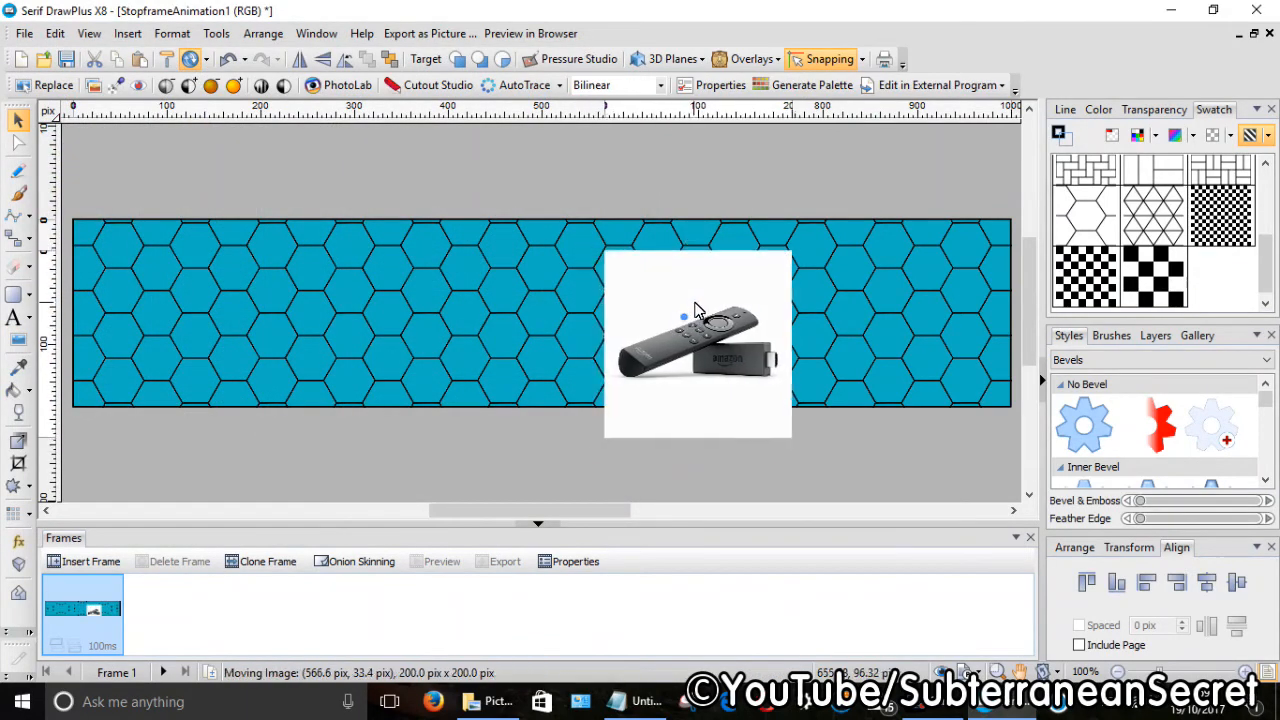
drag(697, 345, 865, 310)
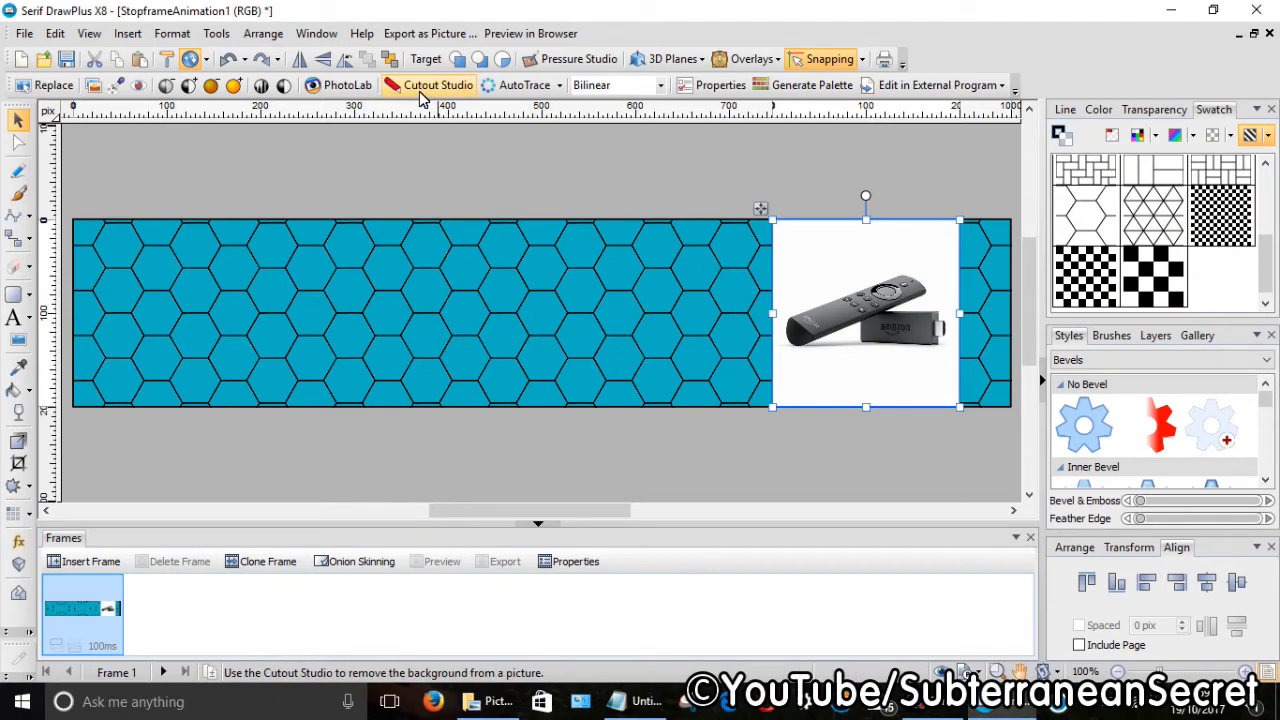
click(437, 85)
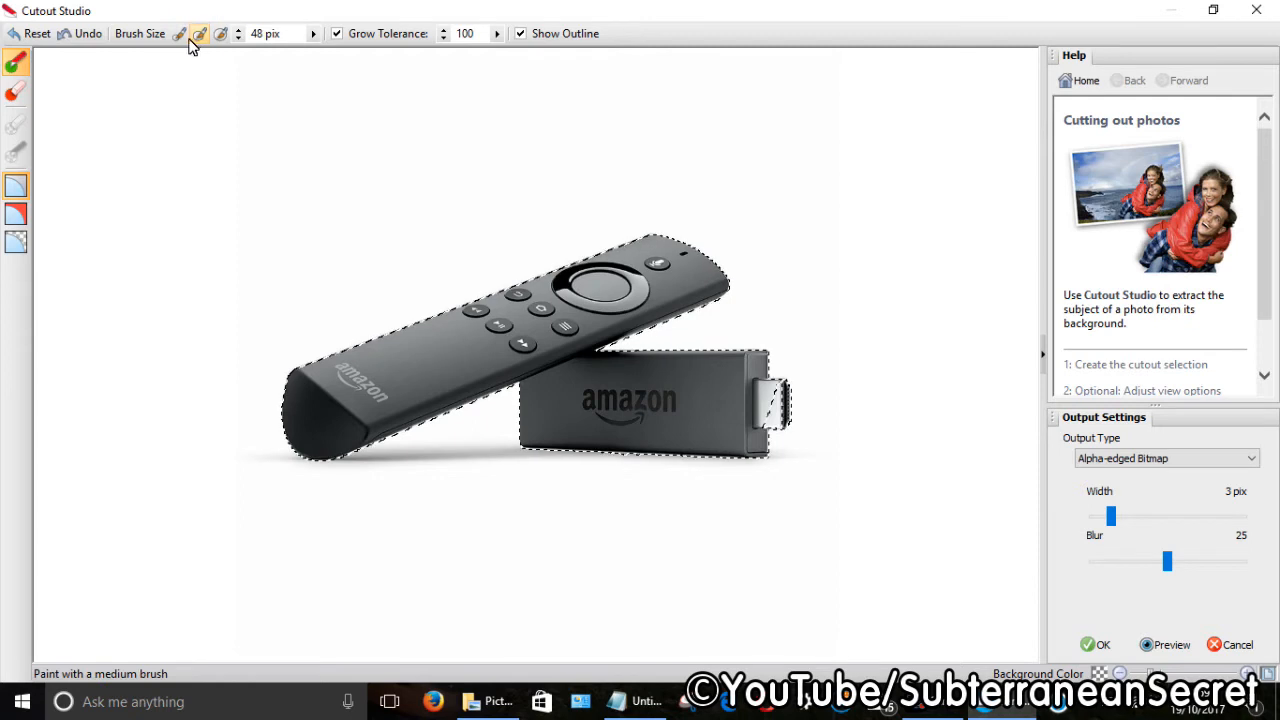
Step: Paint the keep area over the remote with a small brush and apply the cutout
click(199, 33)
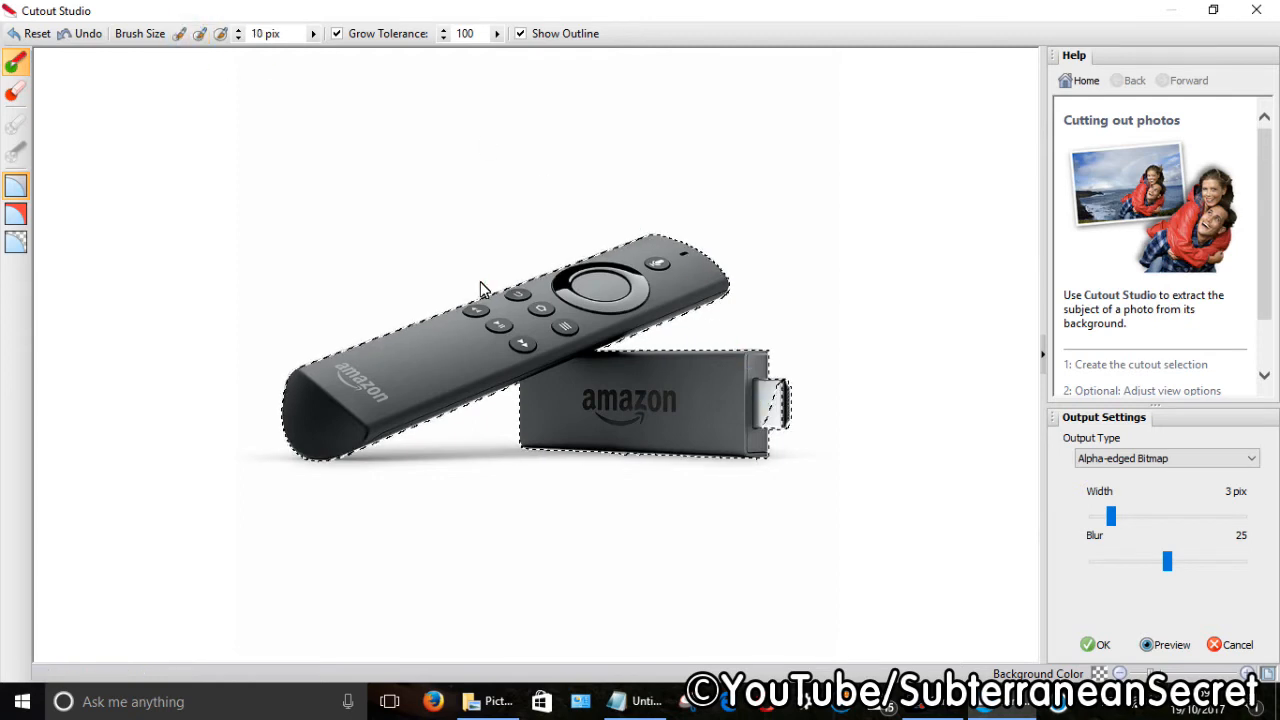
click(650, 417)
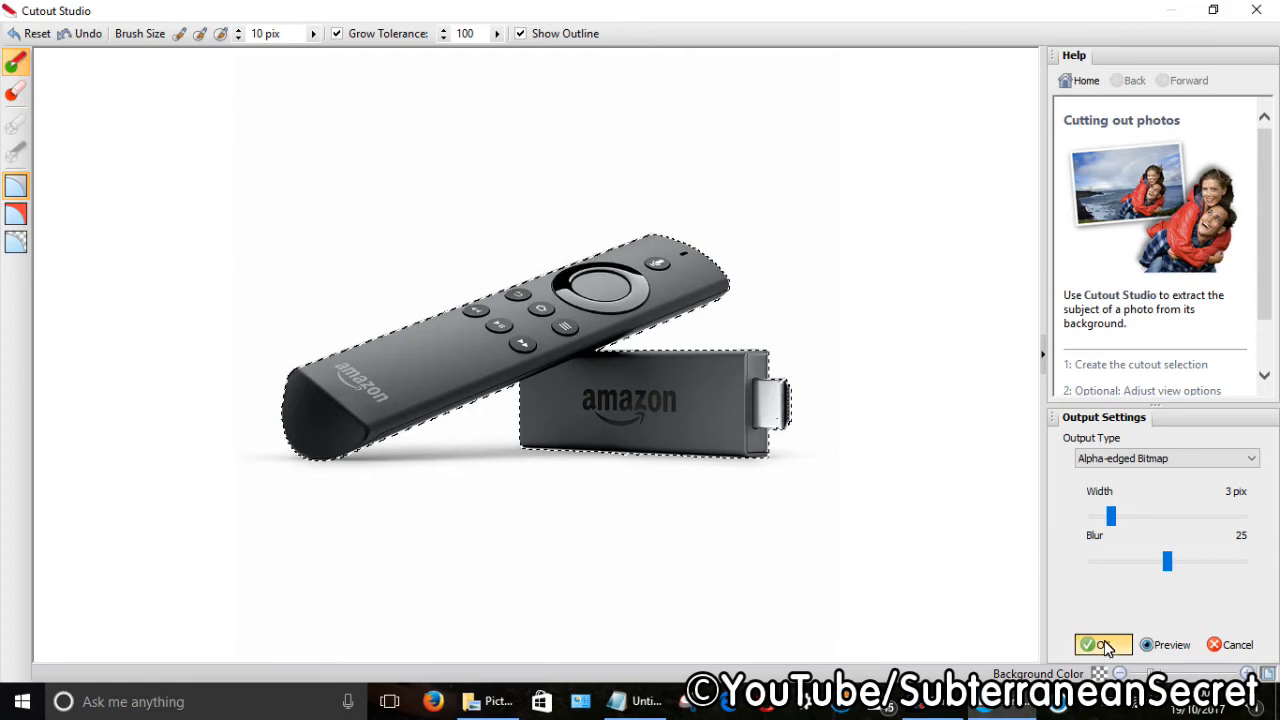
click(1100, 644)
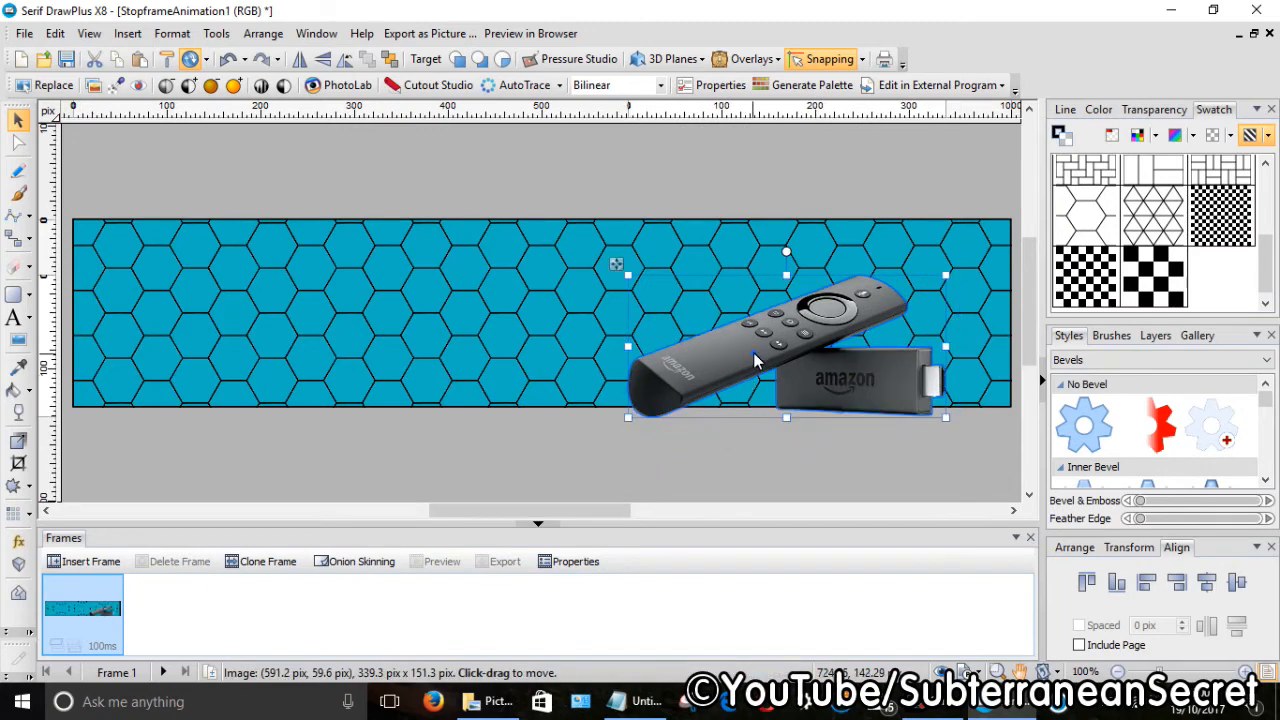
Step: Drag the cut-out remote and stick up against the banner's right edge
drag(755, 360, 845, 315)
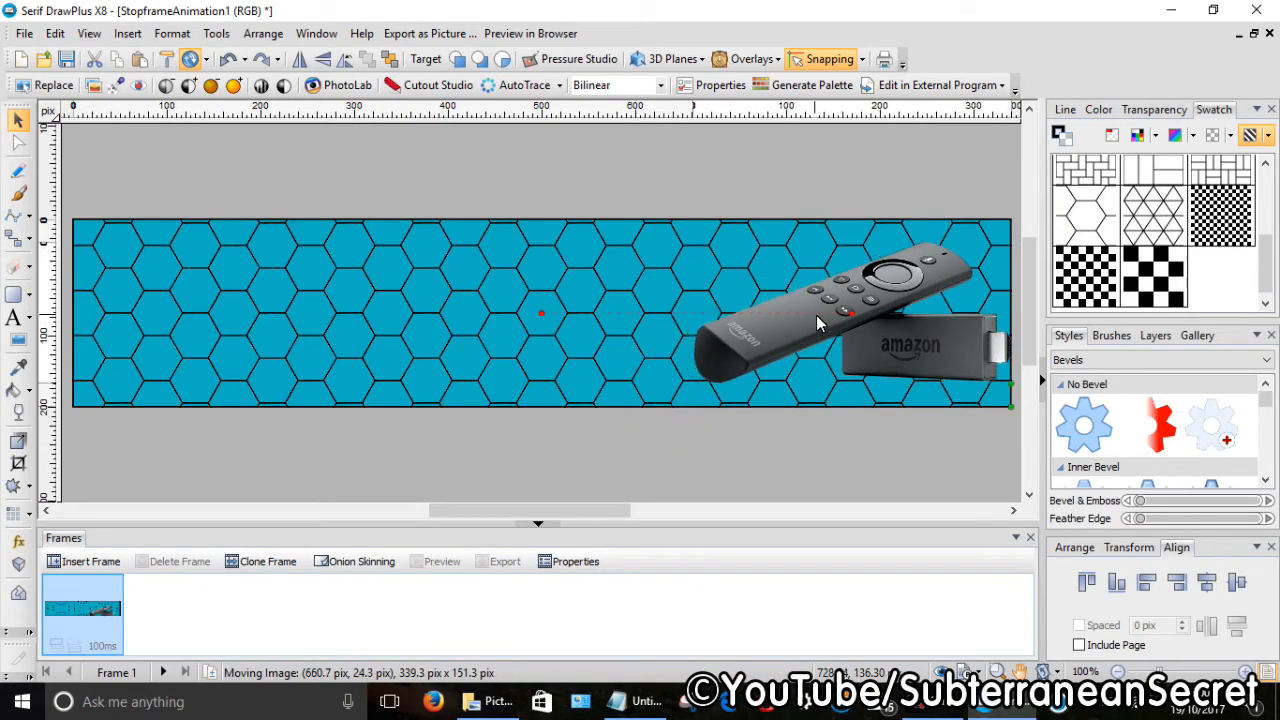
drag(820, 320, 790, 290)
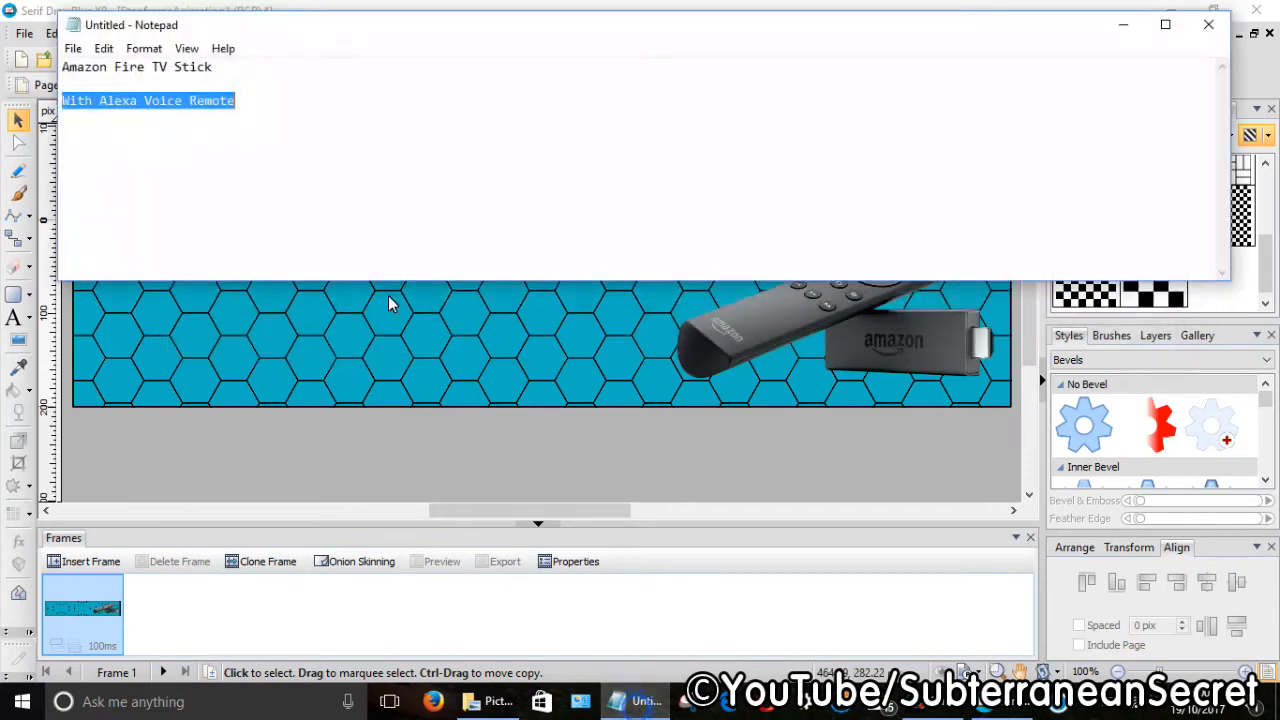
Step: Select the 'Amazon Fire TV Stick' line in Notepad and bring up its edit menu
click(245, 80)
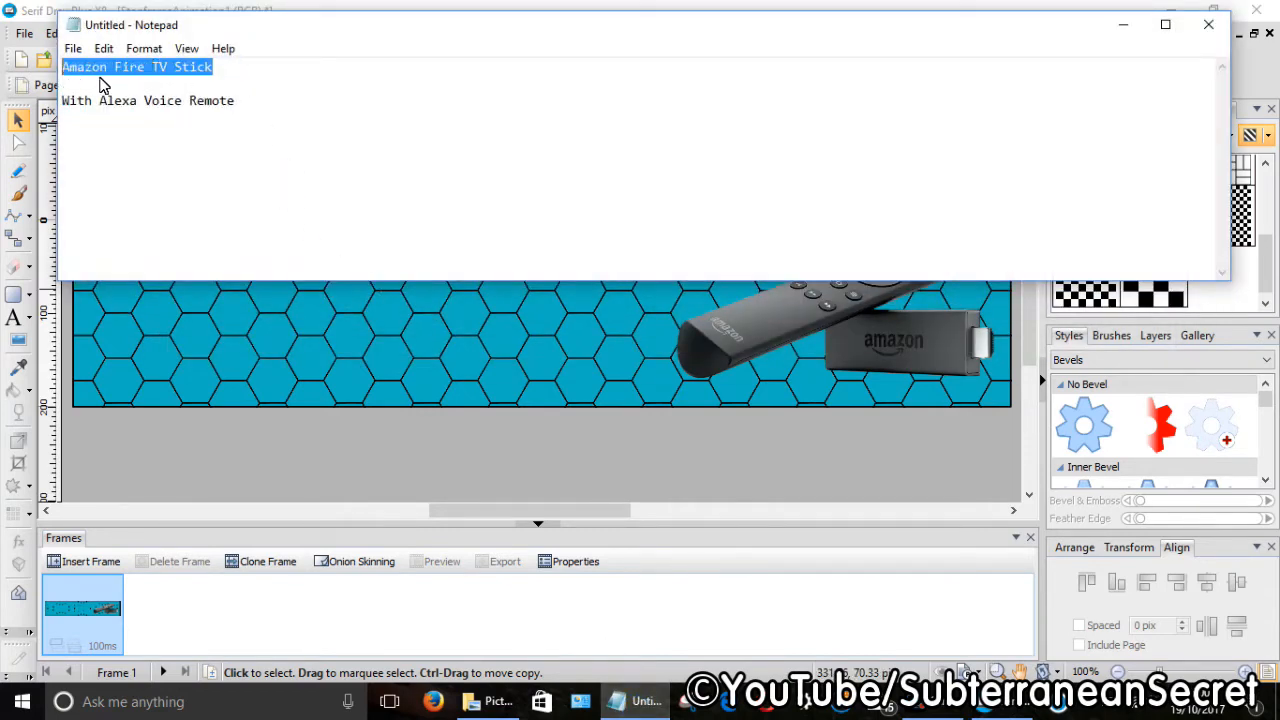
right_click(100, 80)
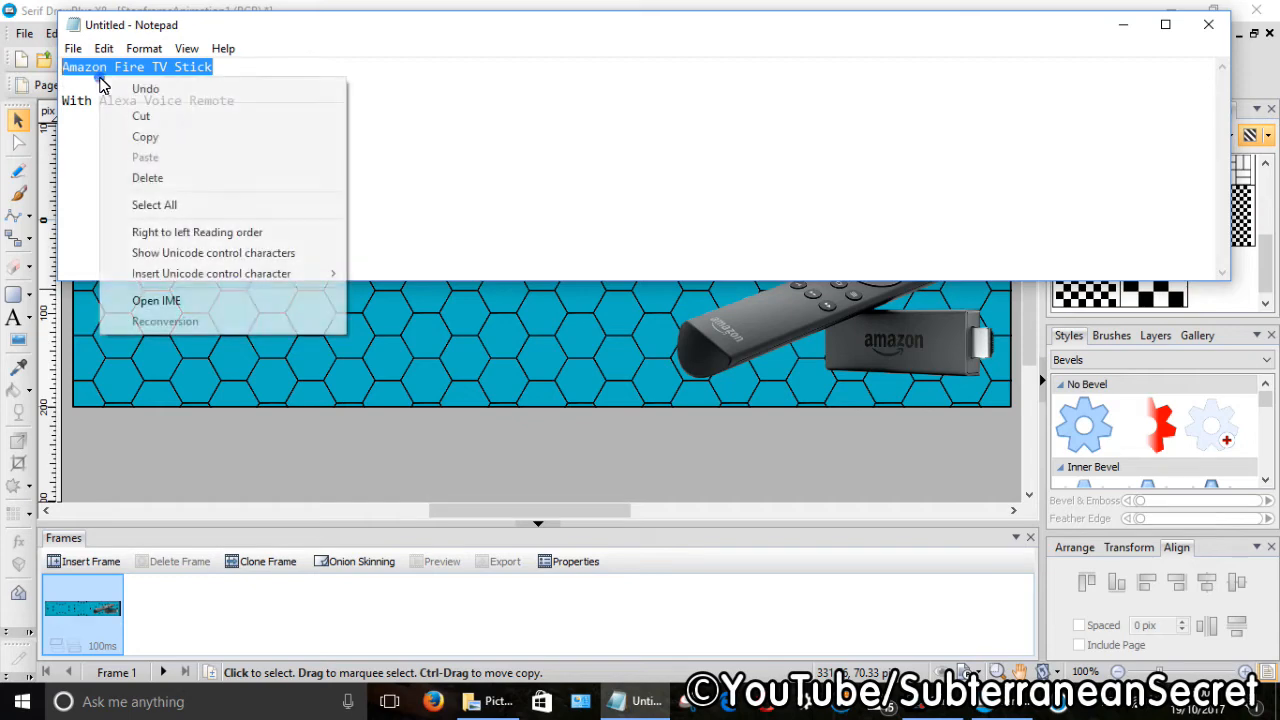
mouse_move(146, 137)
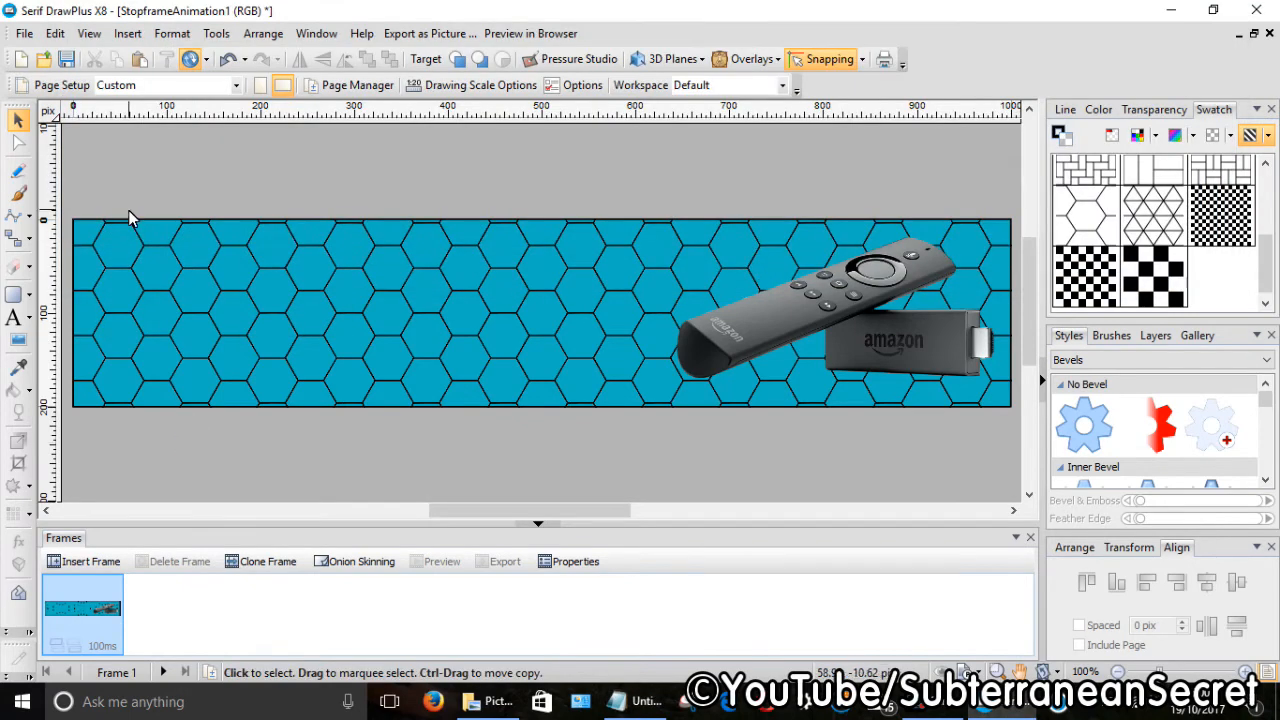
mouse_move(18, 317)
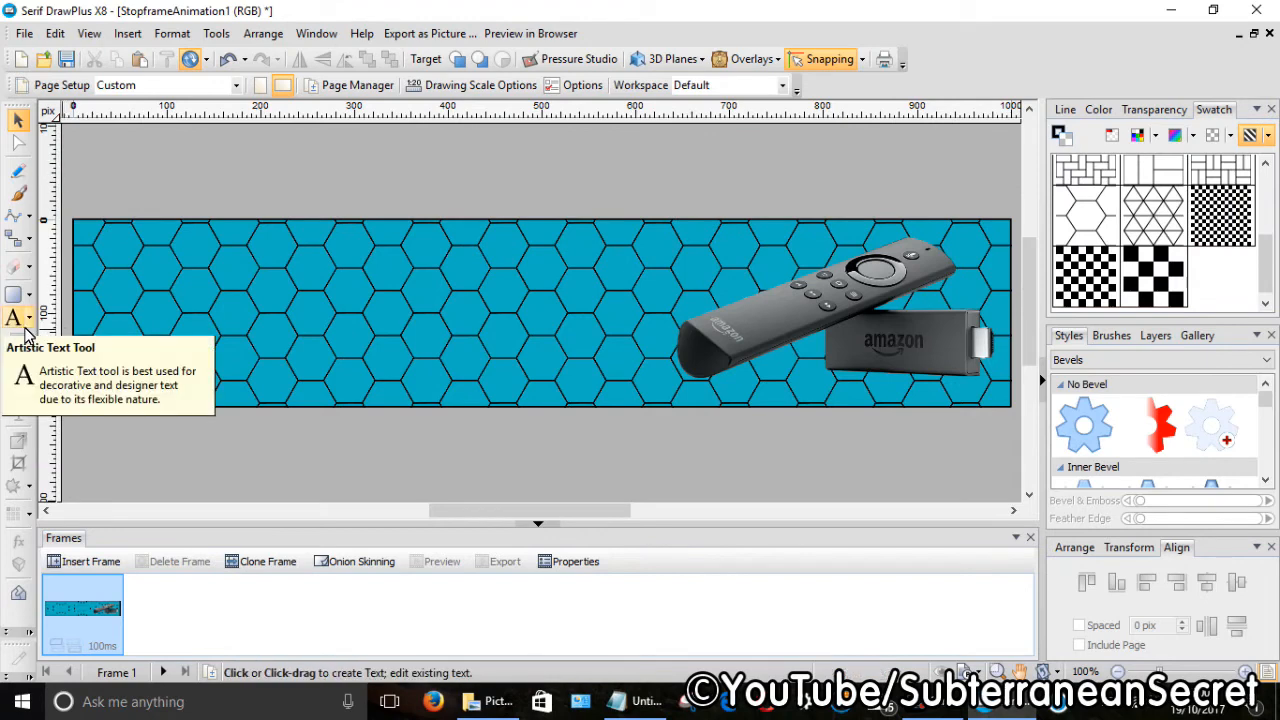
Step: Add artistic text 'Amazon Fire TV Stick' on the banner's left side
click(18, 318)
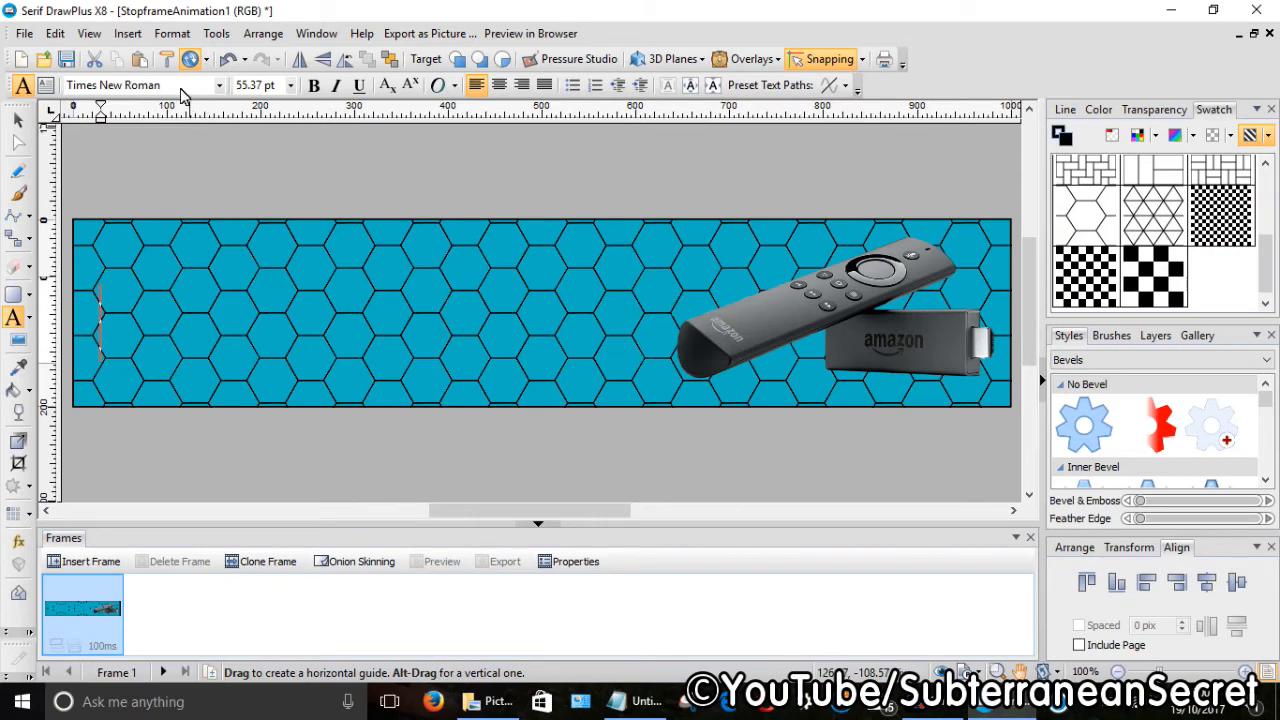
text(Amazon Fire TV Stick)
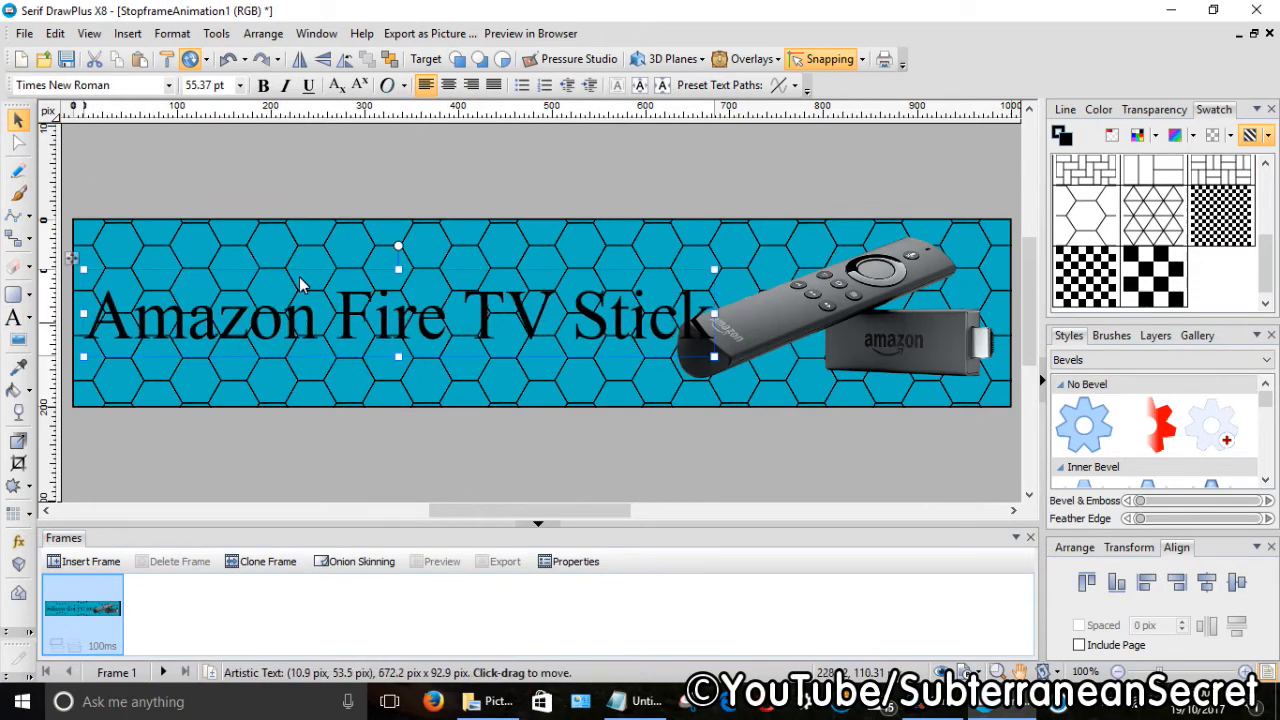
mouse_move(165, 85)
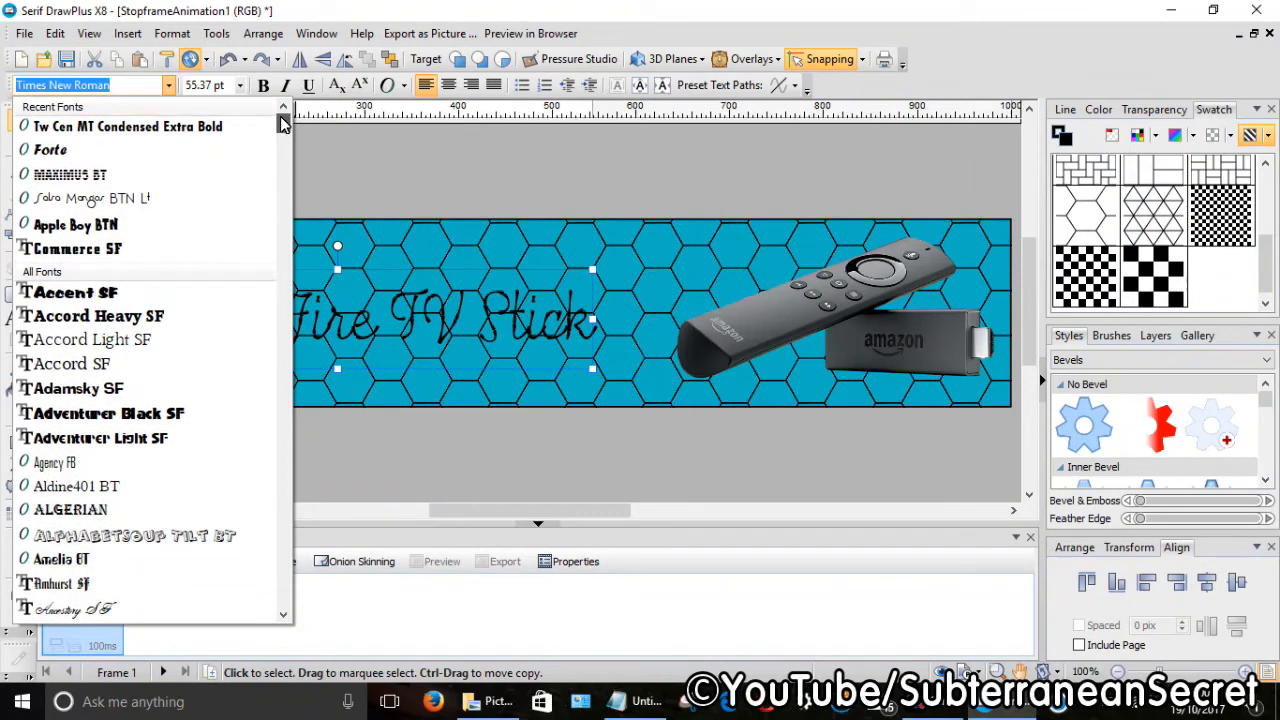
Step: Set the title in Tw Cen MT Condensed Extra Bold and enlarge it slightly
click(50, 150)
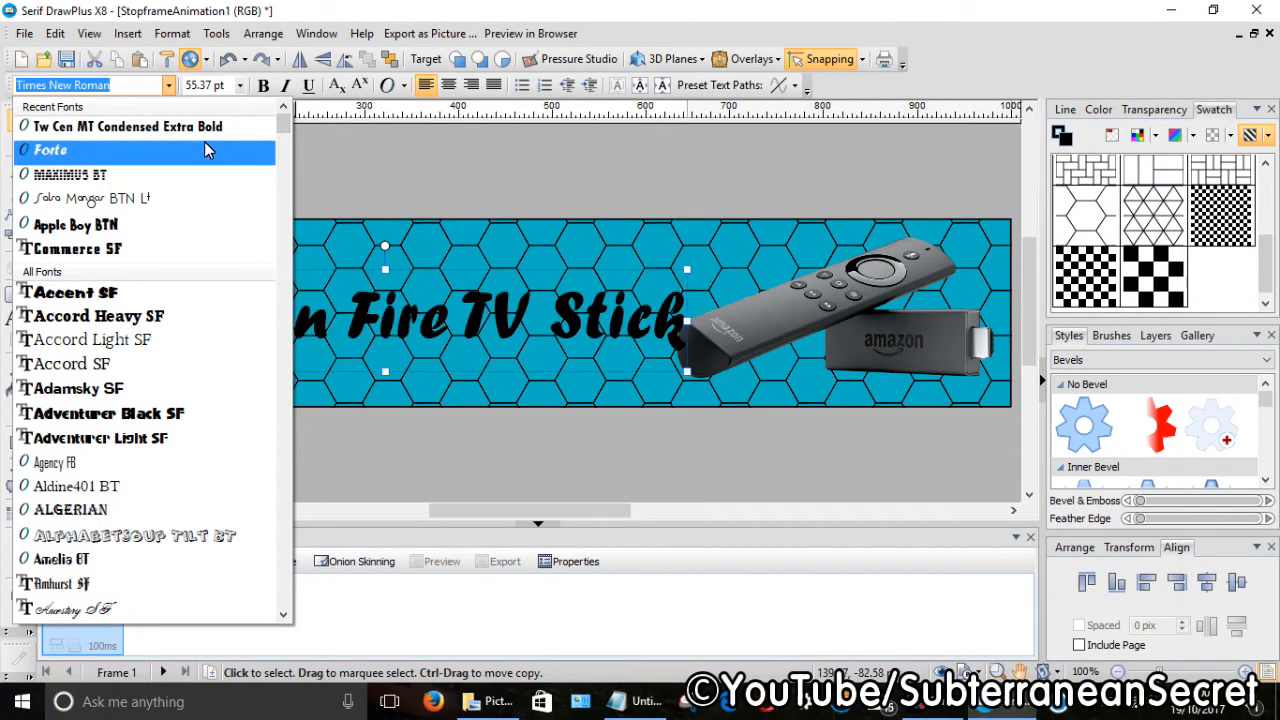
click(127, 126)
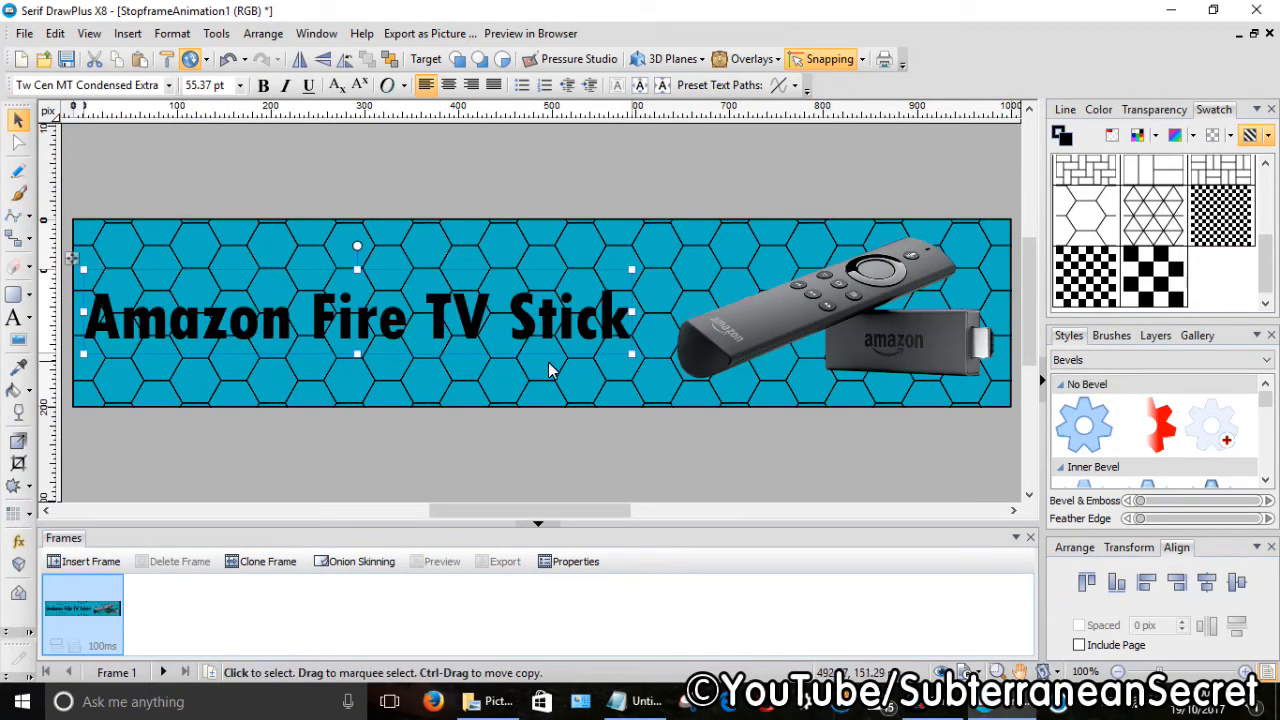
drag(632, 354, 645, 368)
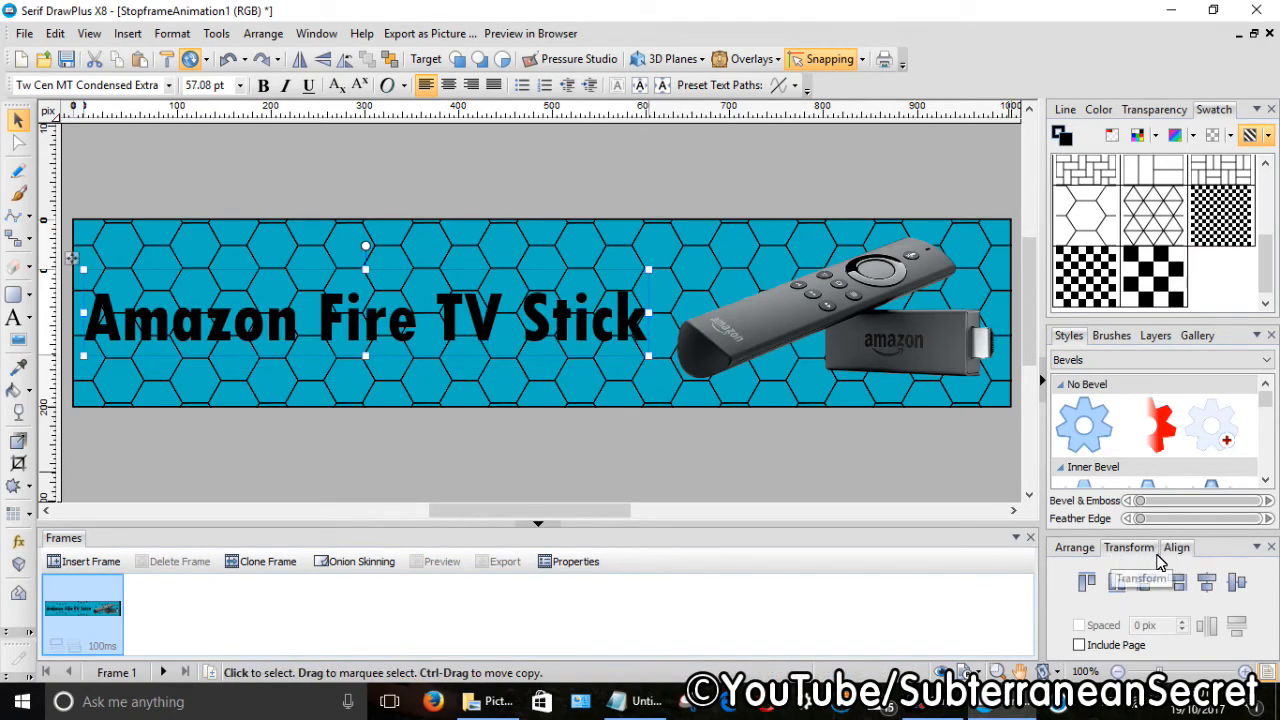
mouse_move(1200, 567)
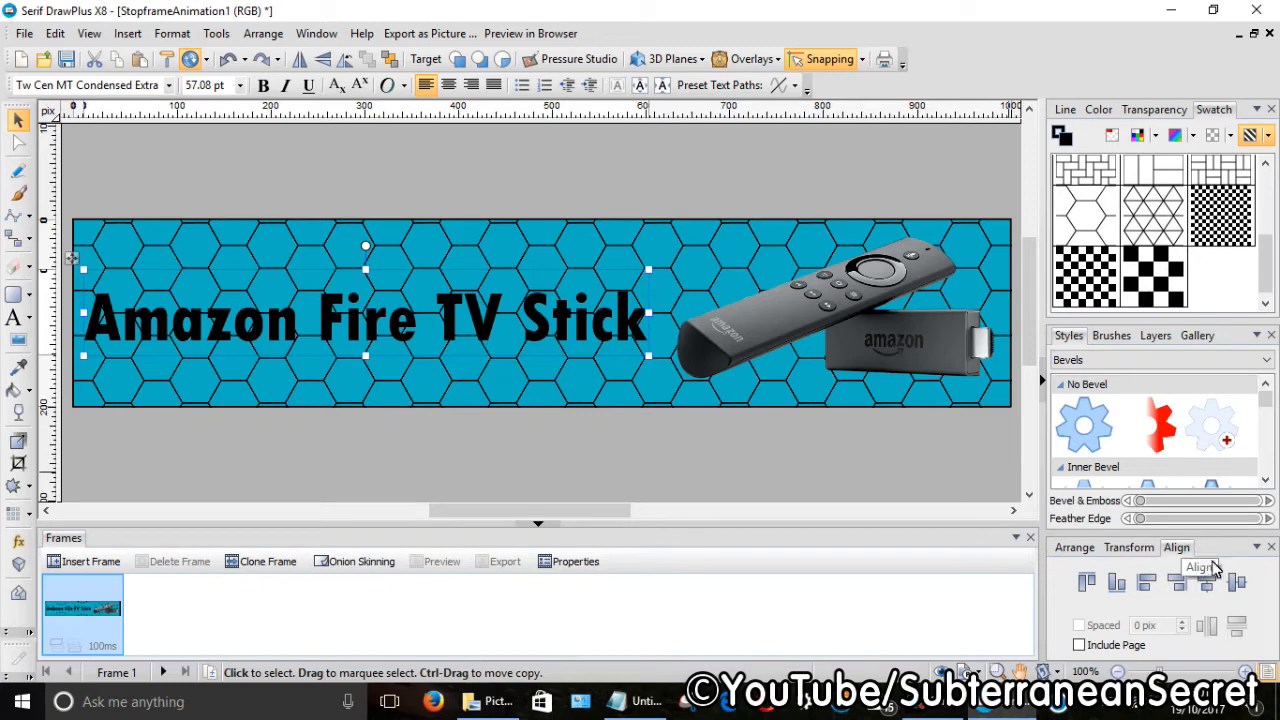
Step: Centre the title vertically on the banner using the Align options
click(1237, 582)
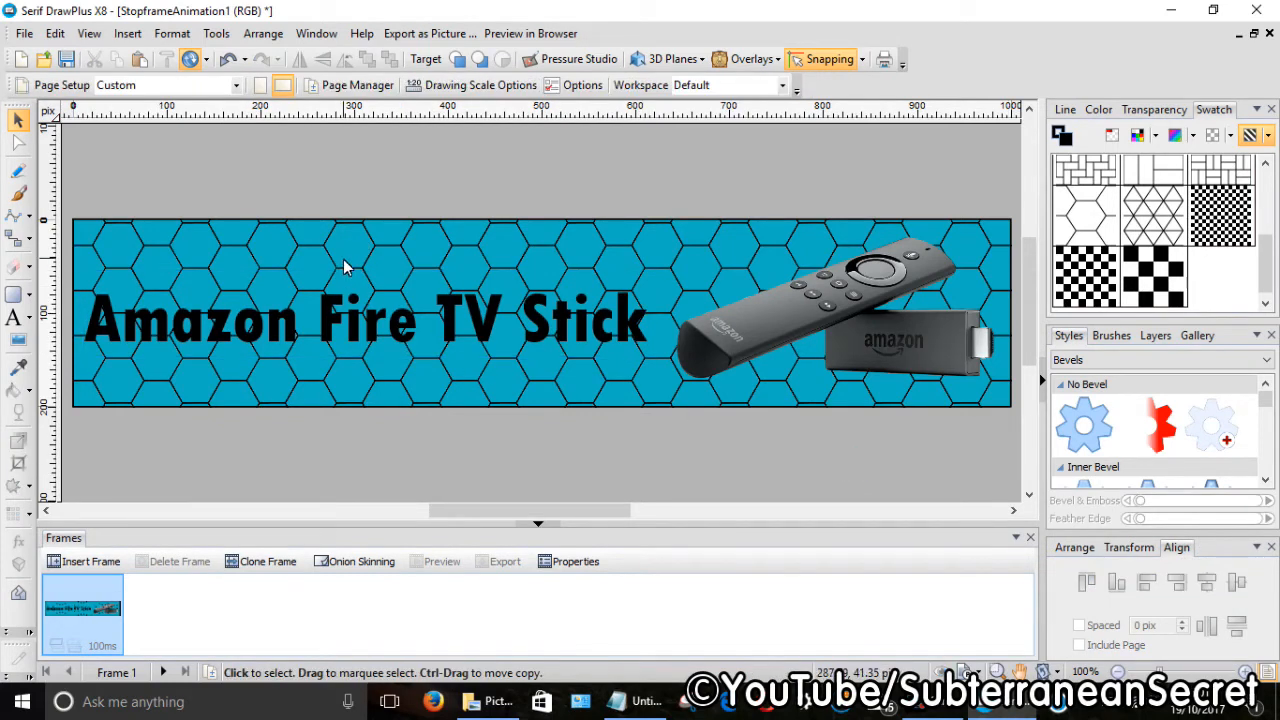
click(365, 320)
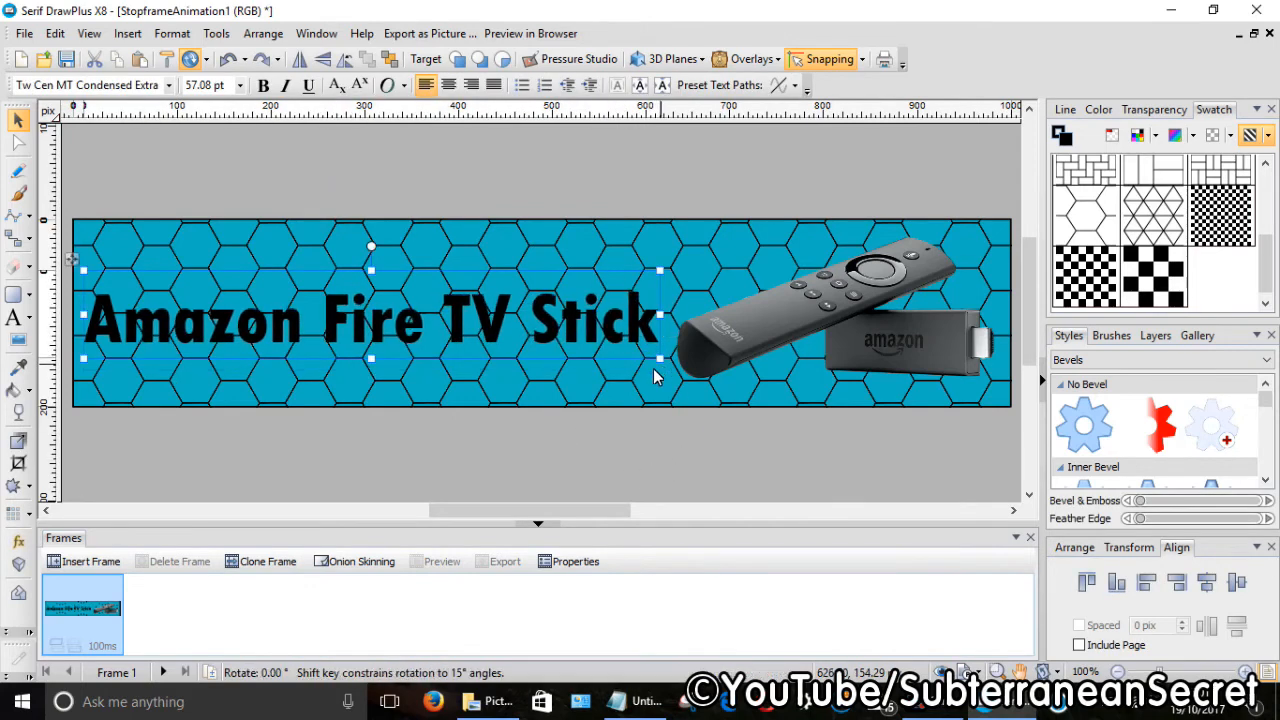
click(835, 471)
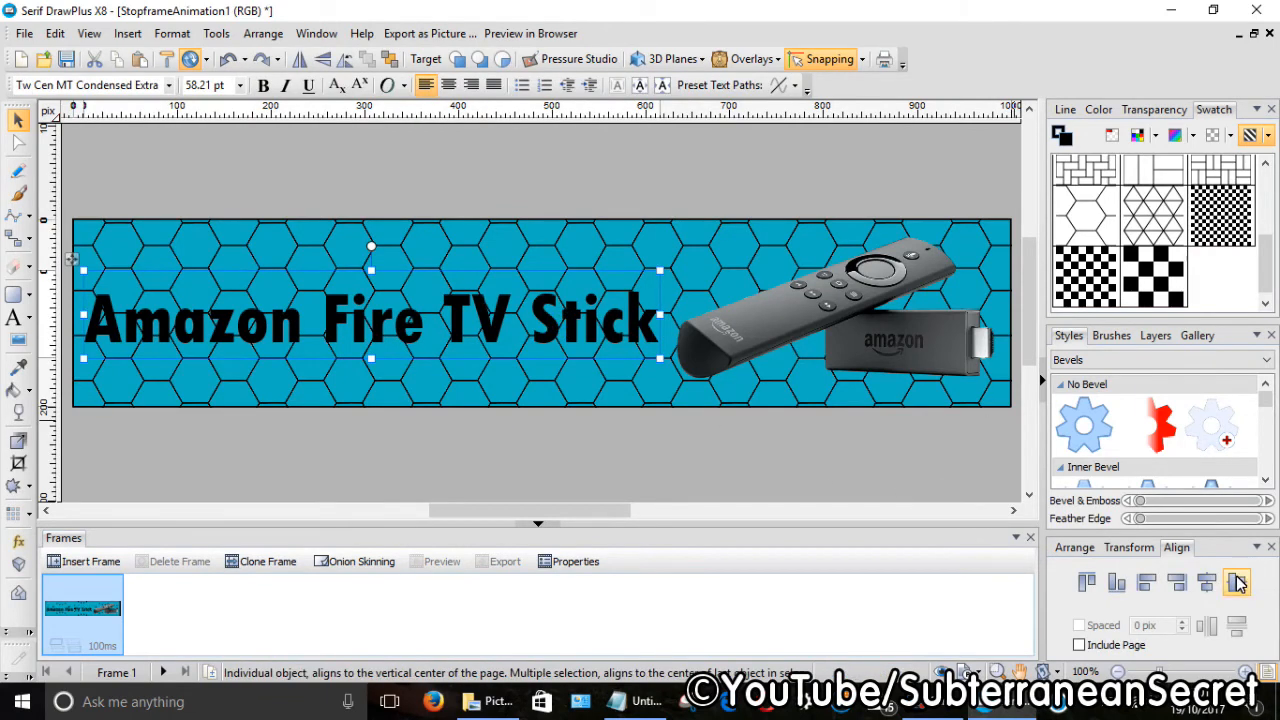
mouse_move(1237, 582)
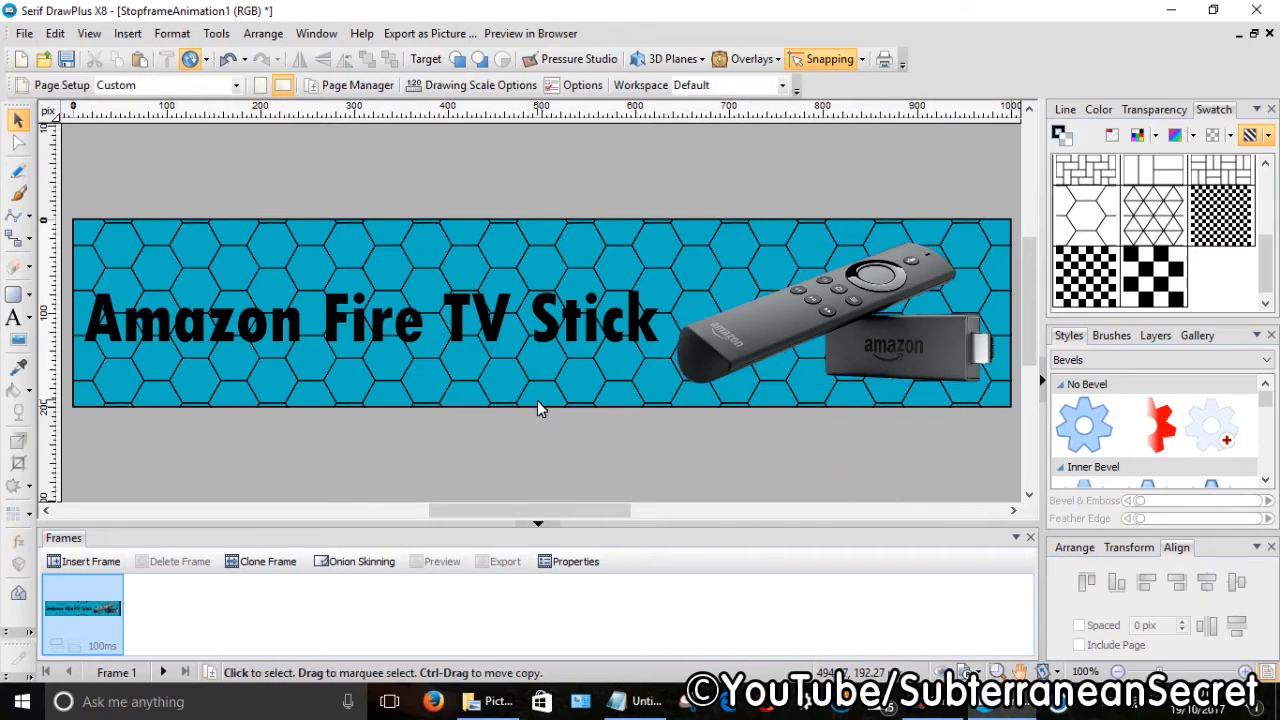
click(475, 340)
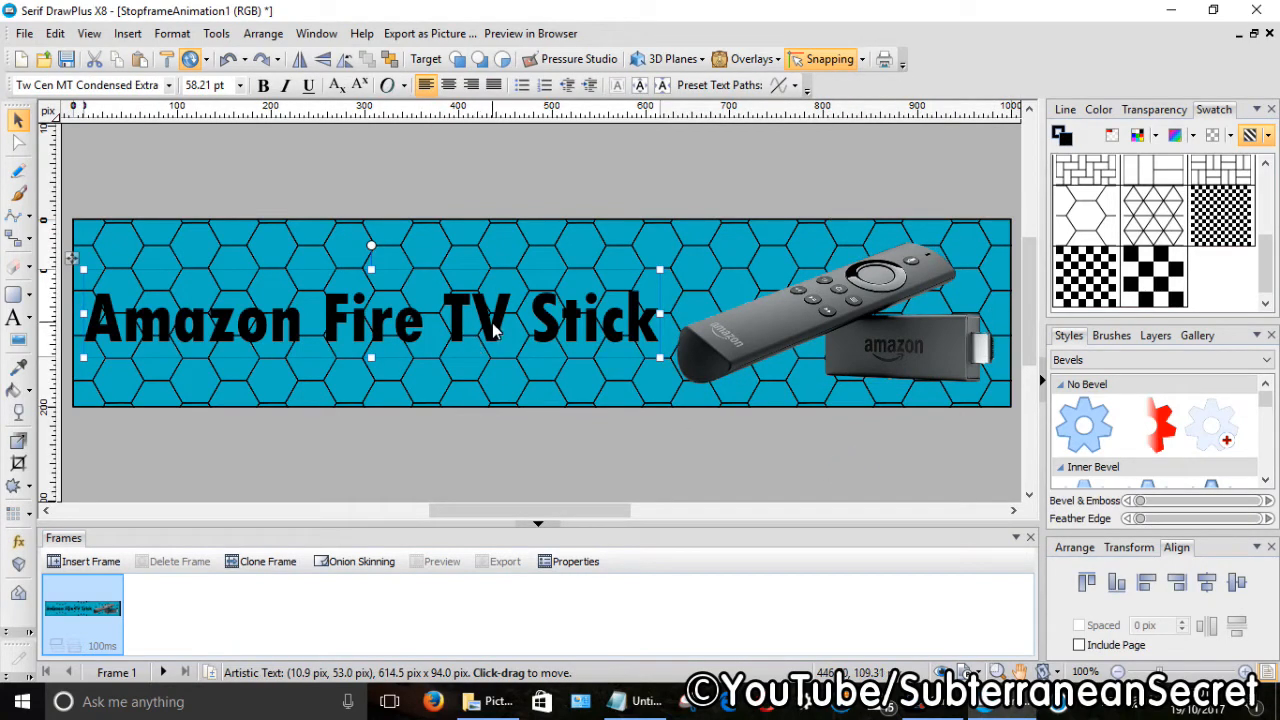
click(1065, 109)
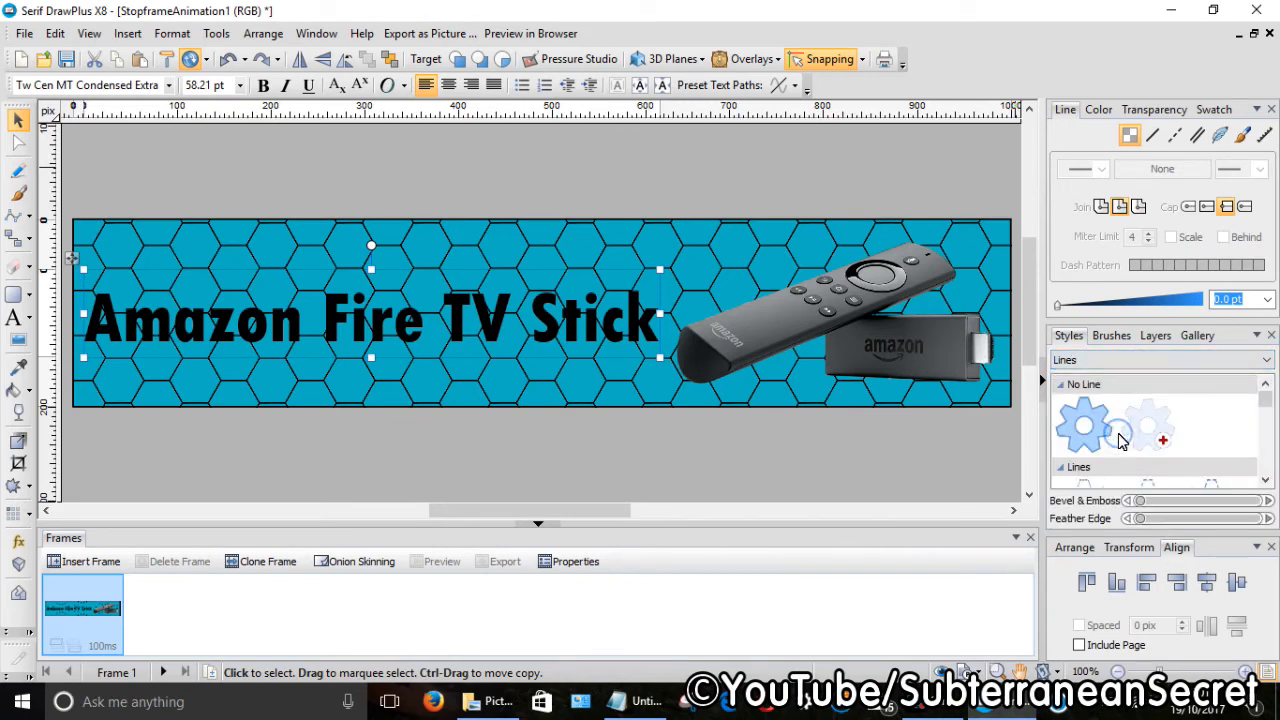
Step: Apply the pale glowing outline style to the Amazon Fire TV Stick title and check it against the background
click(1098, 109)
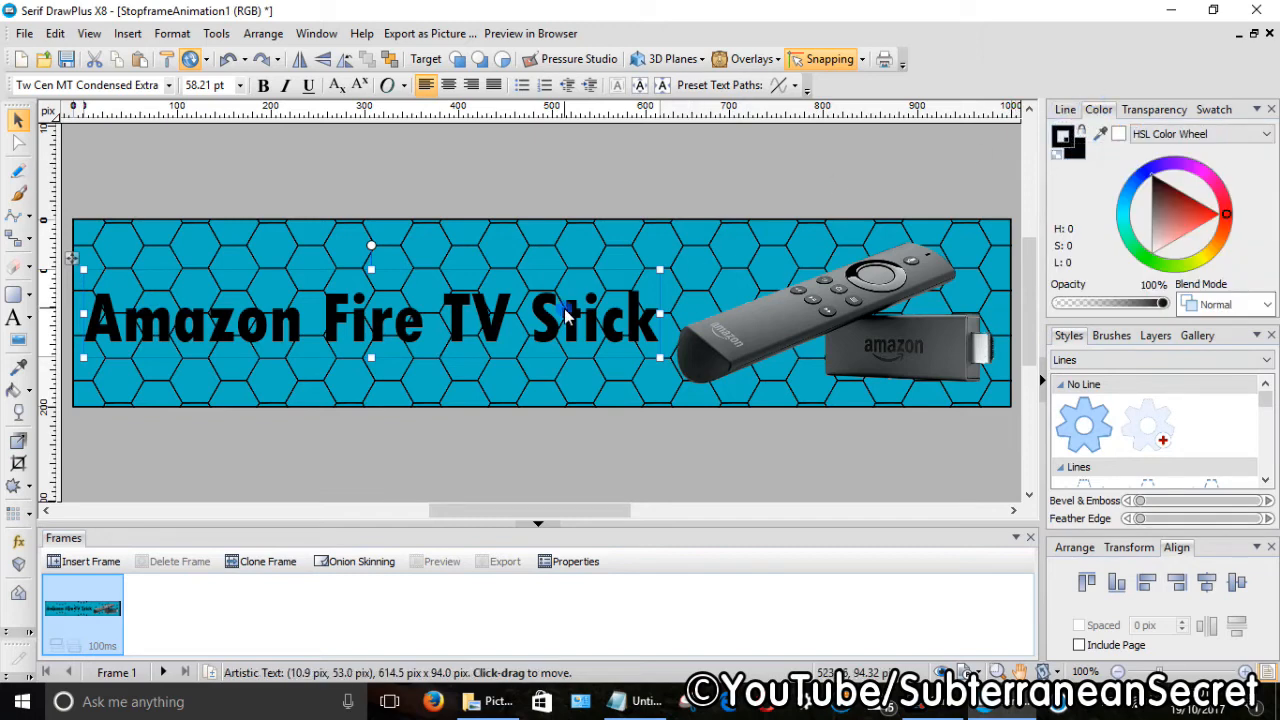
click(1154, 109)
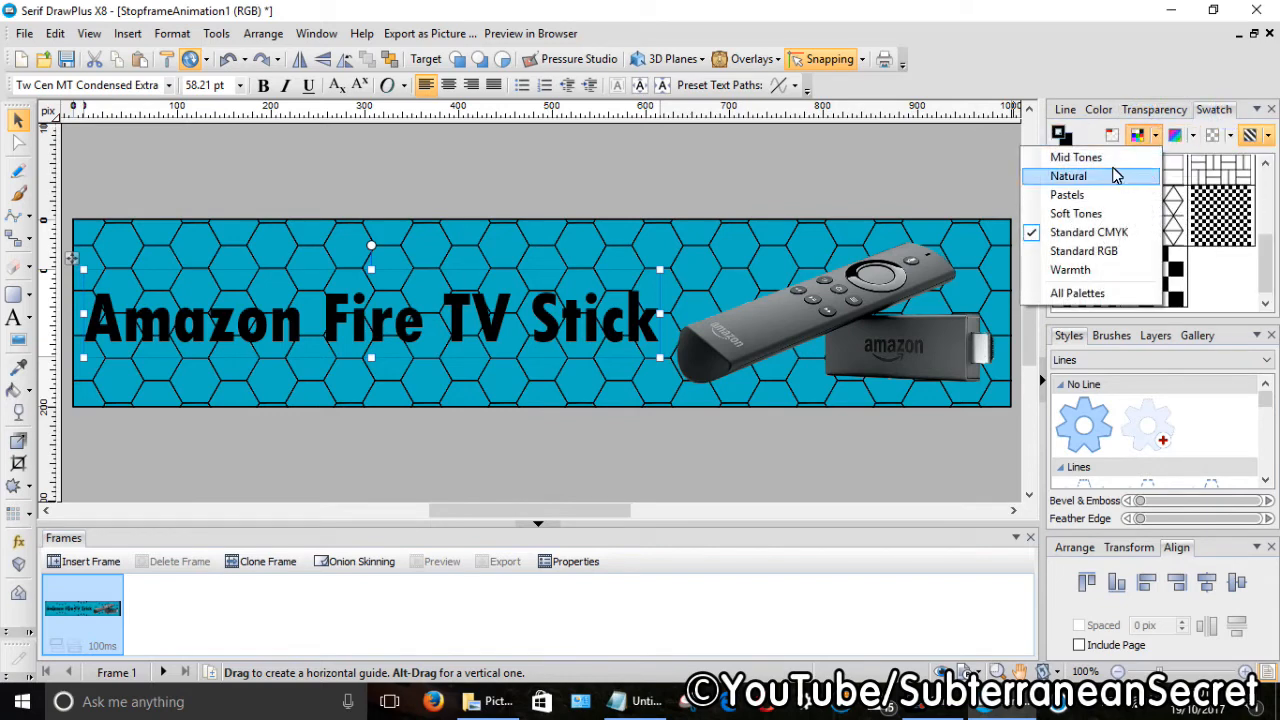
click(1069, 175)
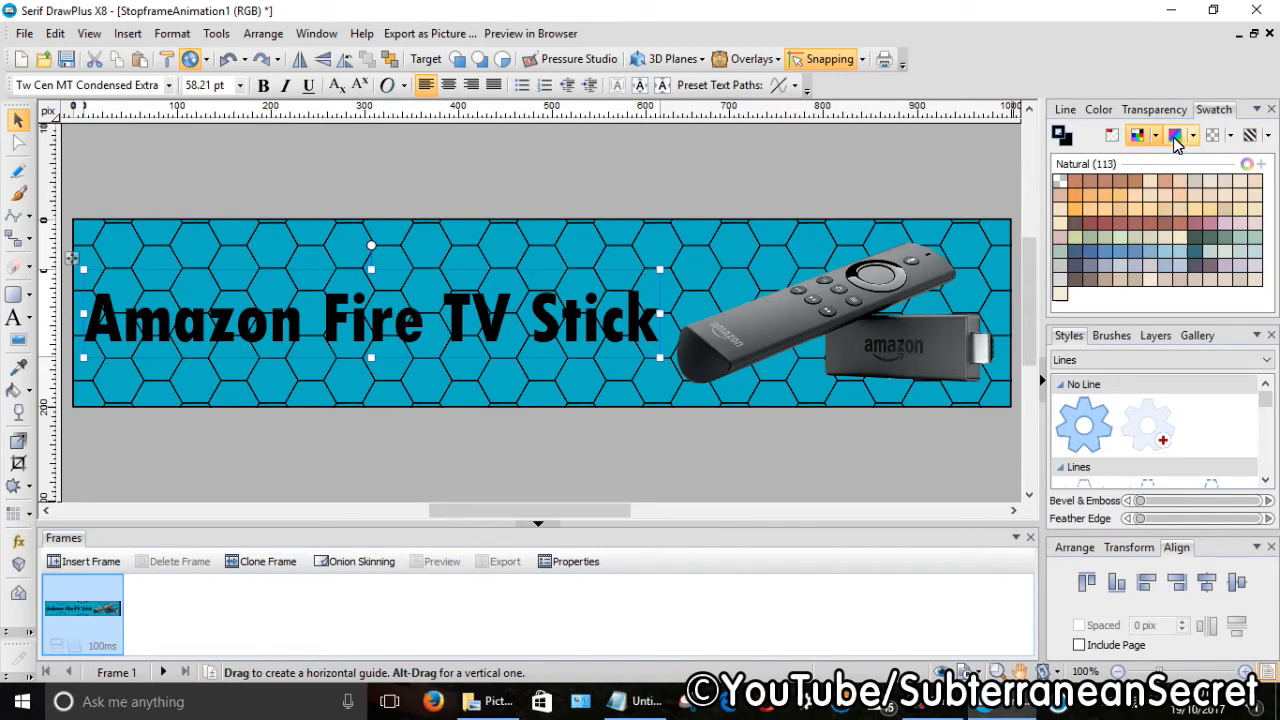
click(1110, 135)
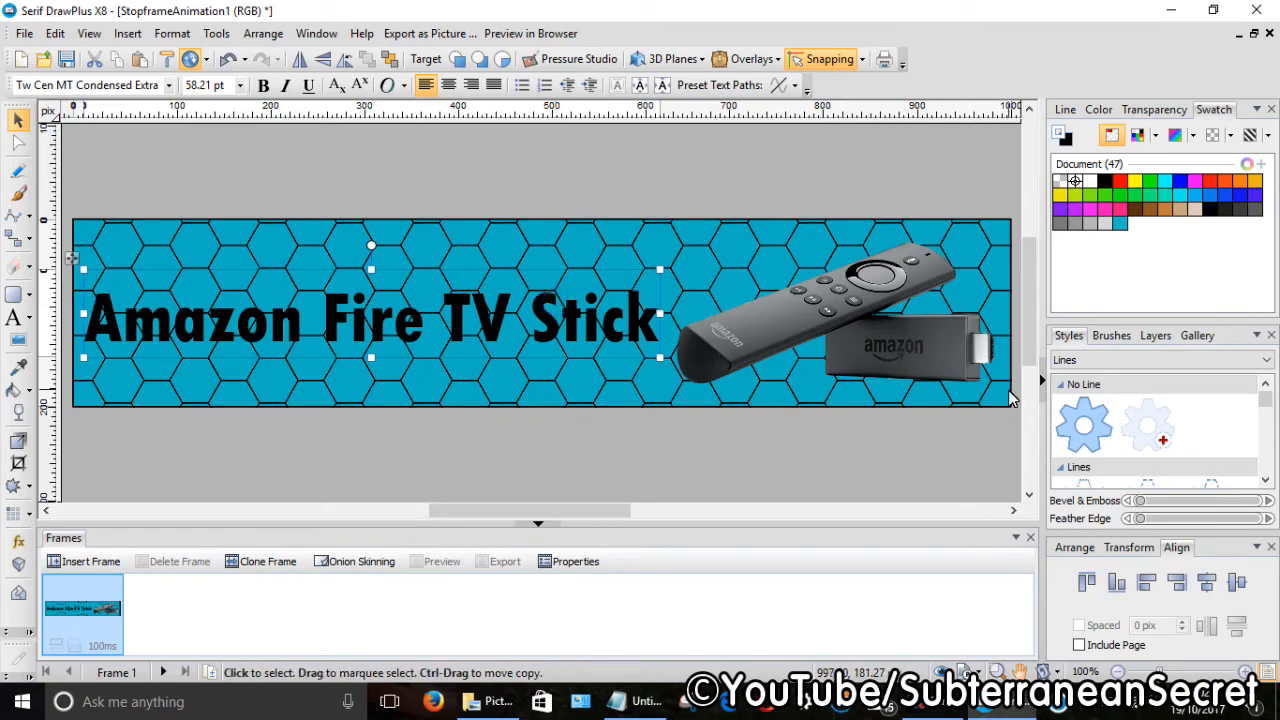
click(1266, 400)
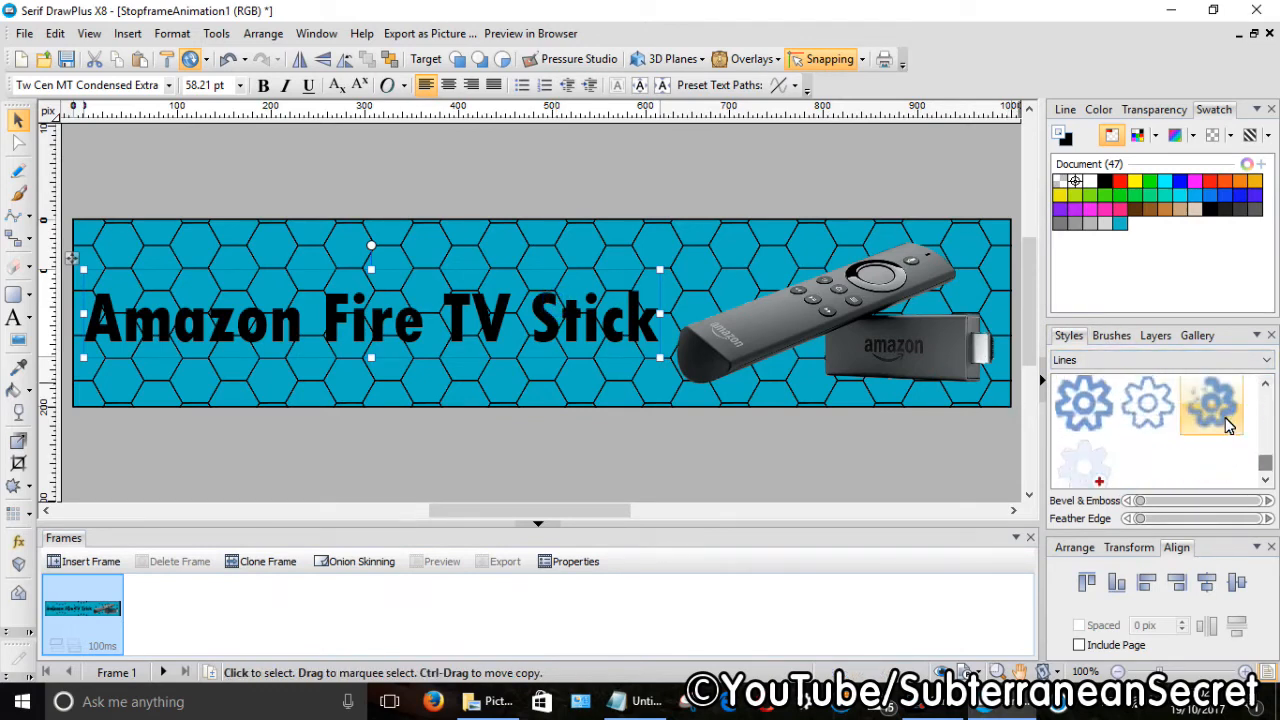
click(1210, 405)
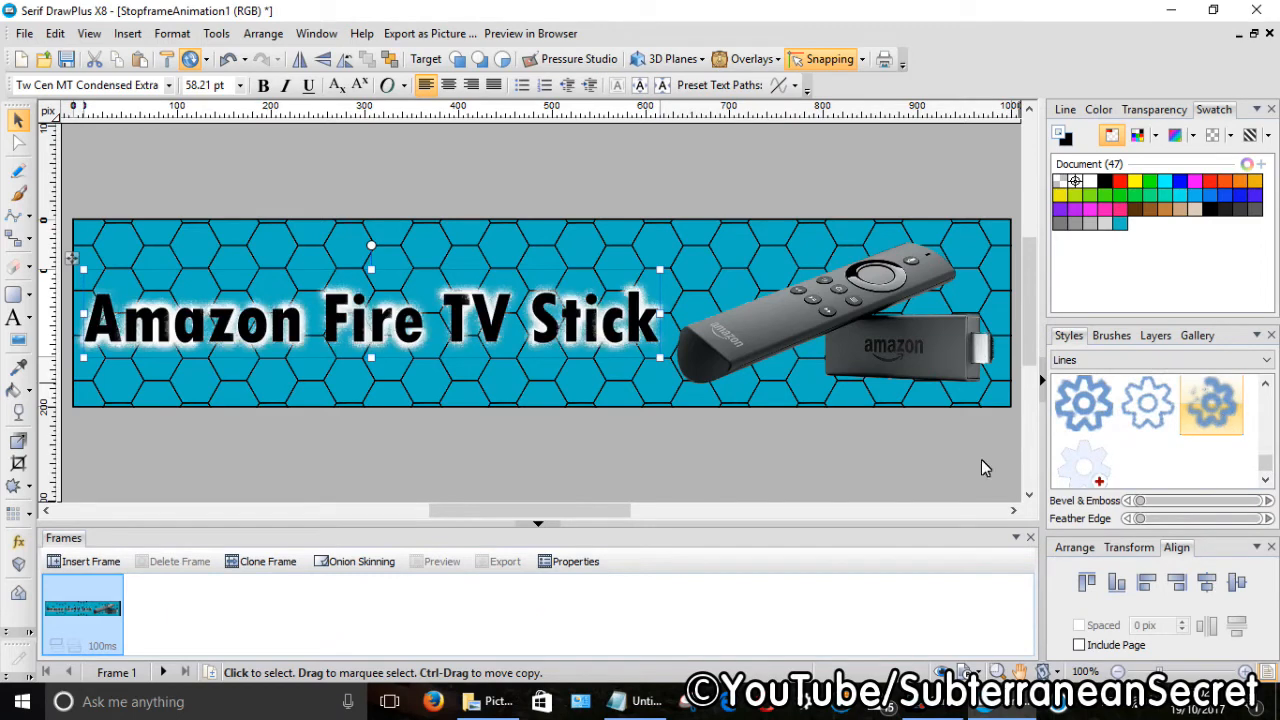
click(530, 436)
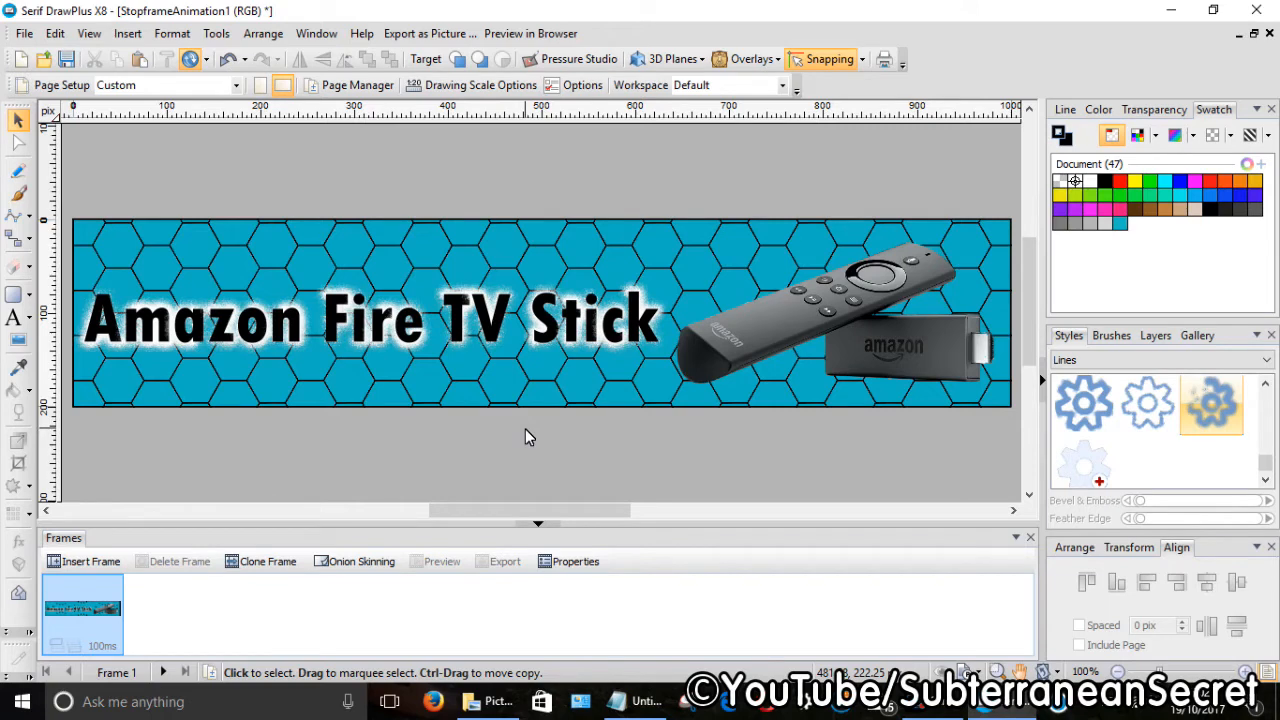
mouse_move(515, 410)
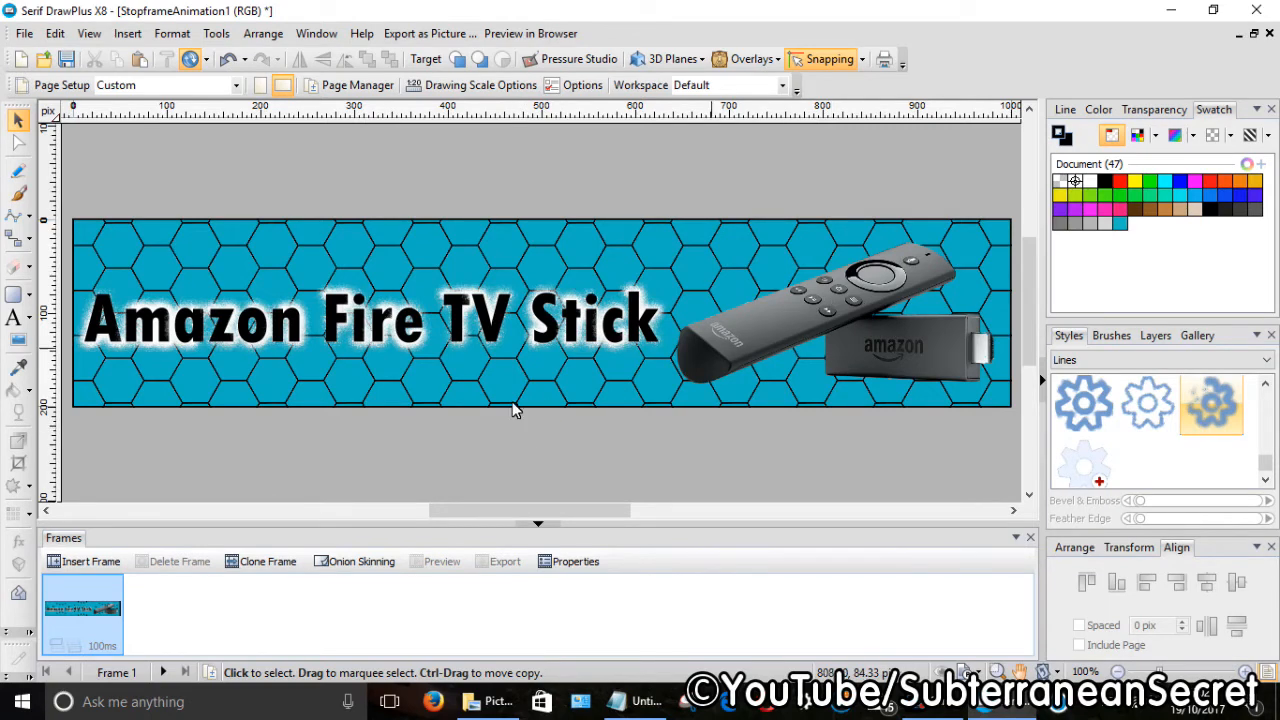
click(370, 318)
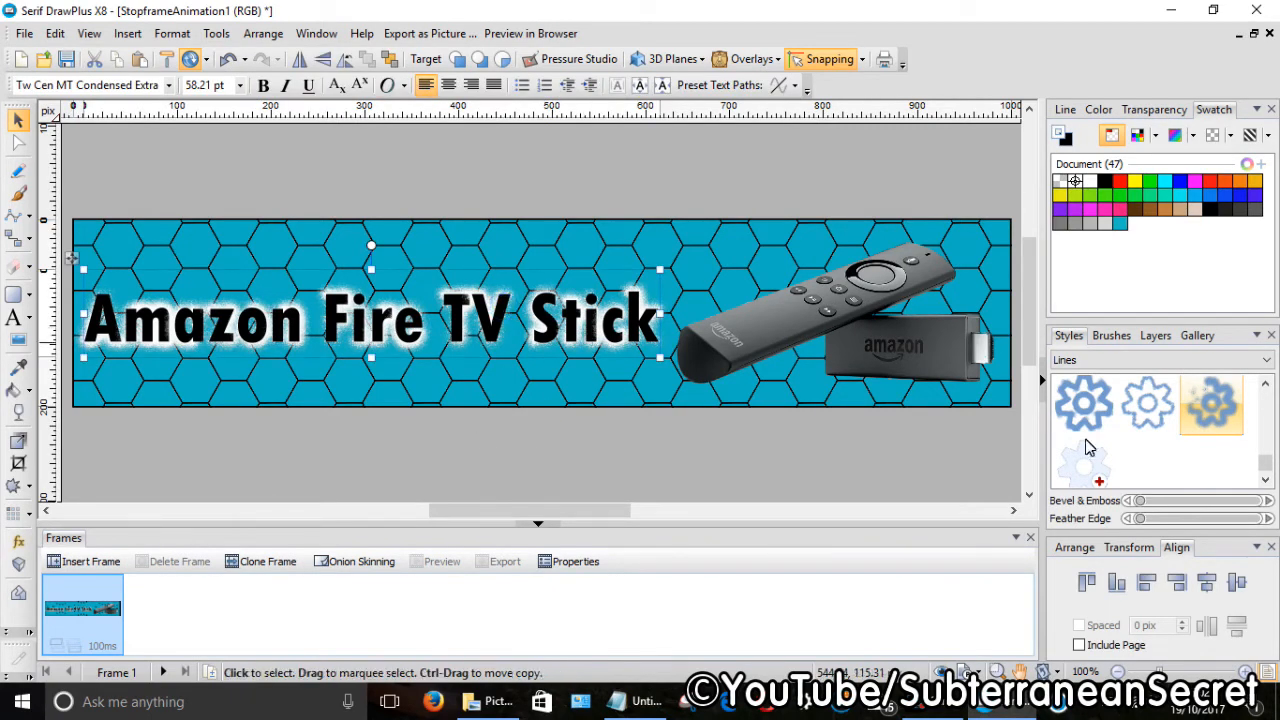
mouse_move(835, 482)
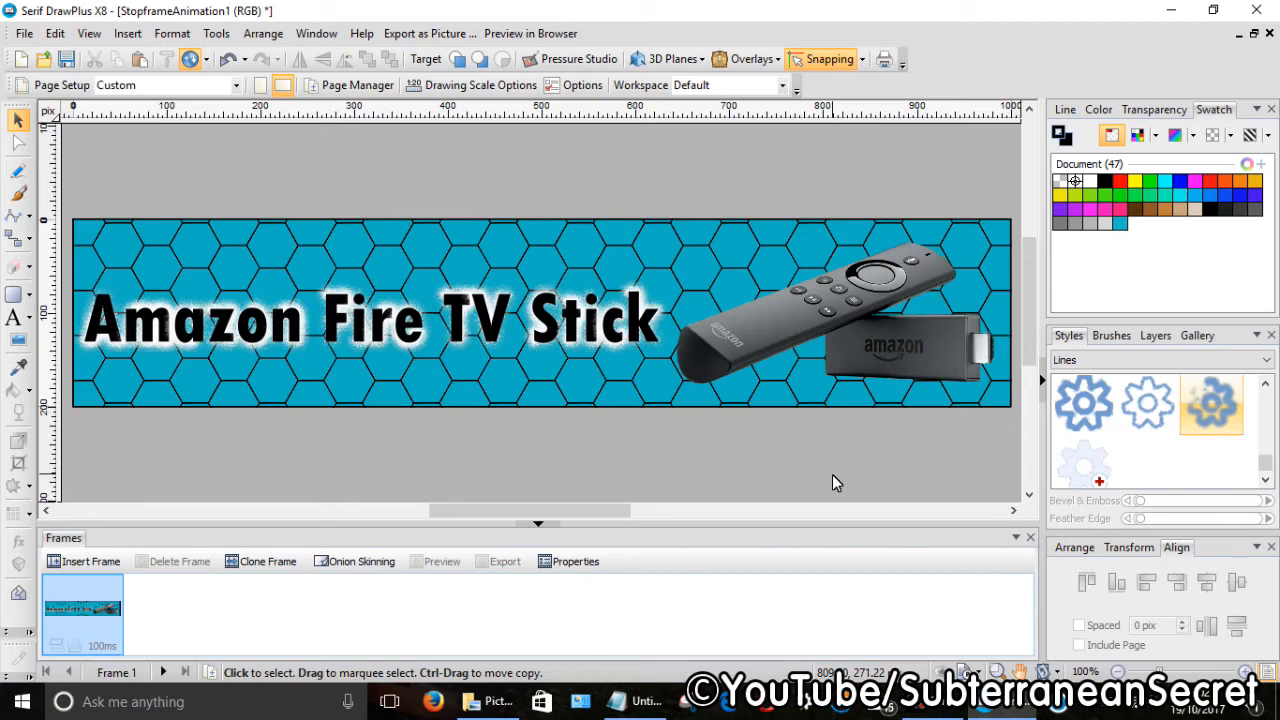
mouse_move(720, 382)
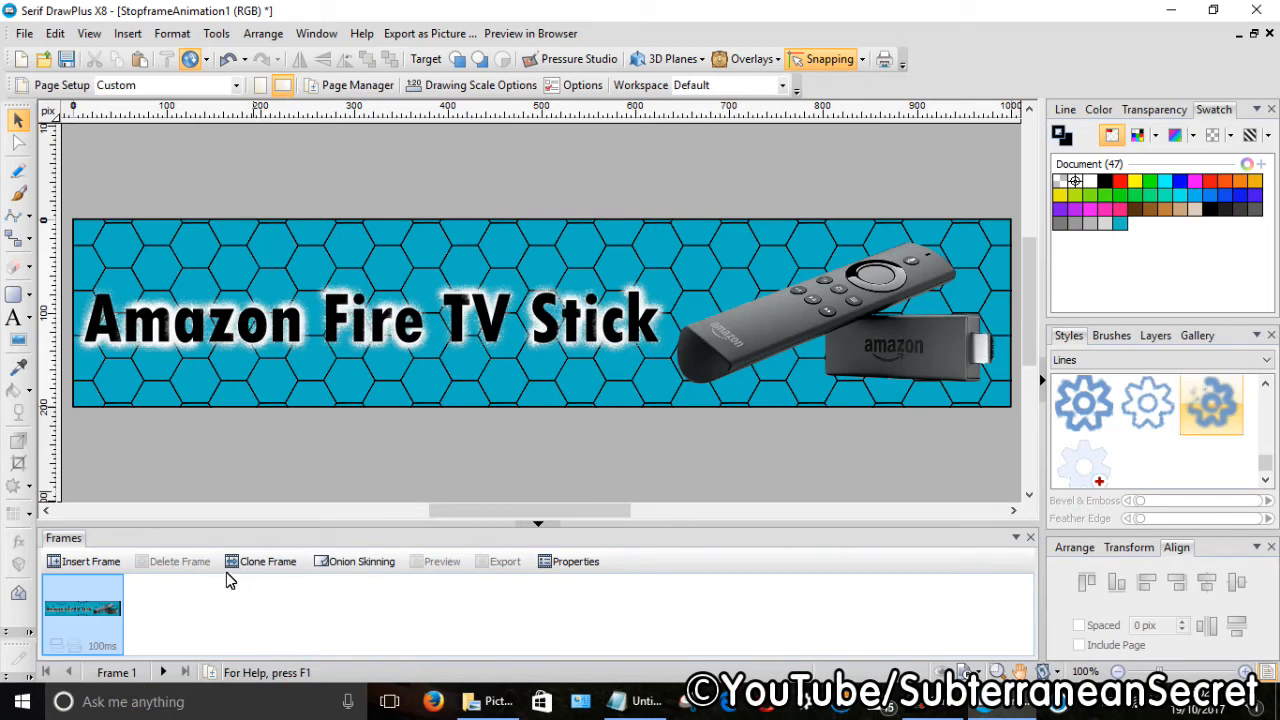
Step: Clone the current frame to create Frame 2 of the animation
click(266, 561)
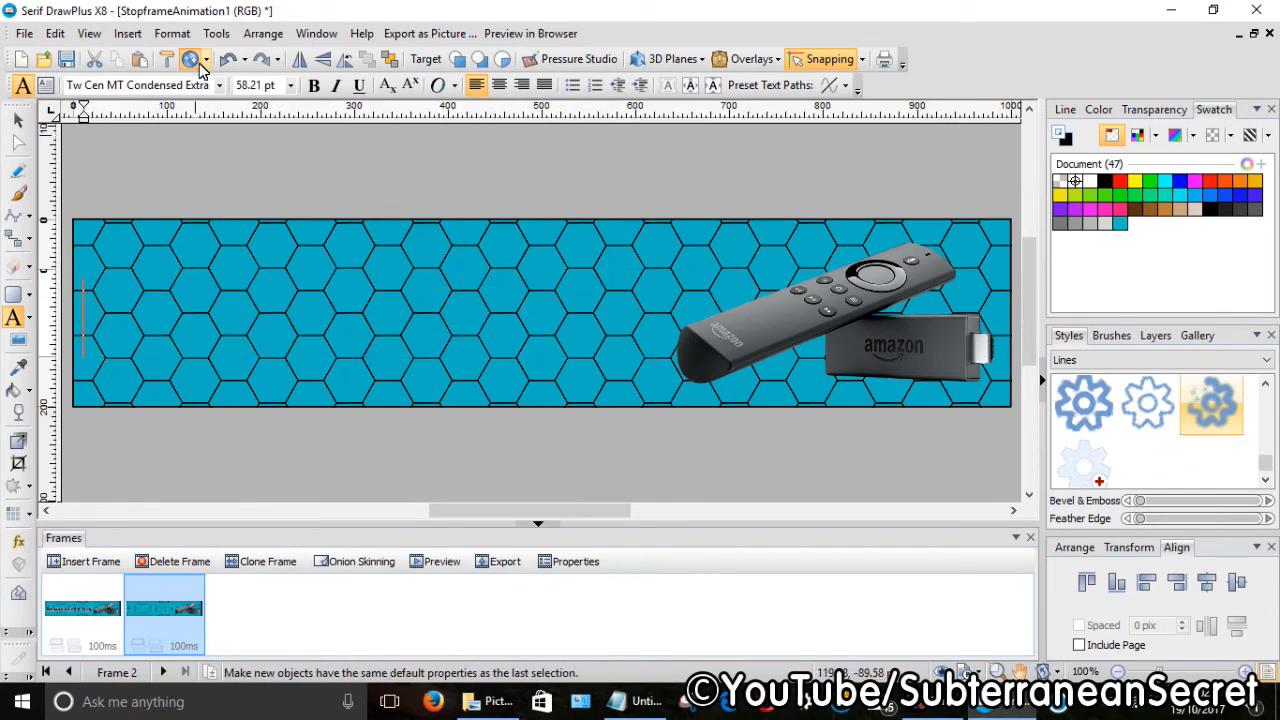
Step: Add the caption 'With Alexa Voice Remote' on frame two and centre it vertically on the banner
text(With Alexa Voice Remote)
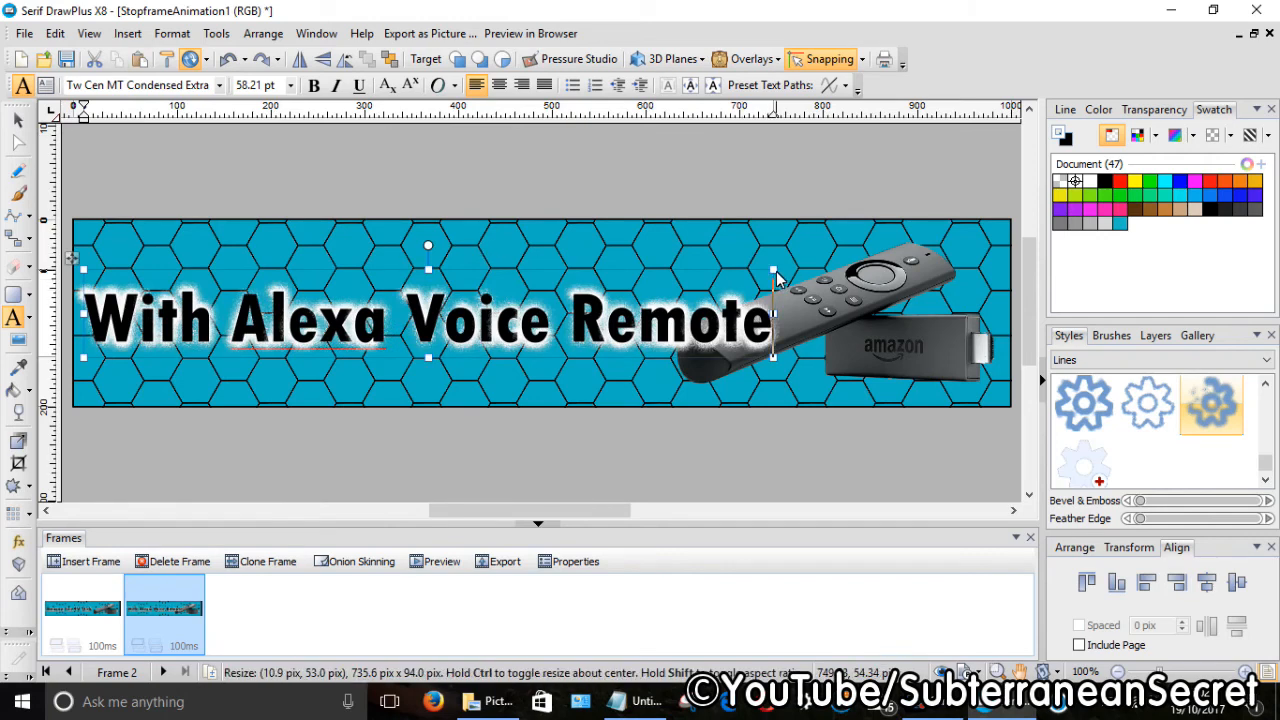
mouse_move(775, 278)
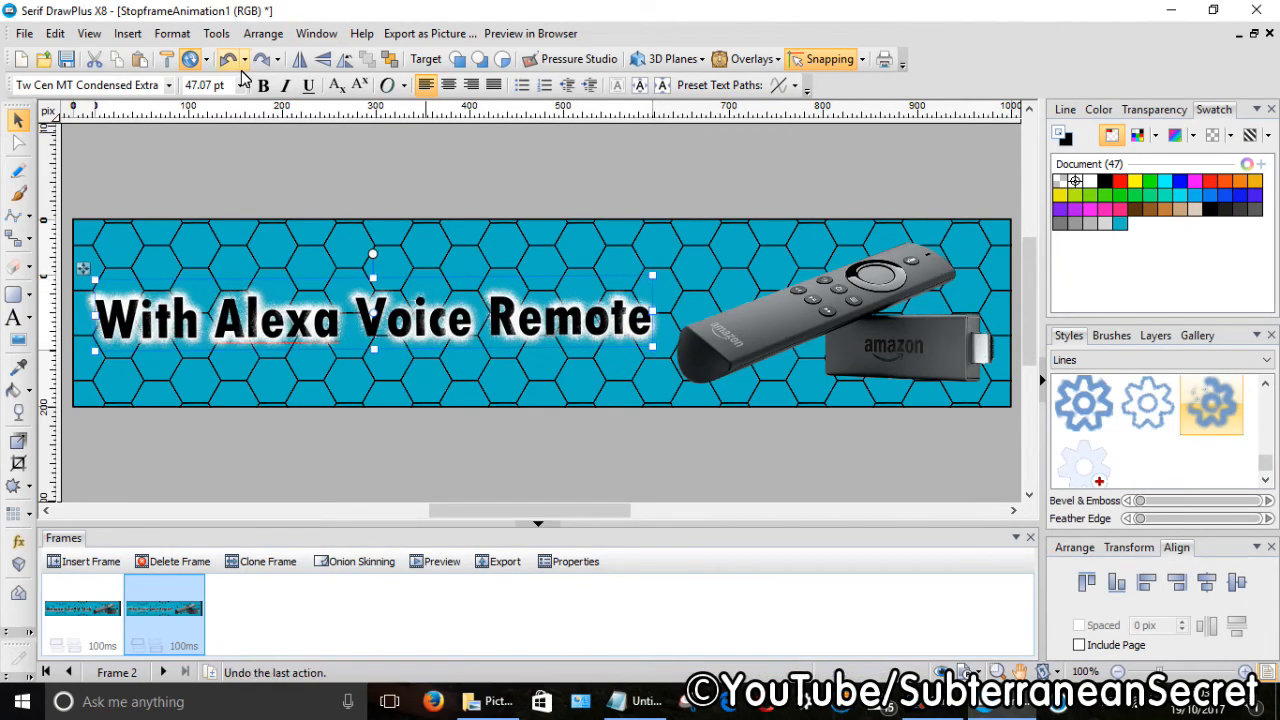
mouse_move(230, 60)
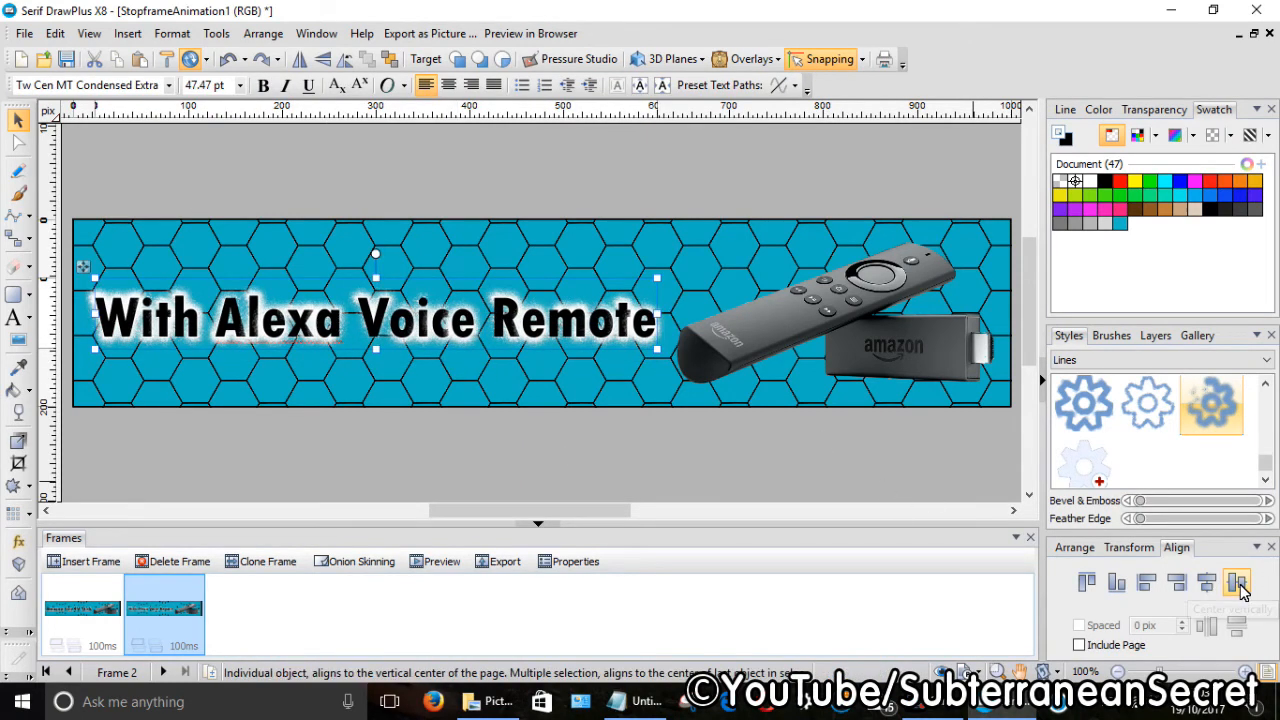
click(1237, 582)
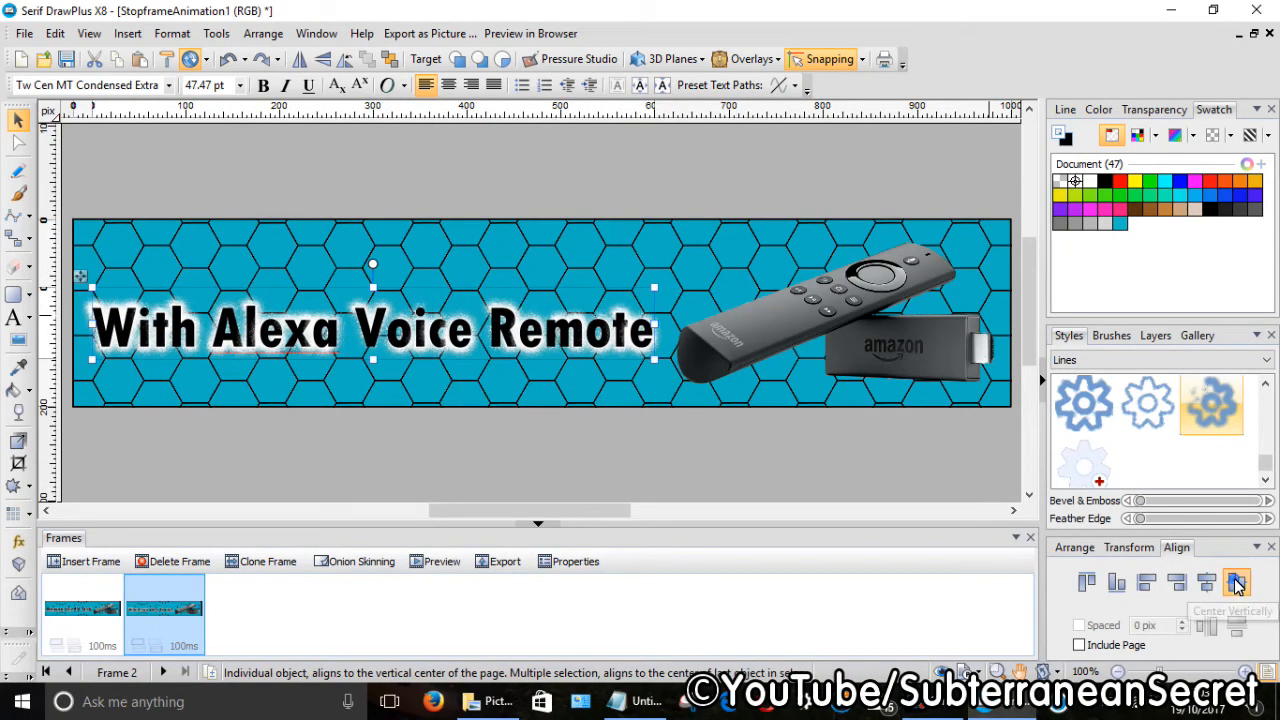
click(1236, 582)
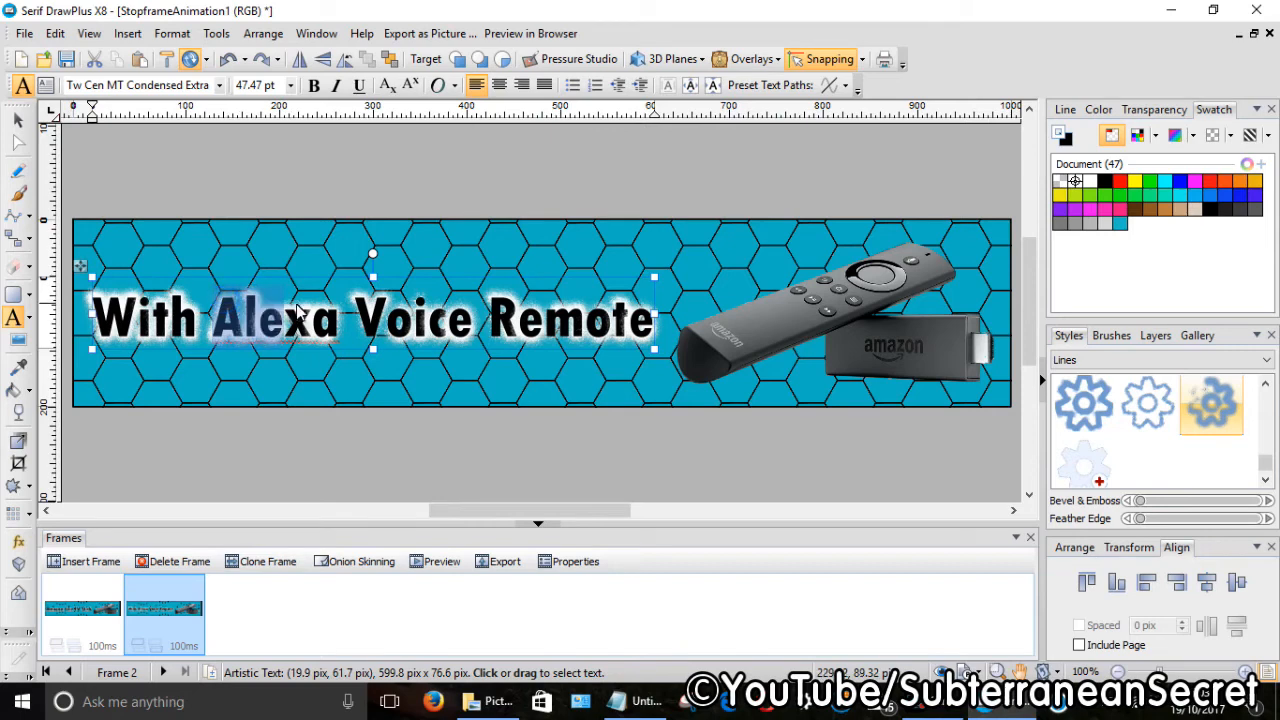
Step: Colour the word 'Alexa' orange in the frame-two caption, leaving the rest black
double_click(270, 318)
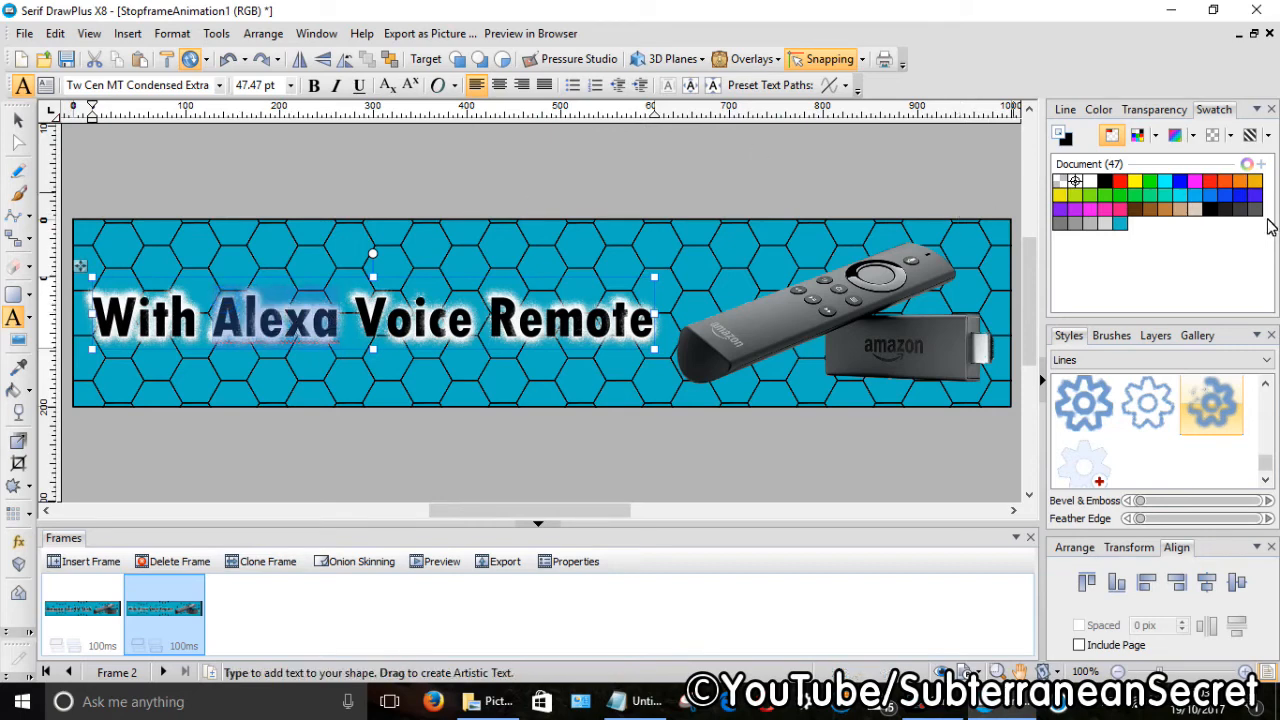
click(1229, 195)
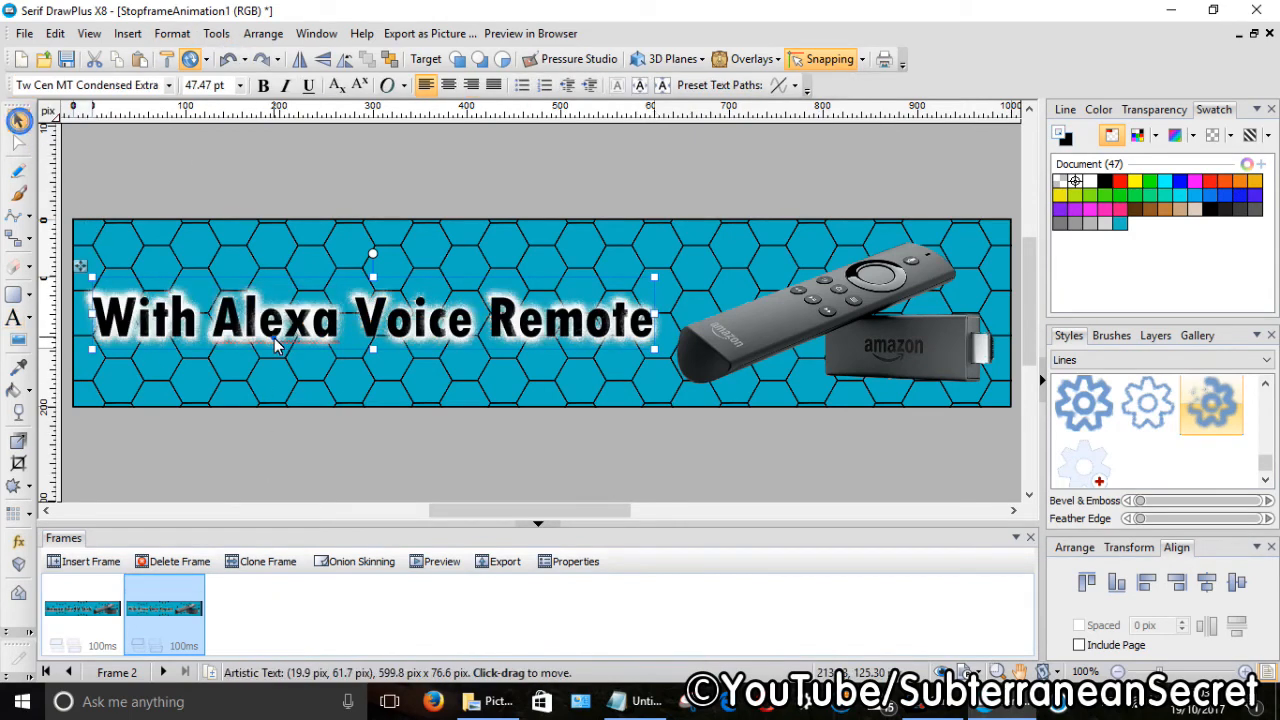
double_click(280, 318)
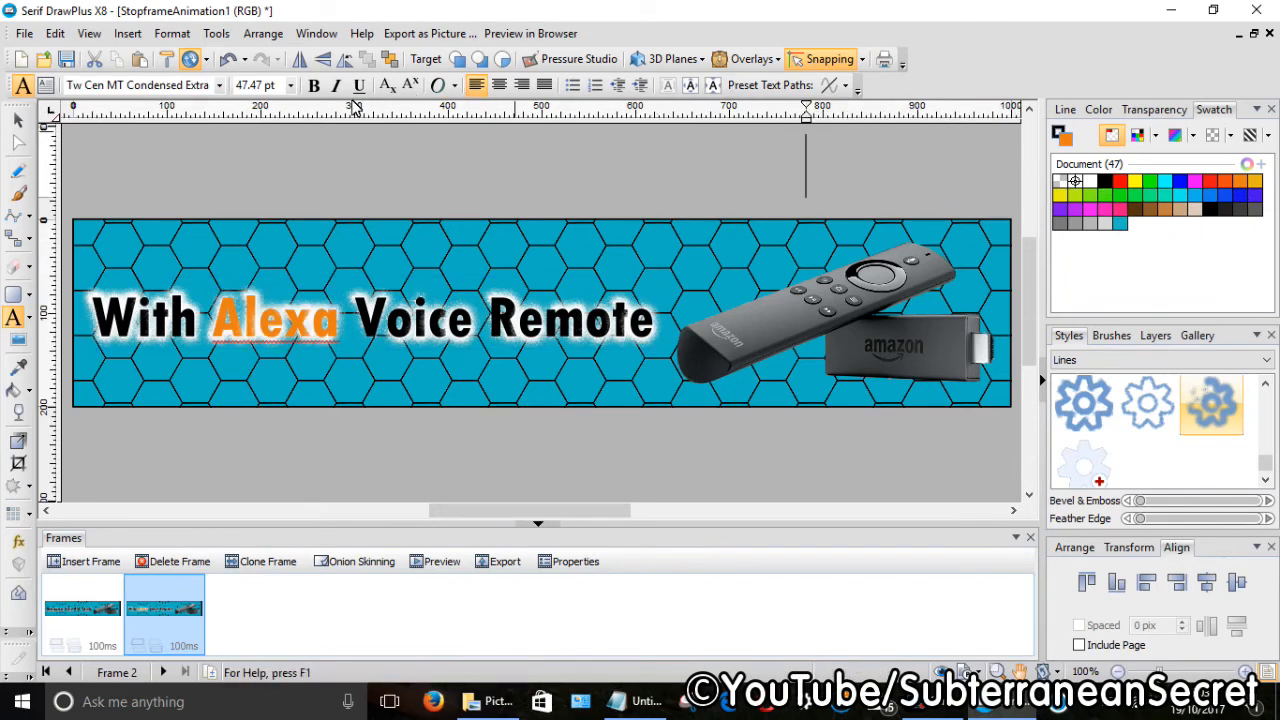
mouse_move(82, 186)
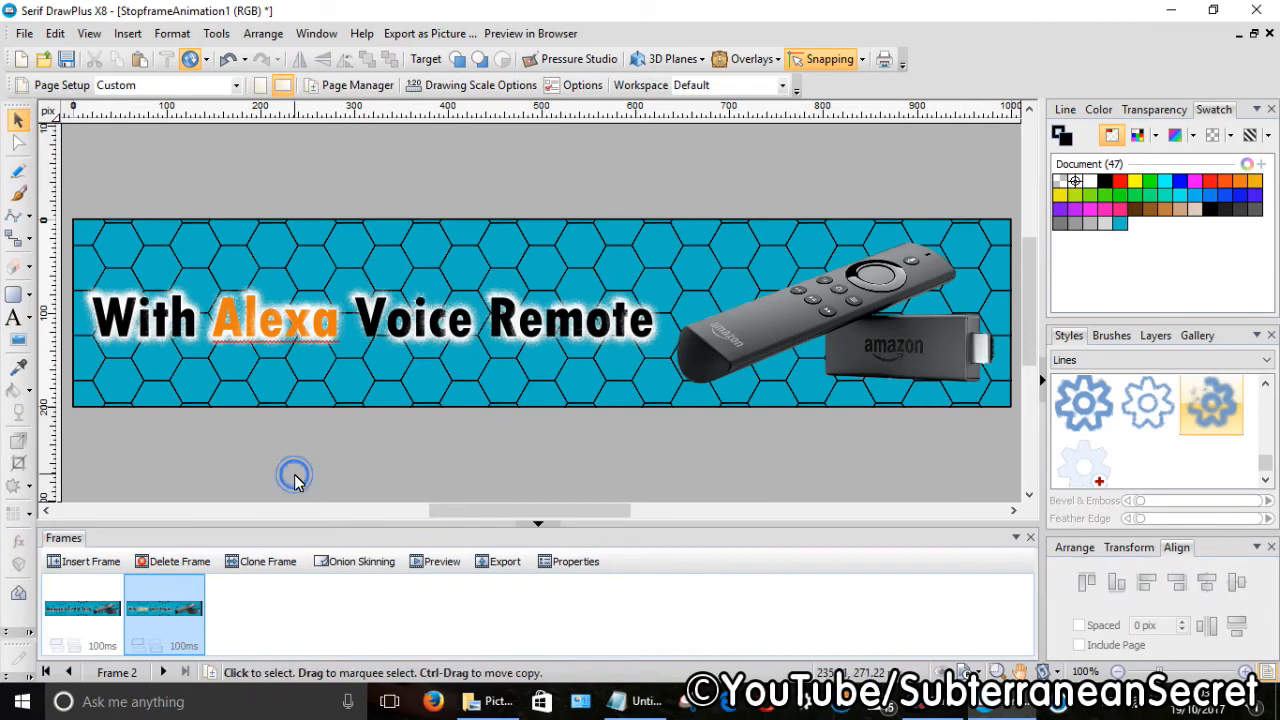
Step: Set both animation frames to a 5000 ms display duration in the Frames tab
click(82, 610)
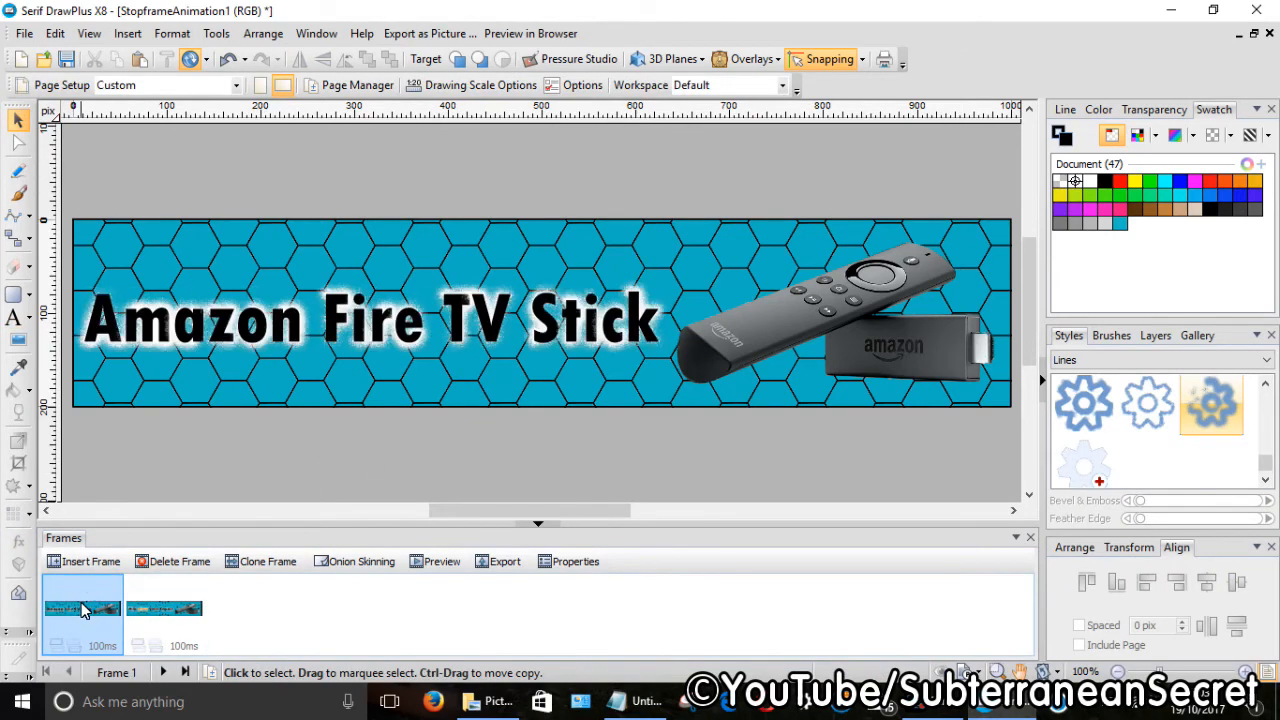
click(164, 608)
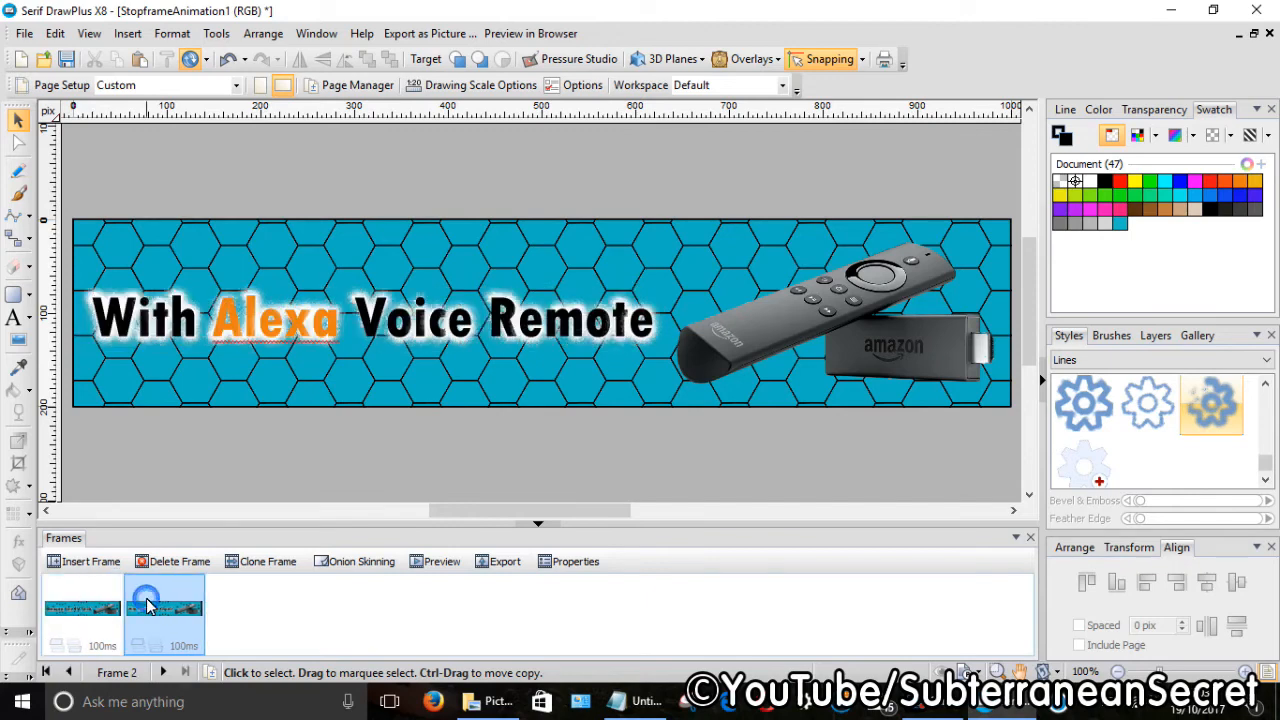
click(82, 608)
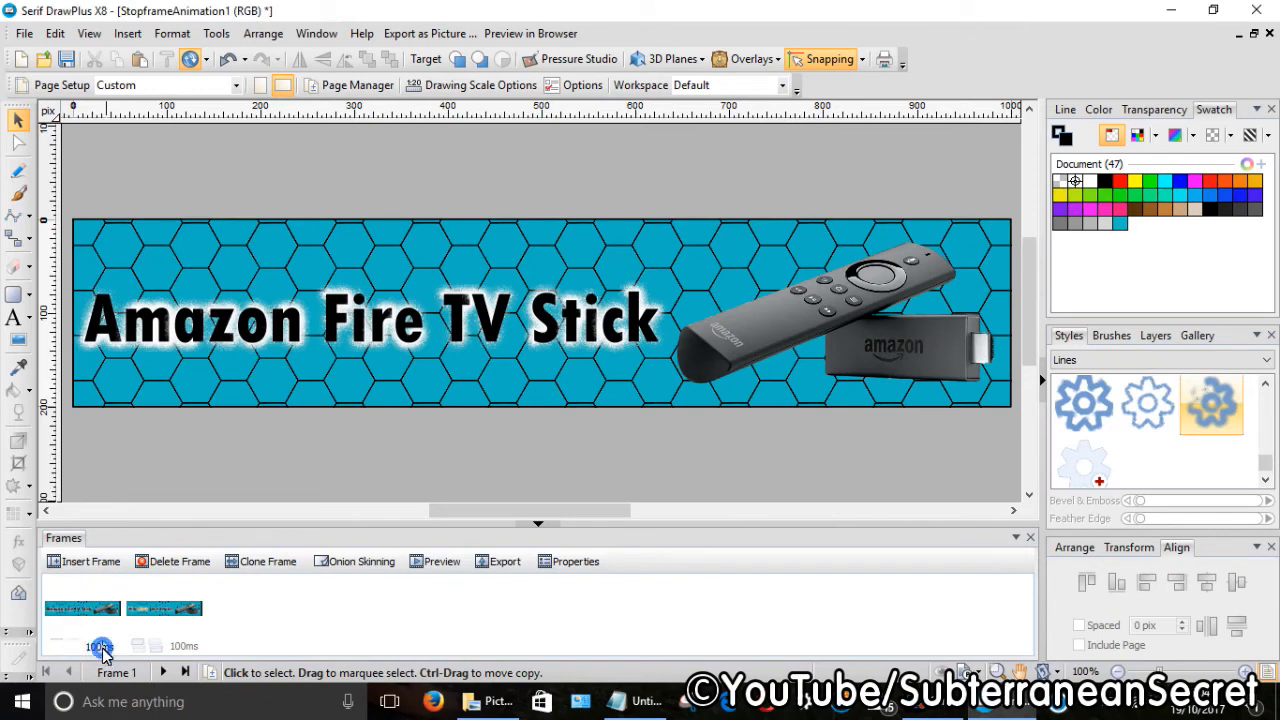
click(95, 646)
text(5000)
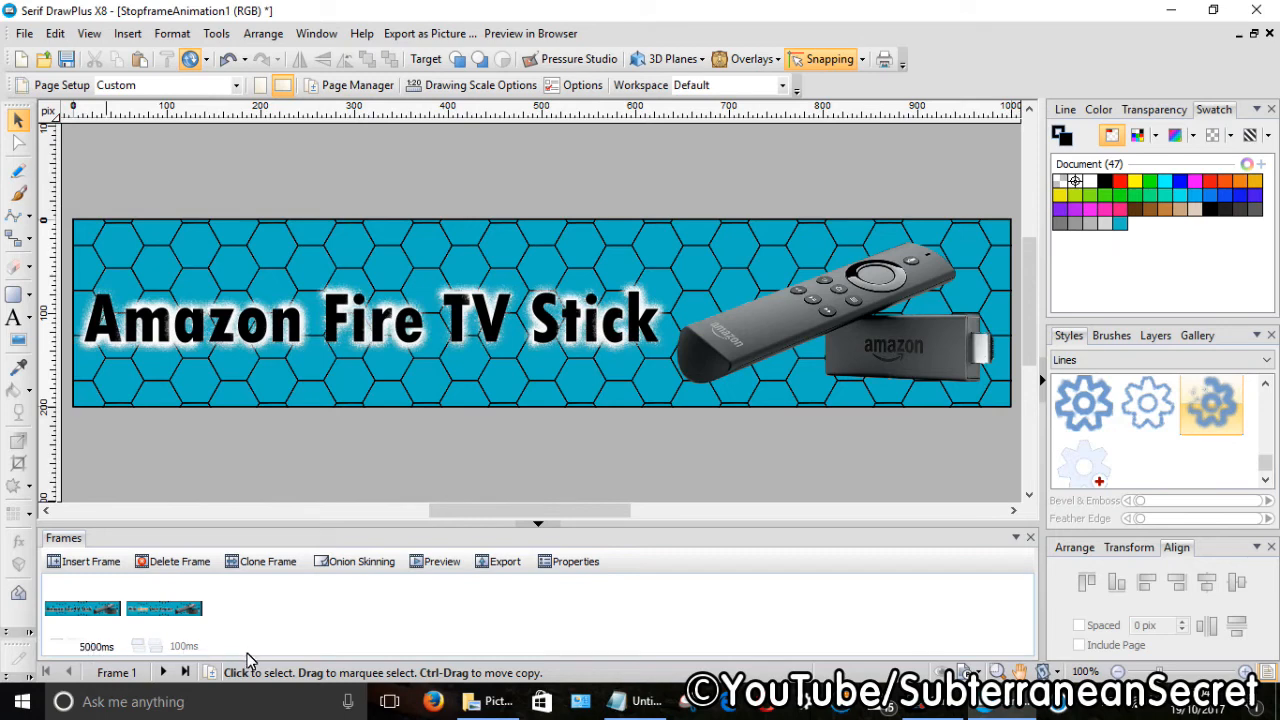
click(163, 608)
text(50000)
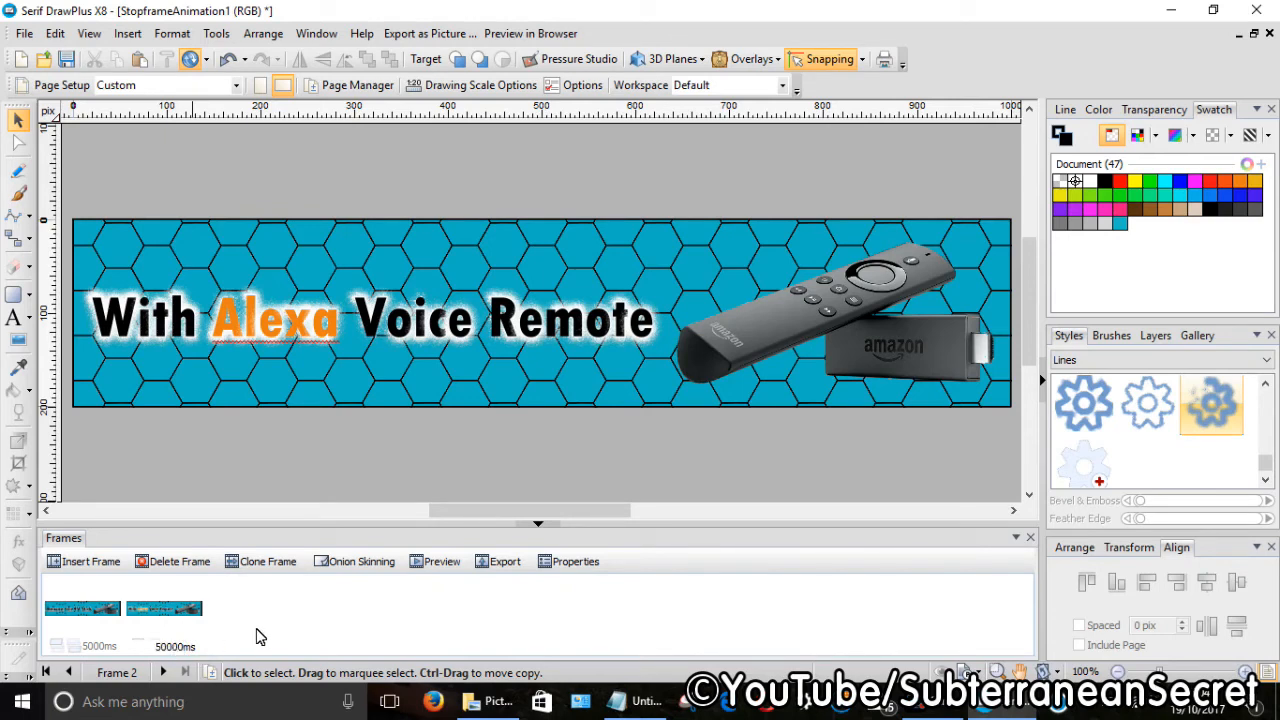
click(164, 608)
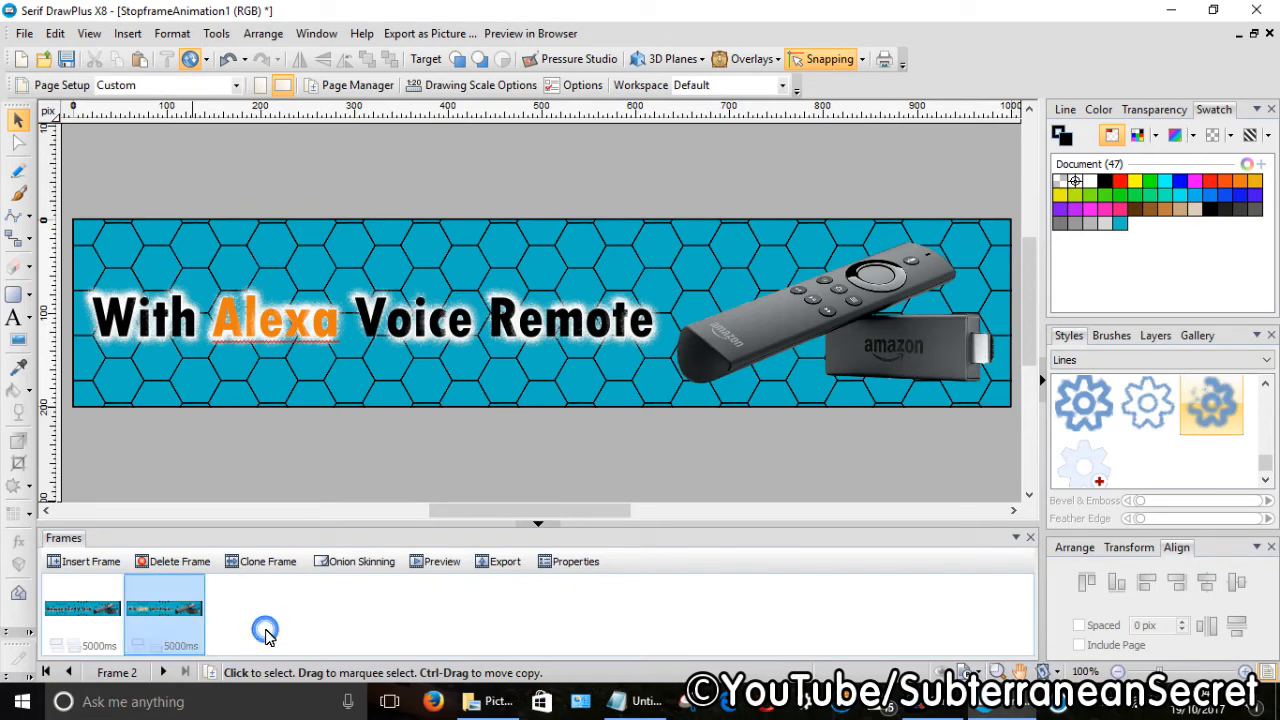
mouse_move(400, 478)
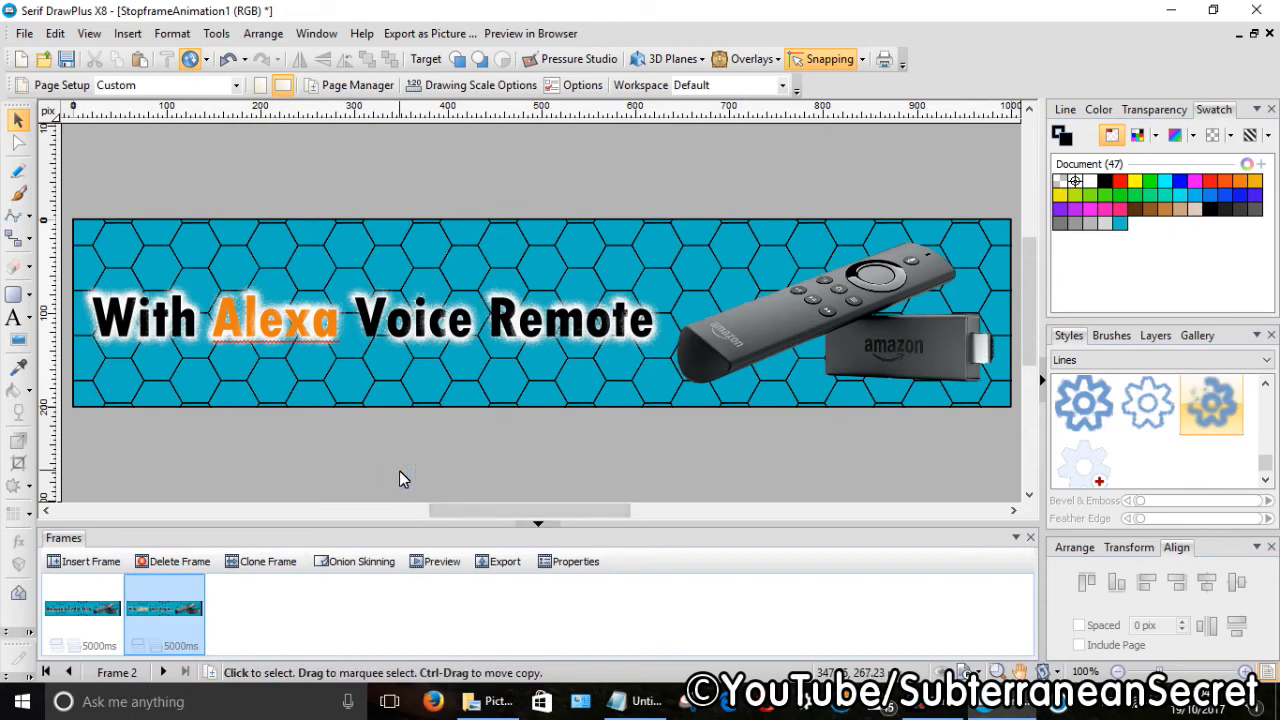
mouse_move(507, 110)
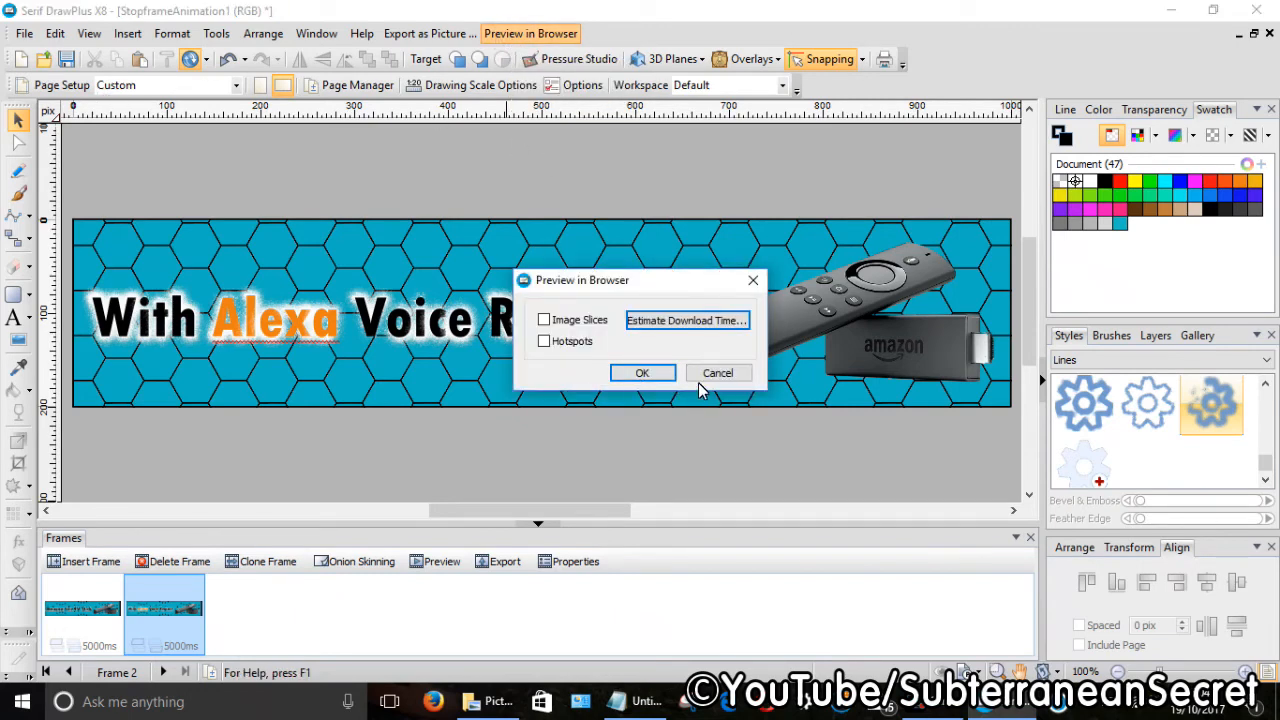
Step: Launch a browser preview of the two-frame animation via File > Preview in Browser
click(23, 33)
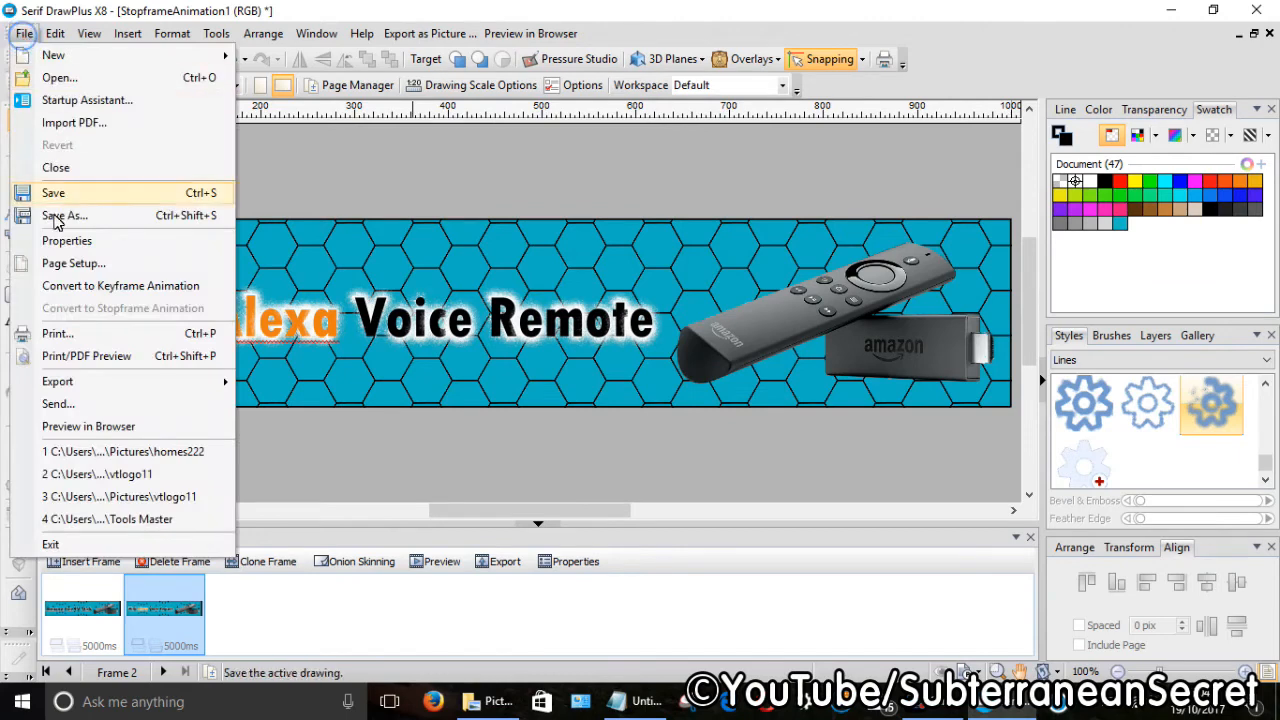
mouse_move(122, 451)
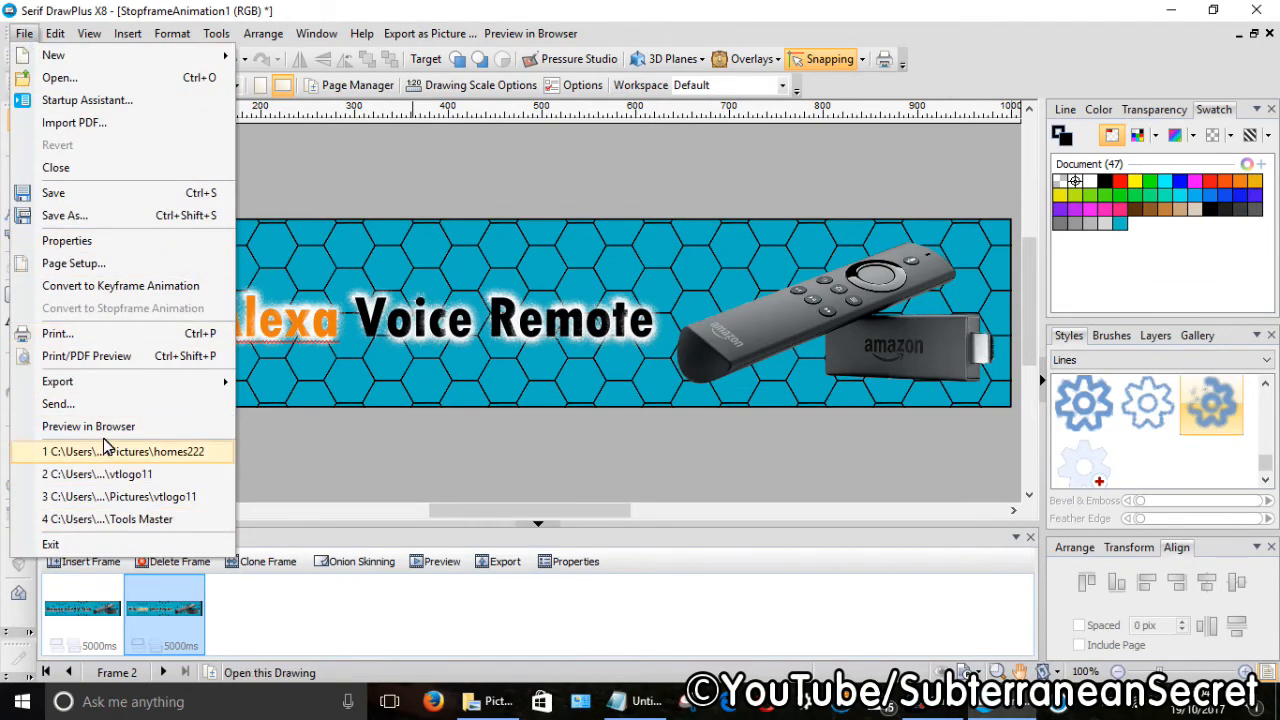
click(88, 426)
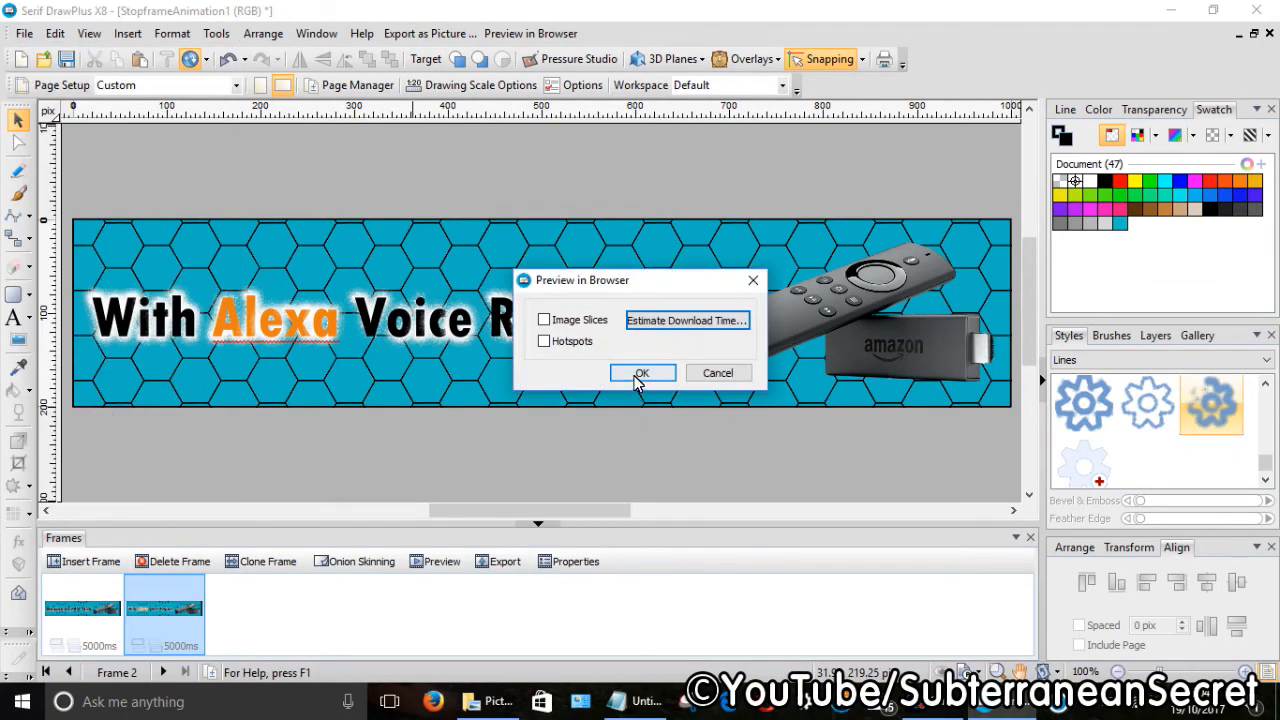
click(642, 372)
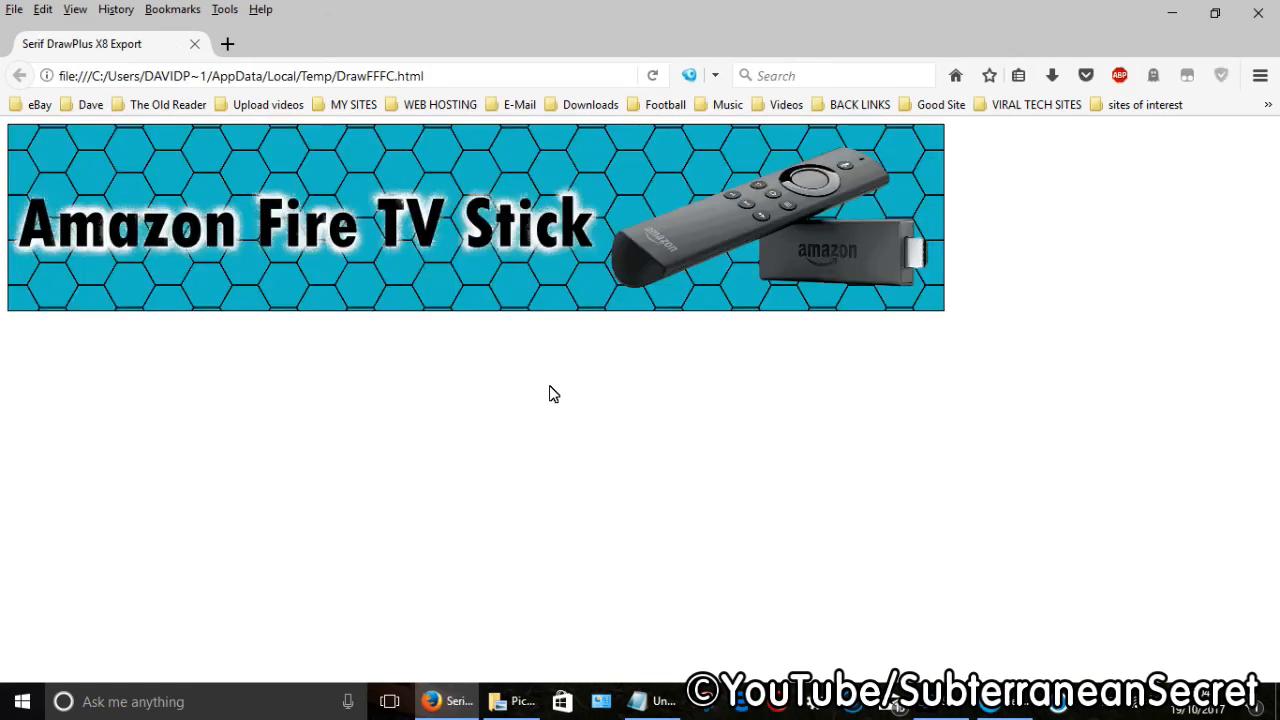
mouse_move(452, 478)
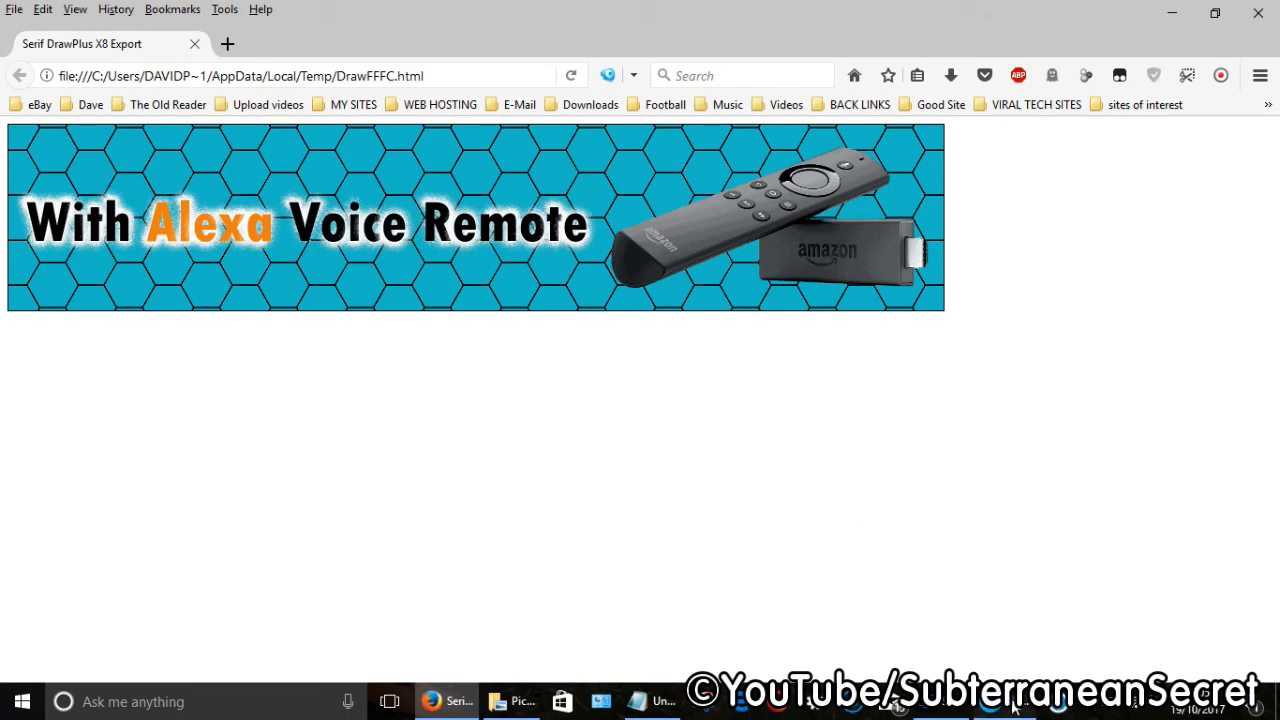
Step: Return from the Firefox preview to the DrawPlus document
click(446, 700)
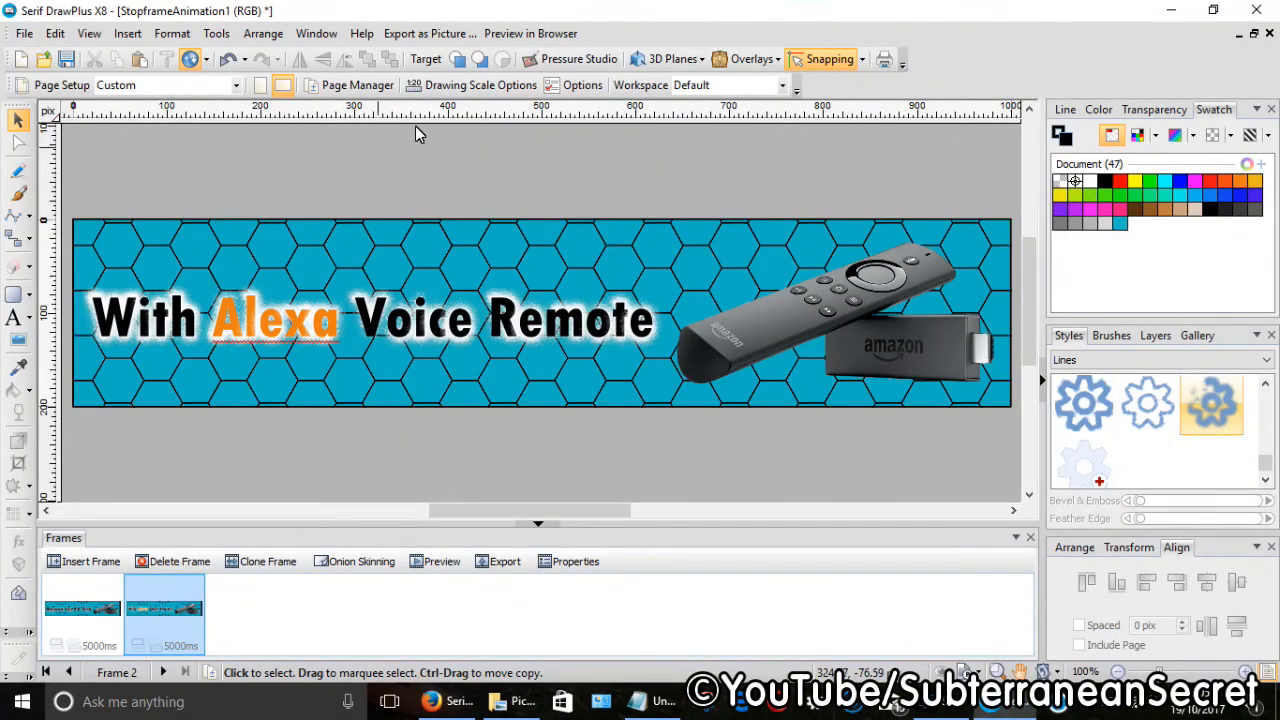
mouse_move(429, 33)
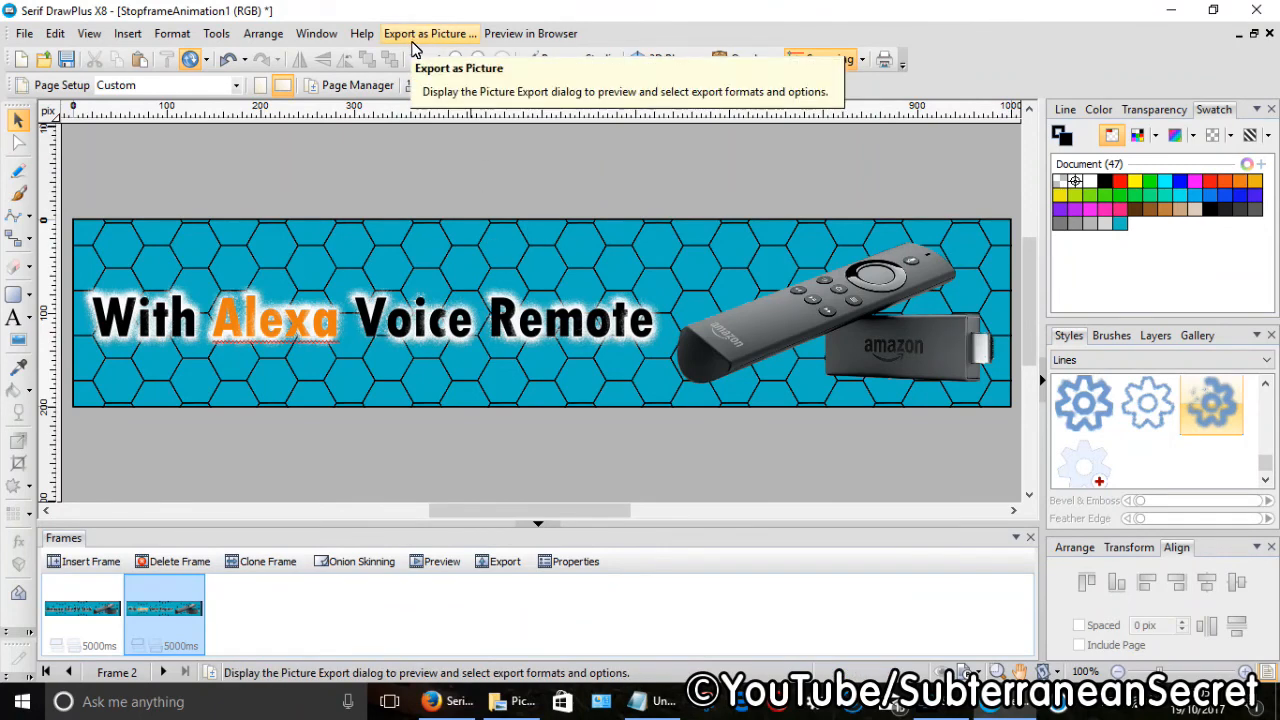
Step: Bring up the Export as Picture dialog for the animation
click(24, 33)
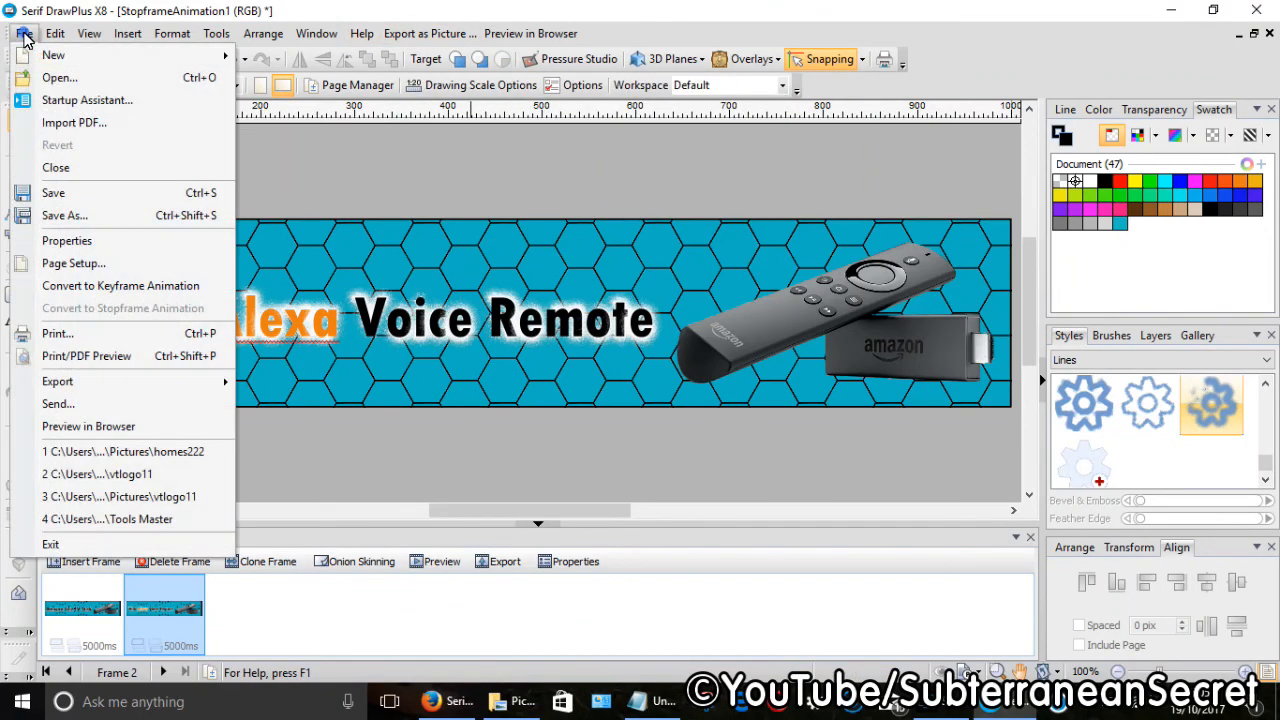
mouse_move(55, 193)
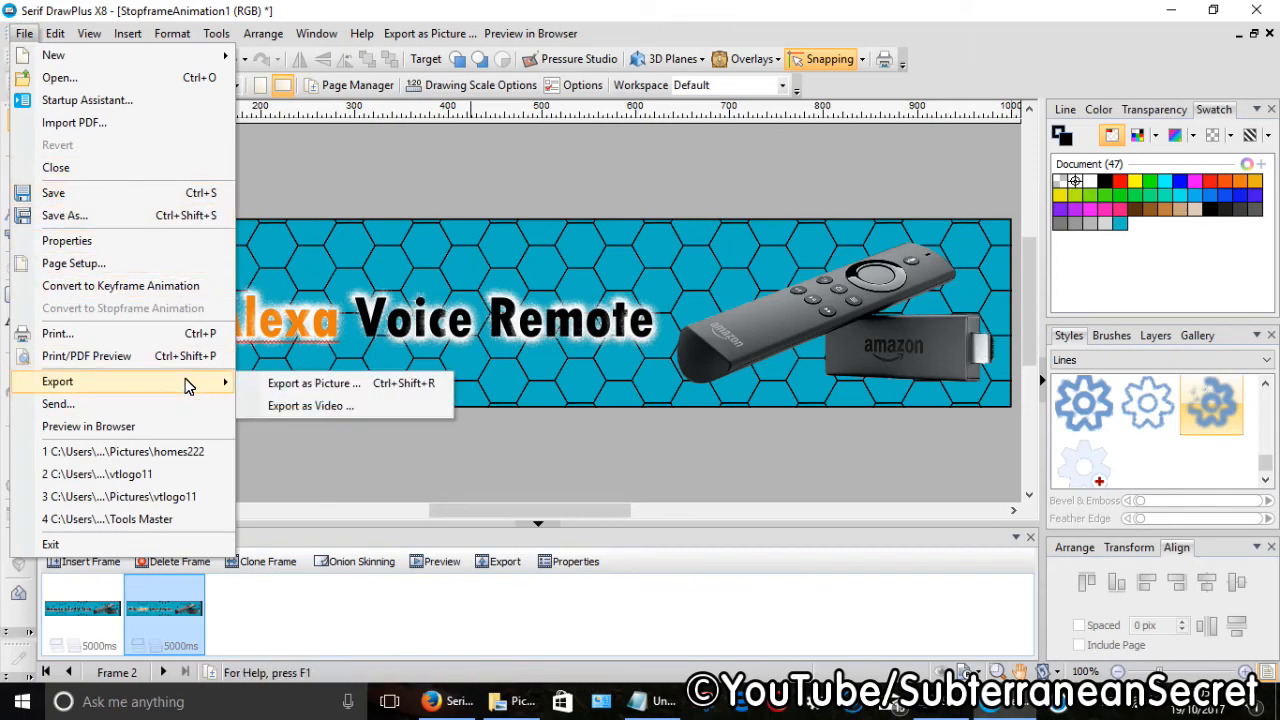
click(313, 383)
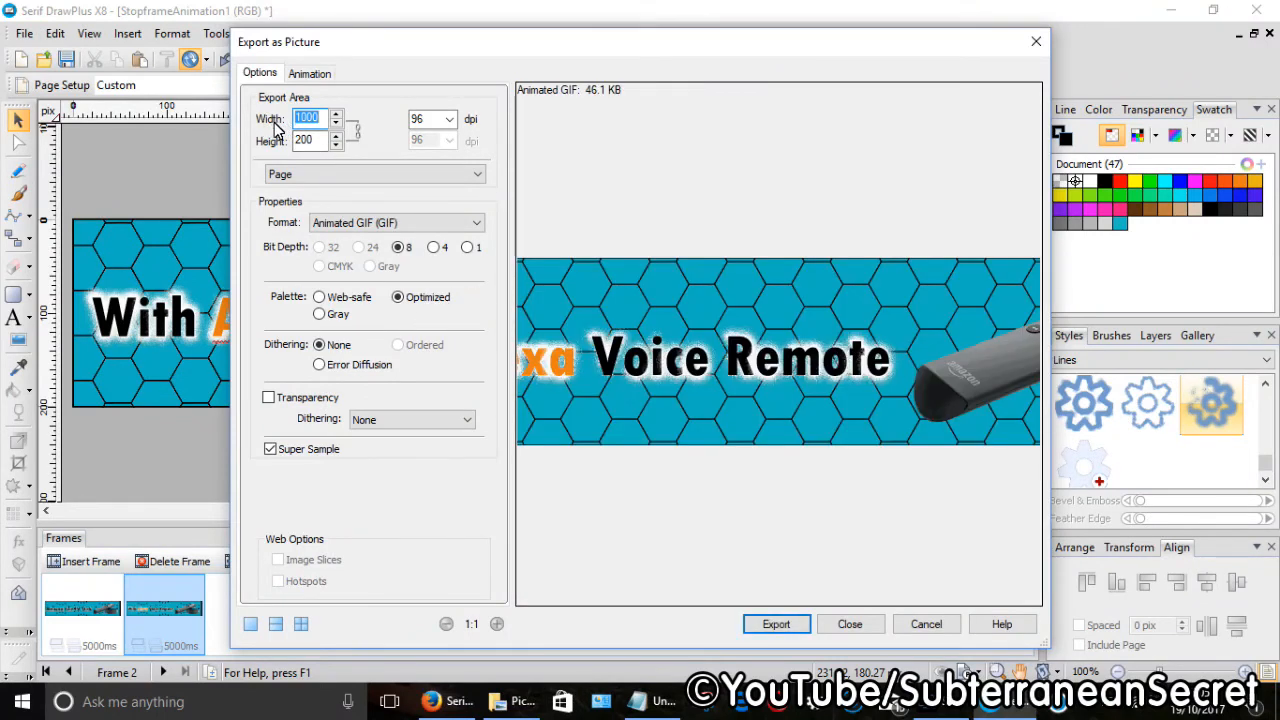
mouse_move(345, 148)
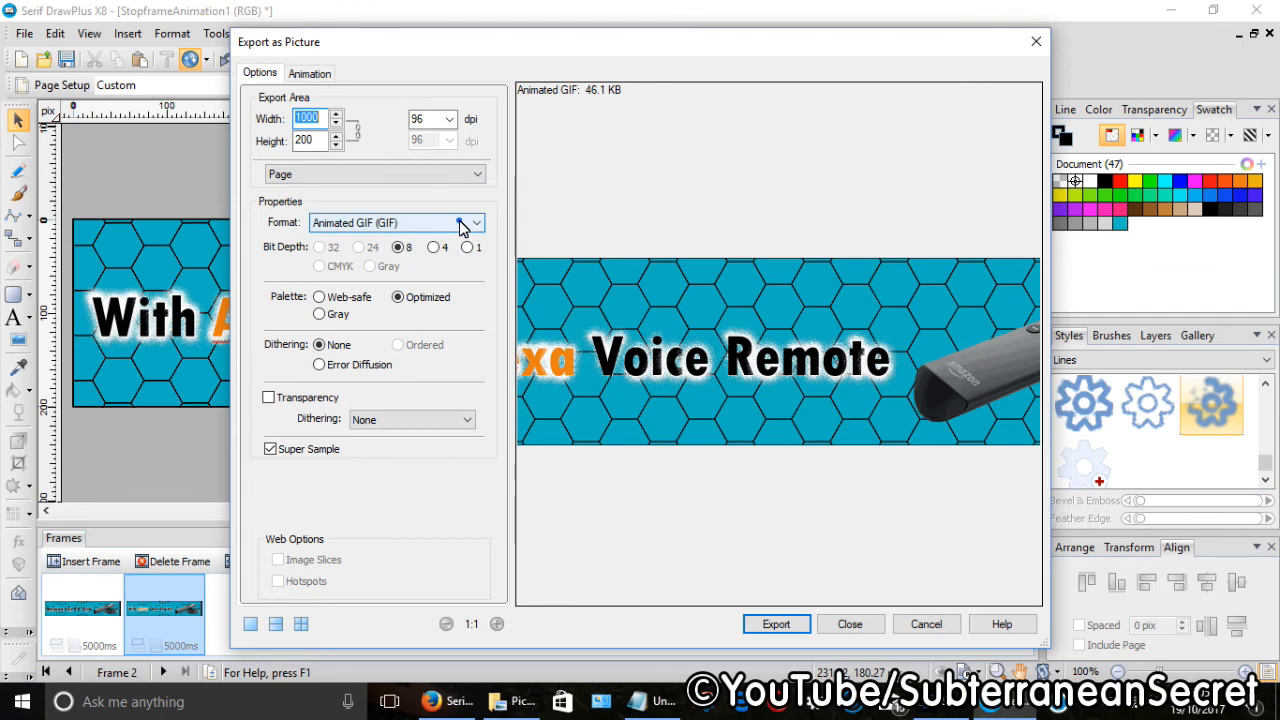
Step: Export the banner as an Animated GIF named StopframeAnimation1 into the Pictures folder
click(469, 222)
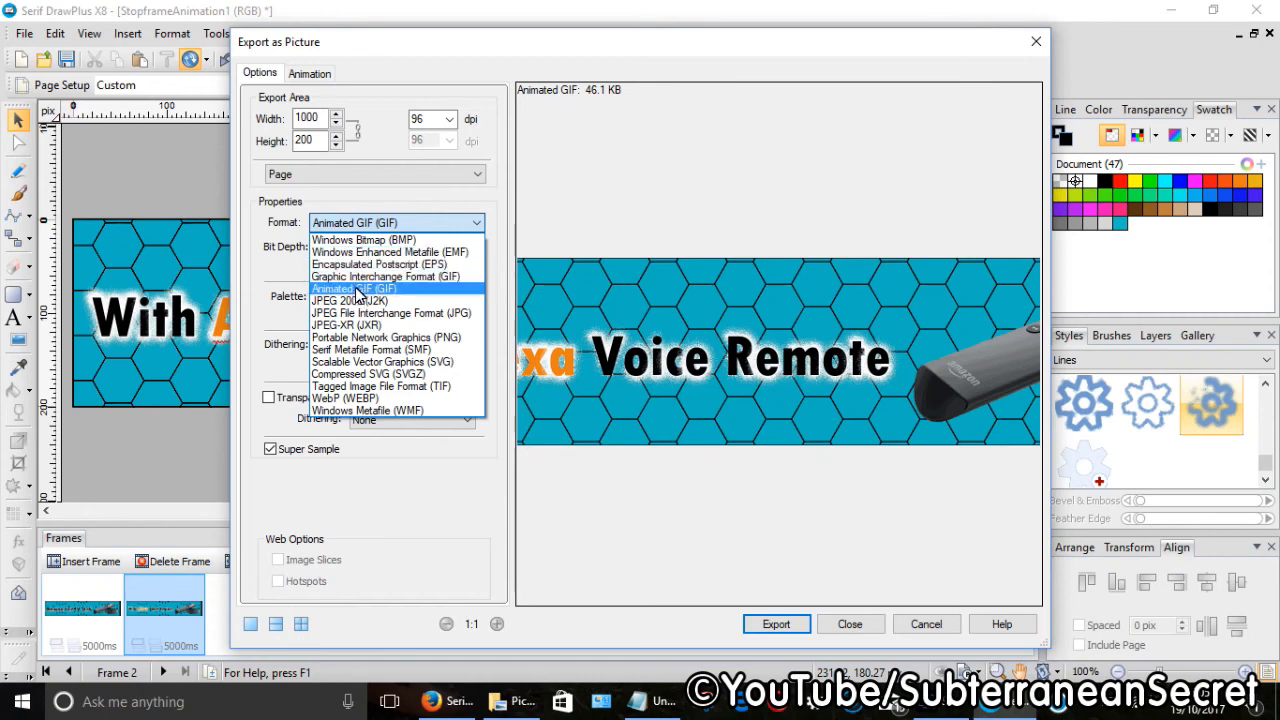
click(354, 288)
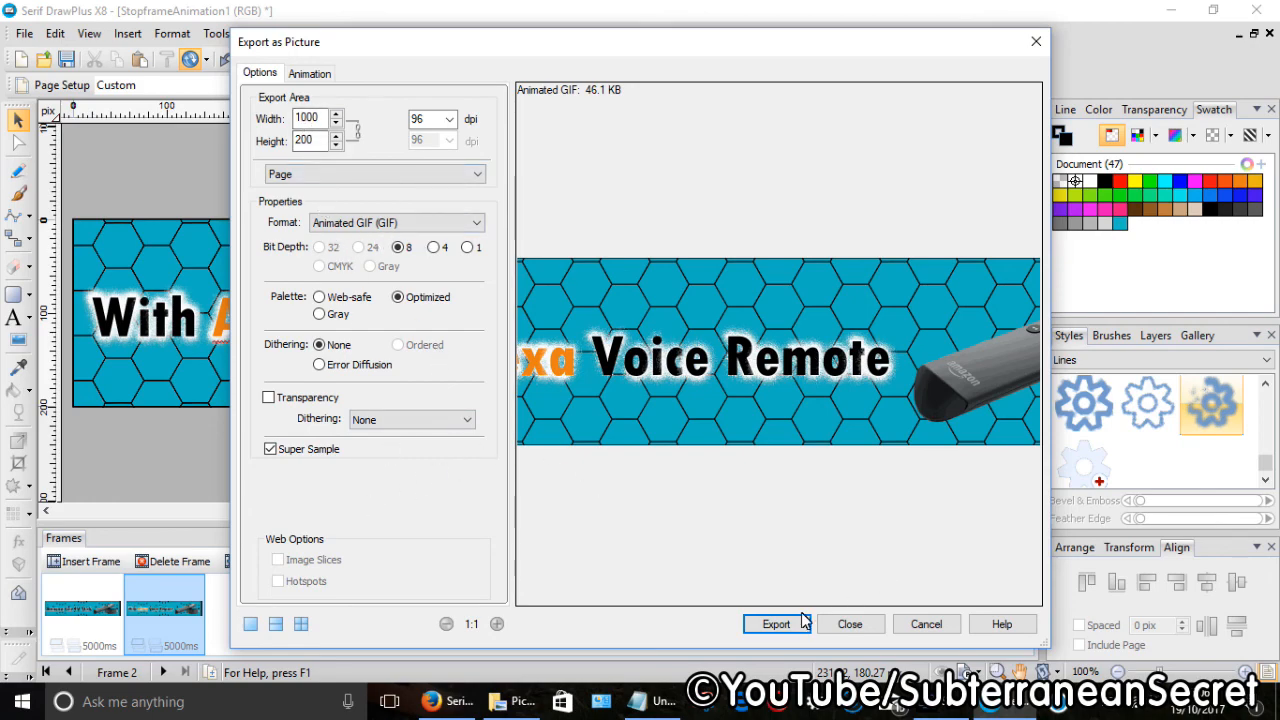
click(777, 623)
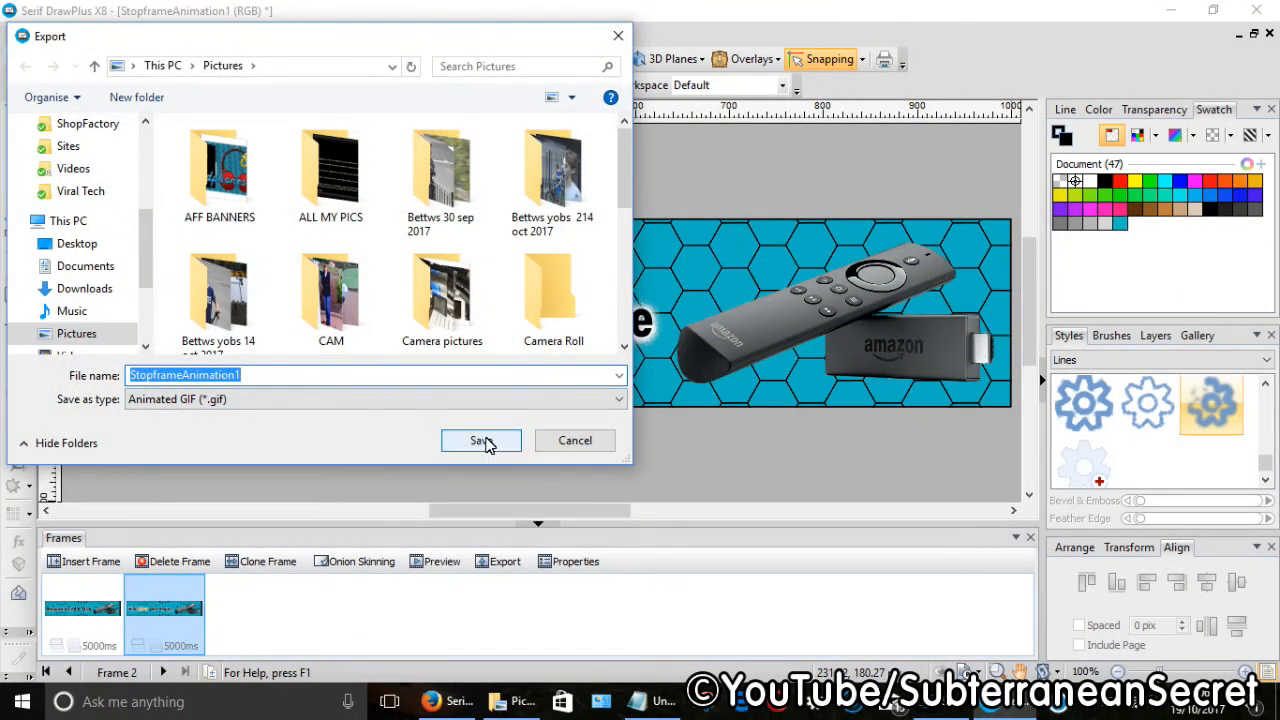
click(481, 441)
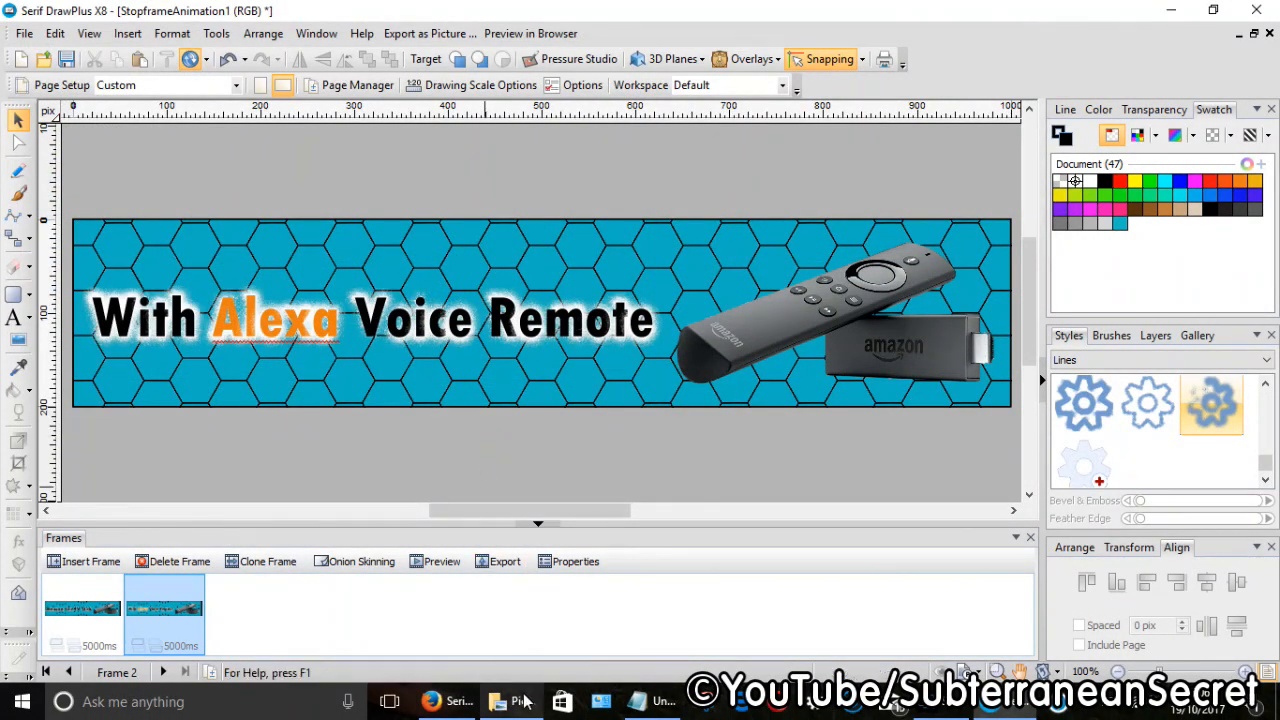
Step: Open StopframeAnimation1.gif from the Pictures folder to view it in Photos
click(511, 701)
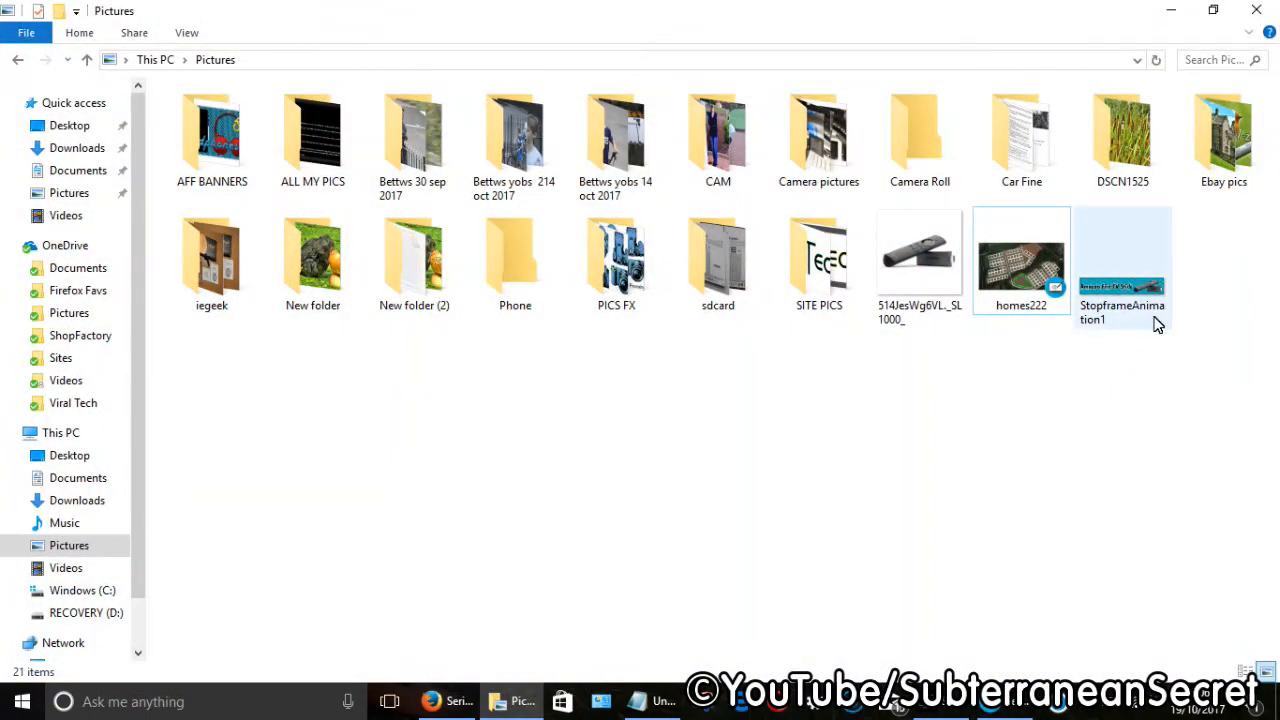
click(1122, 260)
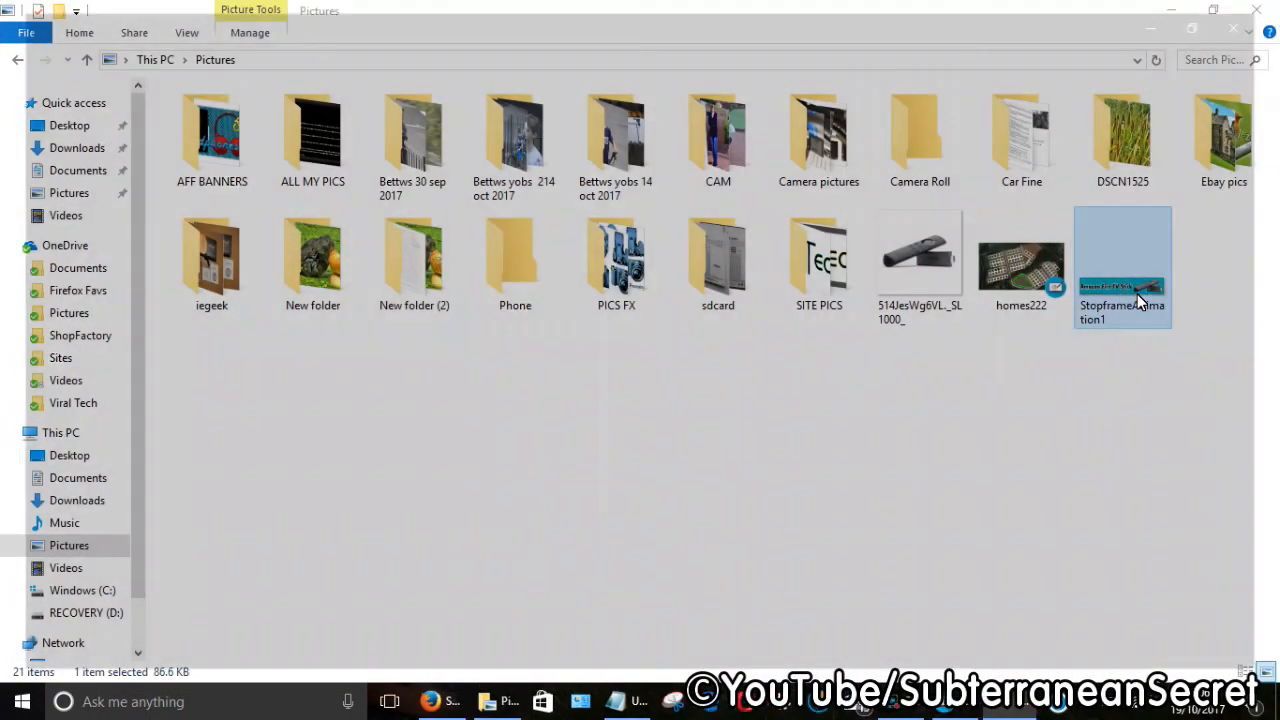
double_click(1122, 260)
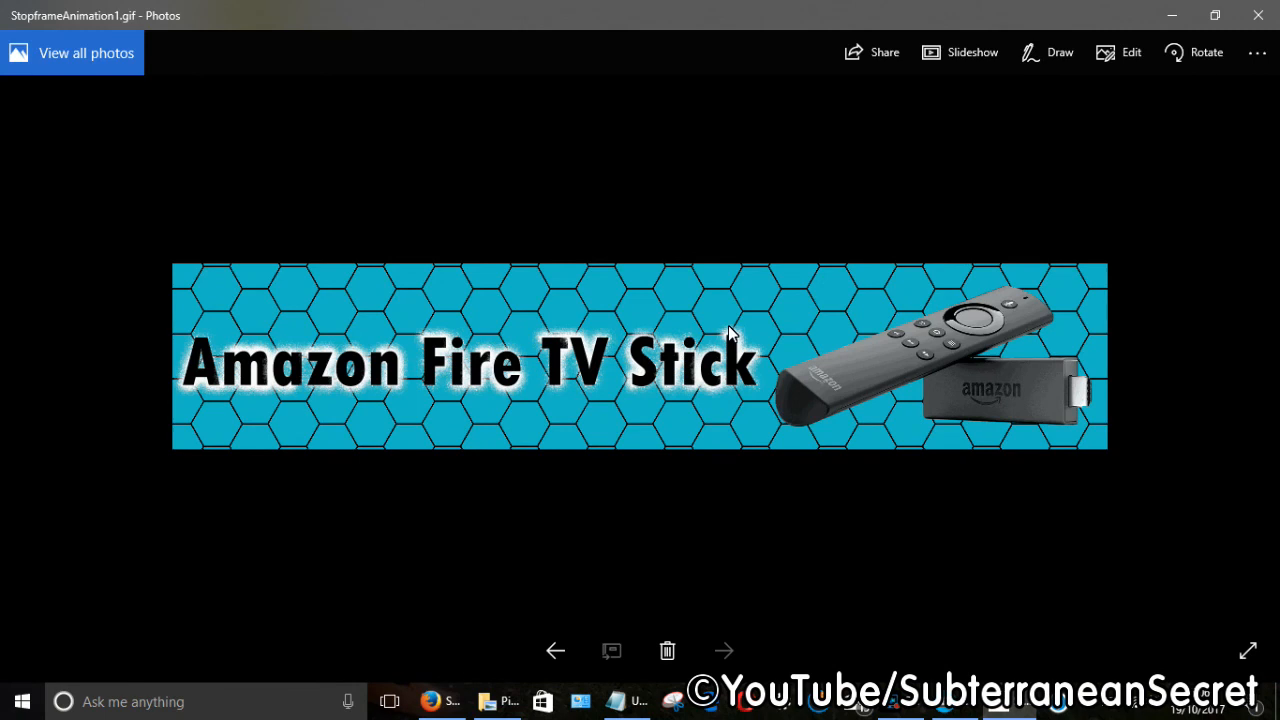